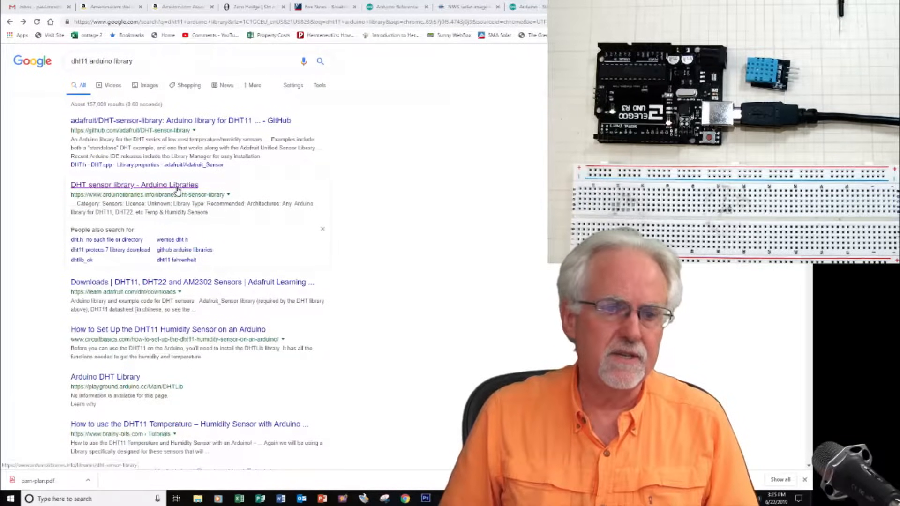
# Open the 'DHT sensor library - Arduino Libraries' search result
pyautogui.click(135, 184)
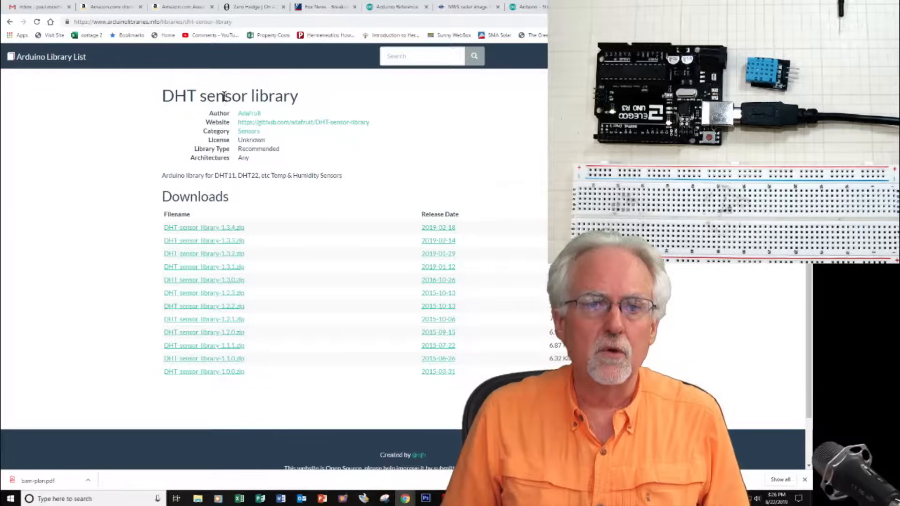
pyautogui.click(203, 227)
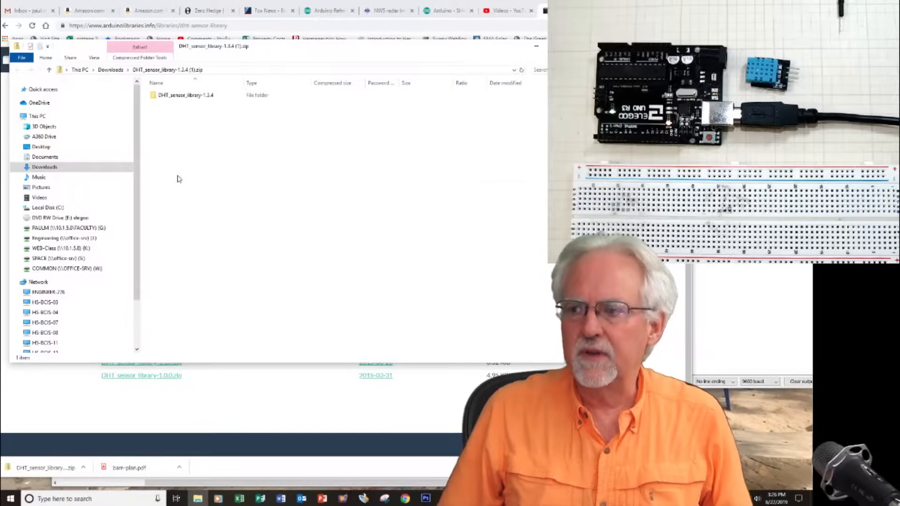
# Open the DHT_sensor_library-1.3.4 folder inside the downloaded zip
pyautogui.click(184, 95)
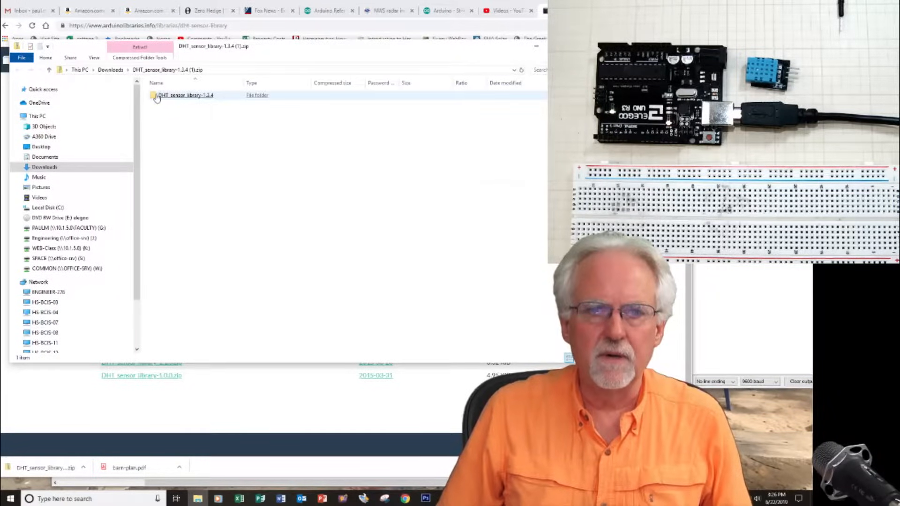
pyautogui.click(182, 94)
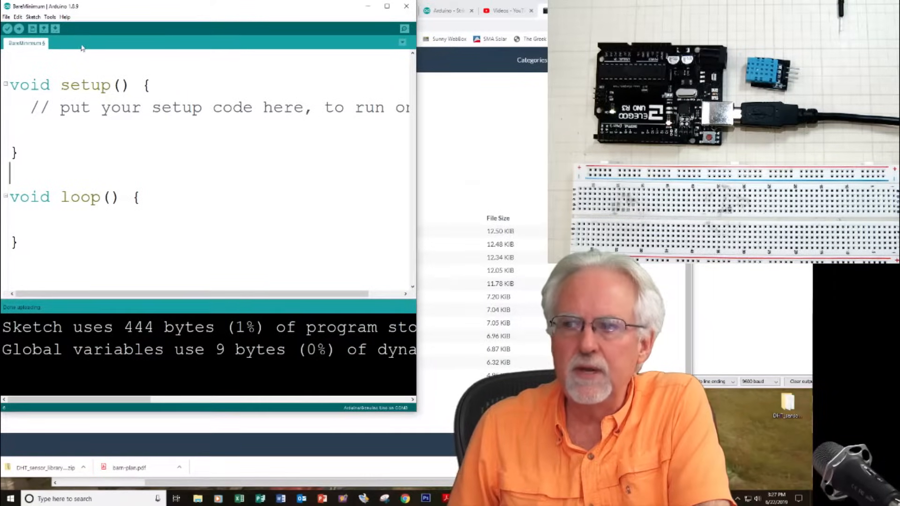
pyautogui.click(6, 15)
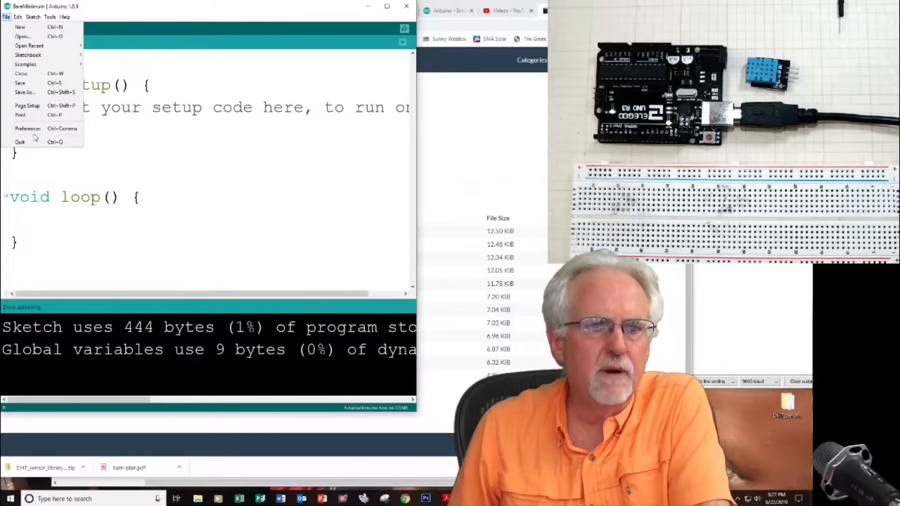
pyautogui.click(27, 128)
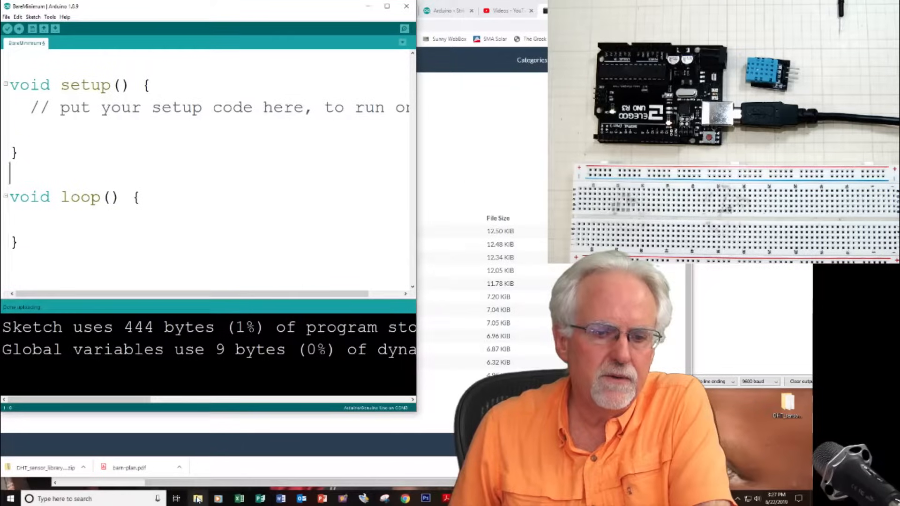
# Navigate File Explorer to Documents > Arduino > libraries
pyautogui.rightClick(197, 498)
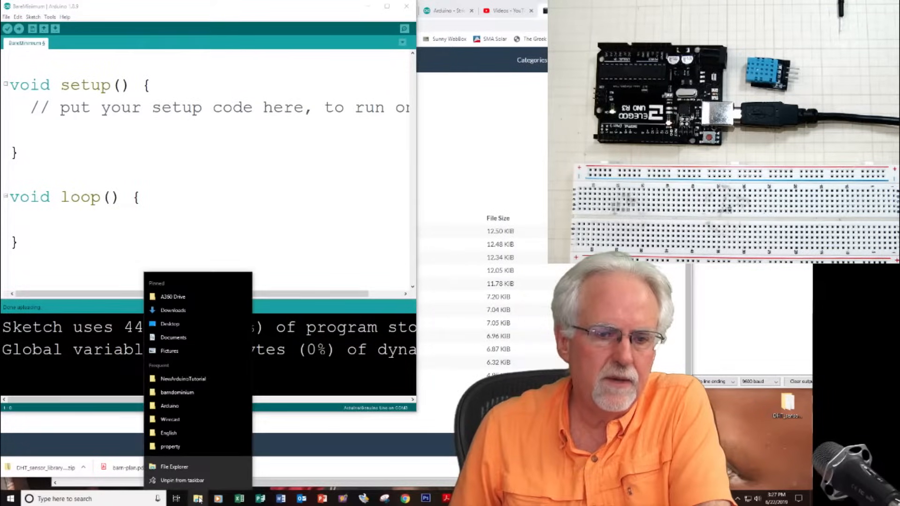
pyautogui.moveTo(183, 378)
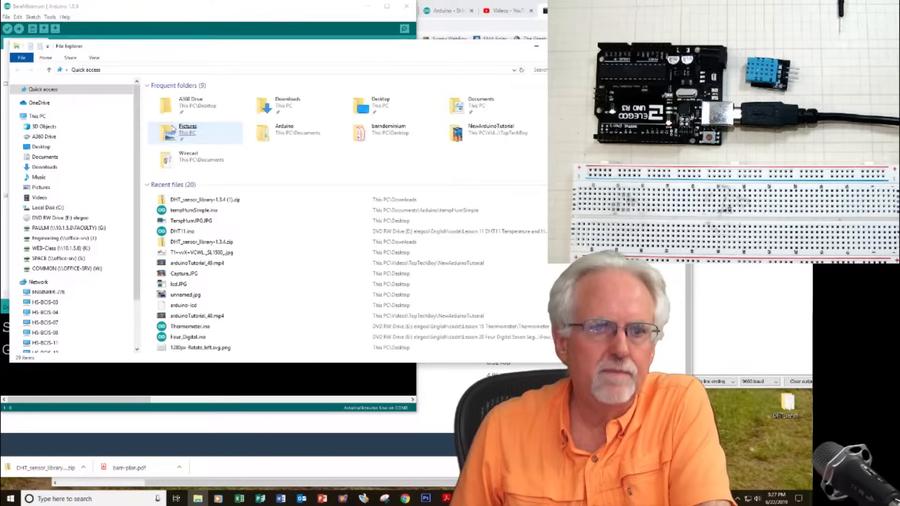
pyautogui.click(483, 105)
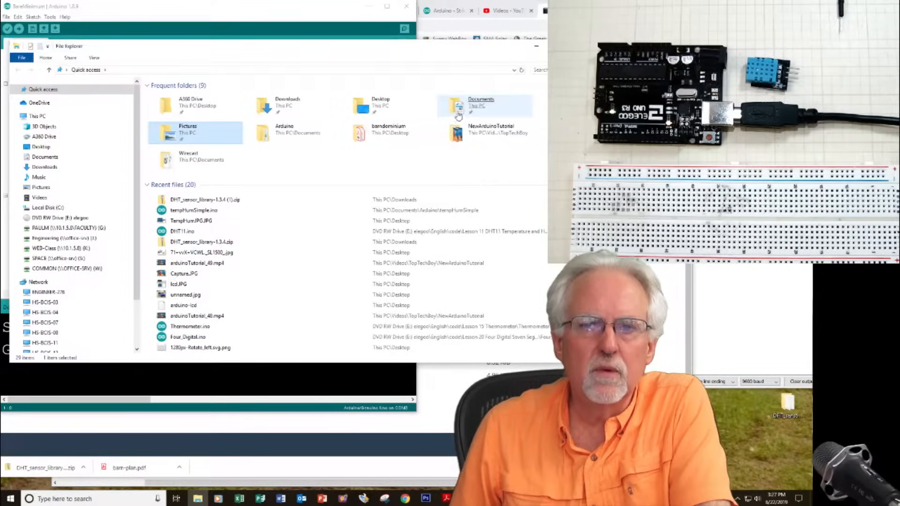
pyautogui.doubleClick(484, 105)
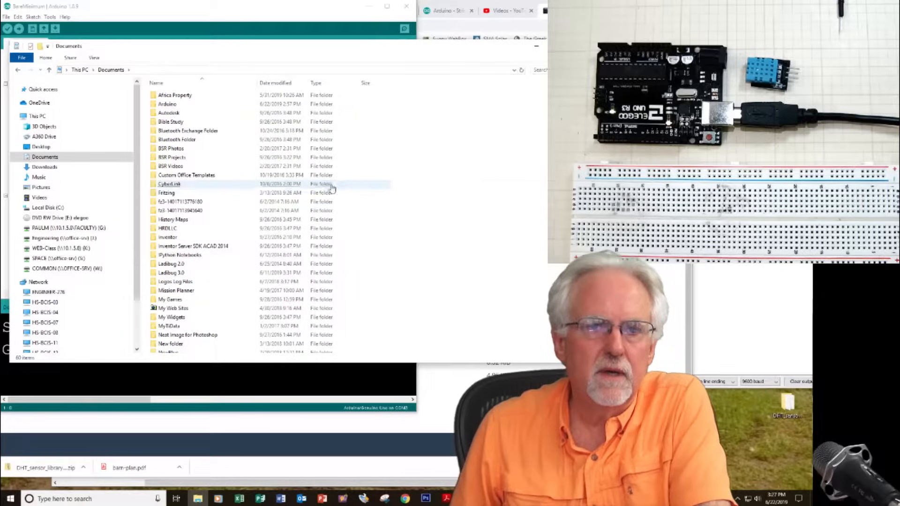
pyautogui.doubleClick(166, 104)
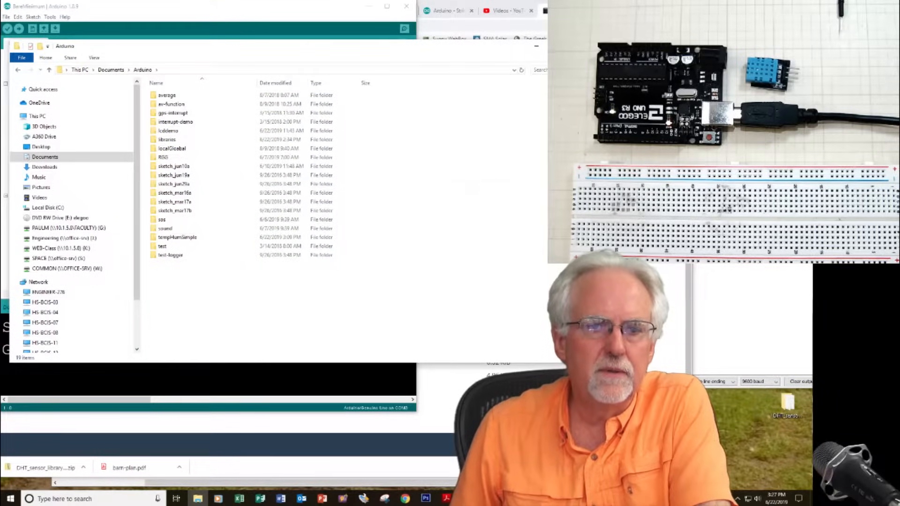
pyautogui.click(174, 184)
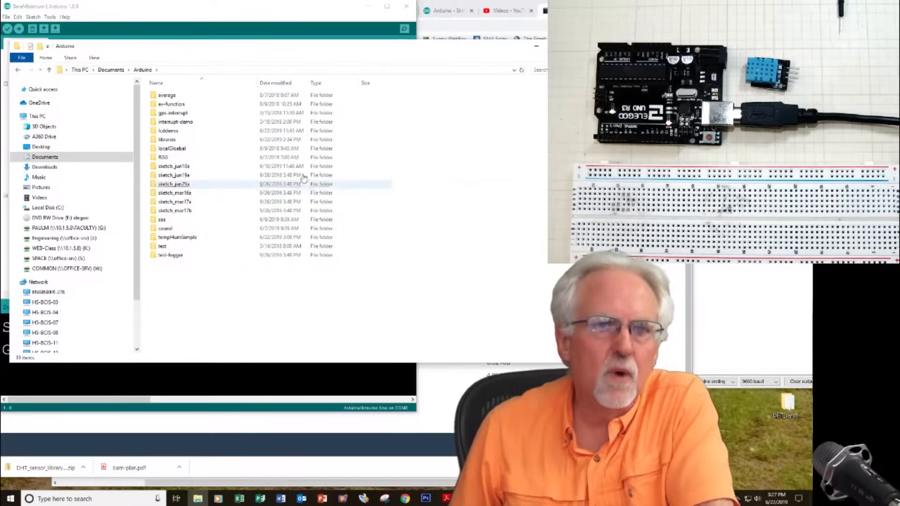
pyautogui.doubleClick(166, 139)
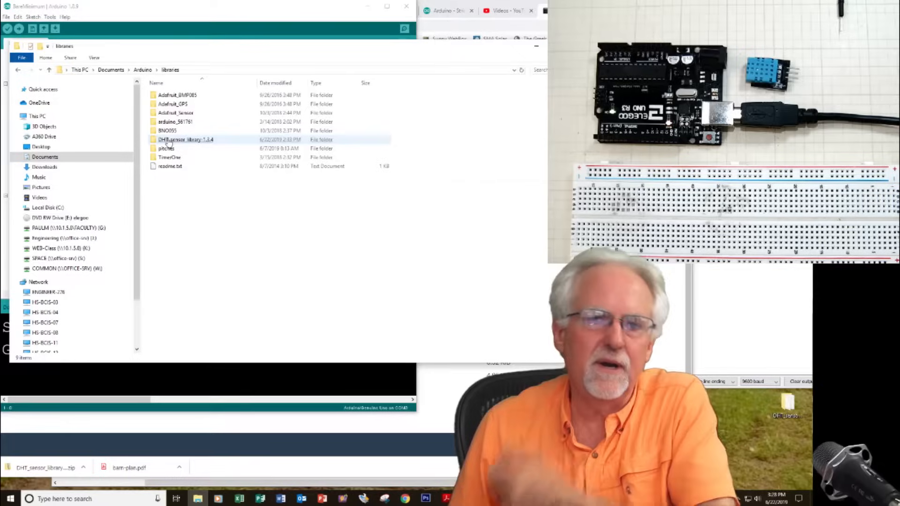
pyautogui.click(185, 217)
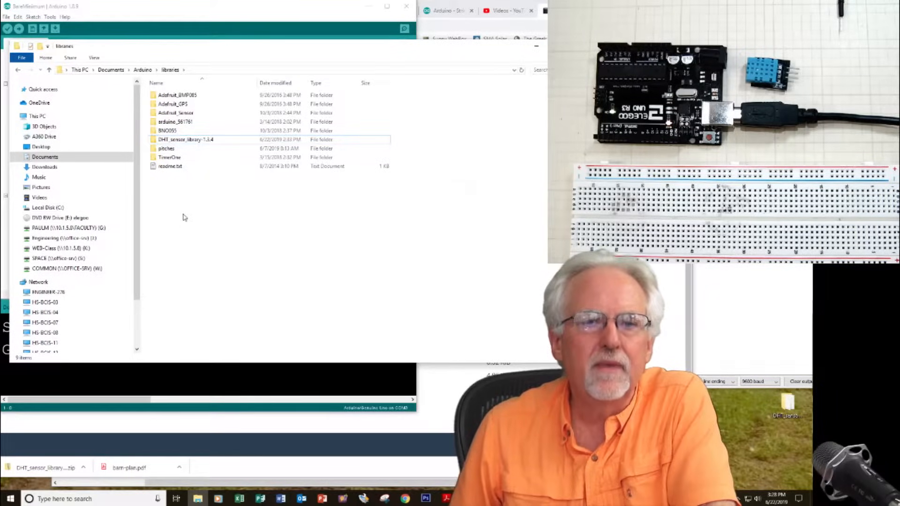
# Delete the old DHT_sensor_library-1.3.4 folder and confirm moving it to the Recycle Bin
pyautogui.click(184, 140)
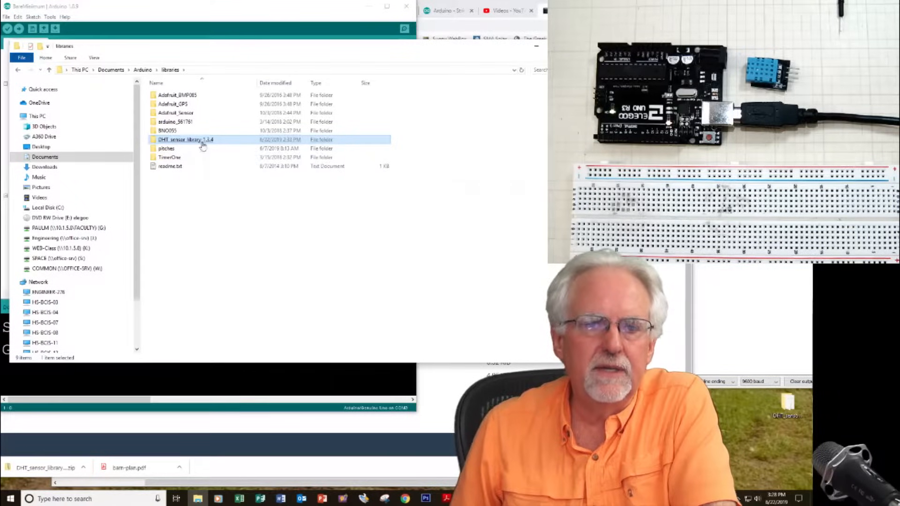
pyautogui.rightClick(185, 140)
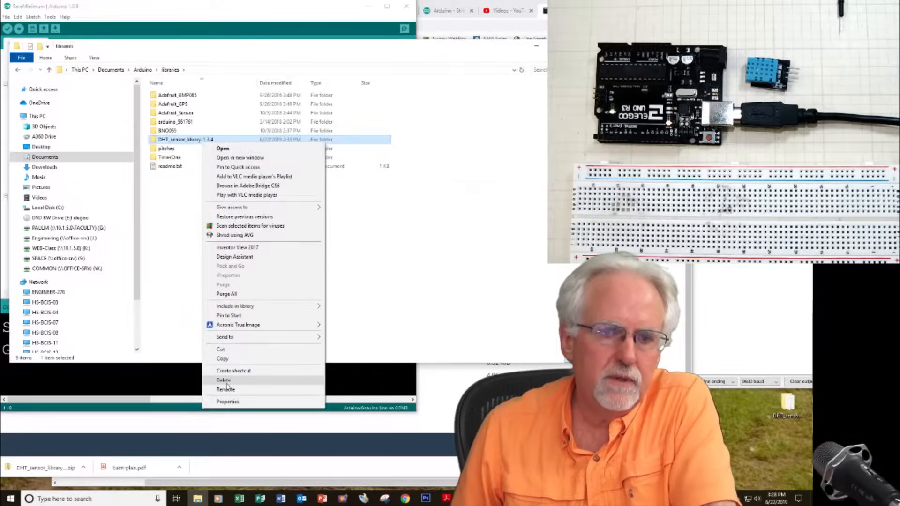
pyautogui.click(223, 380)
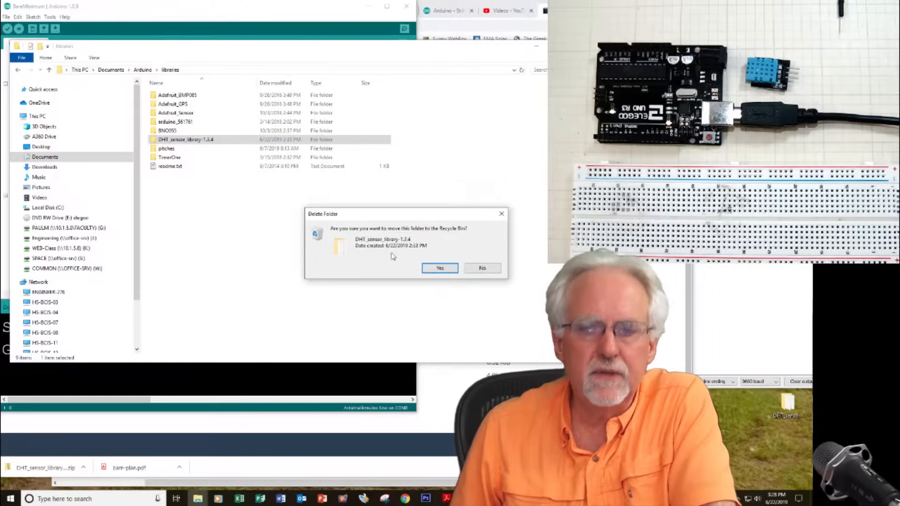
pyautogui.click(439, 268)
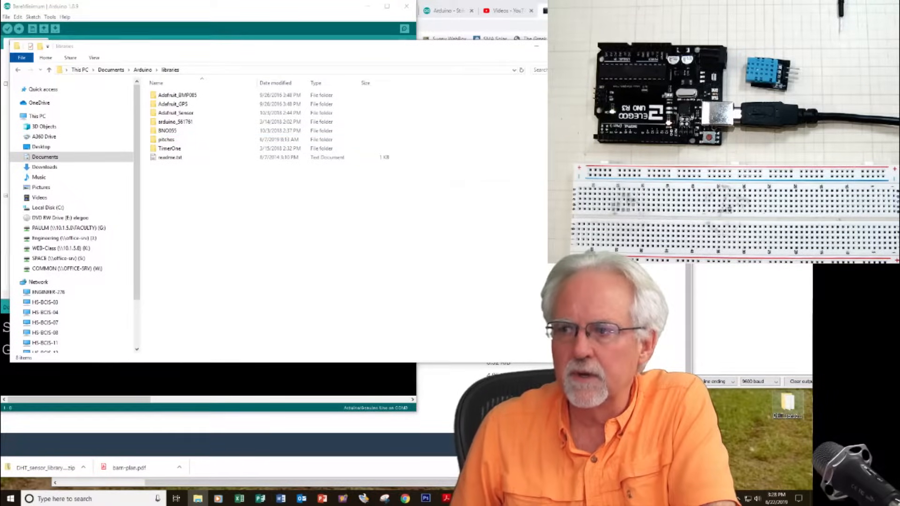
pyautogui.click(167, 140)
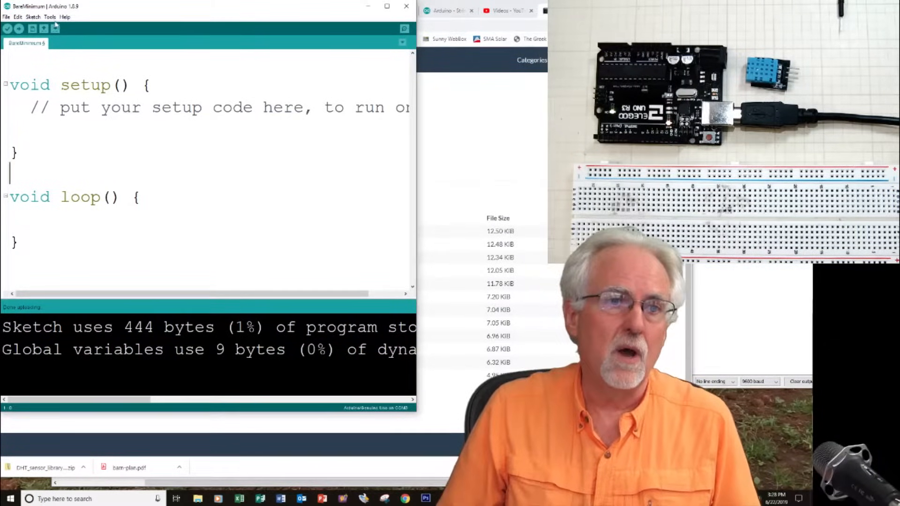
pyautogui.click(6, 17)
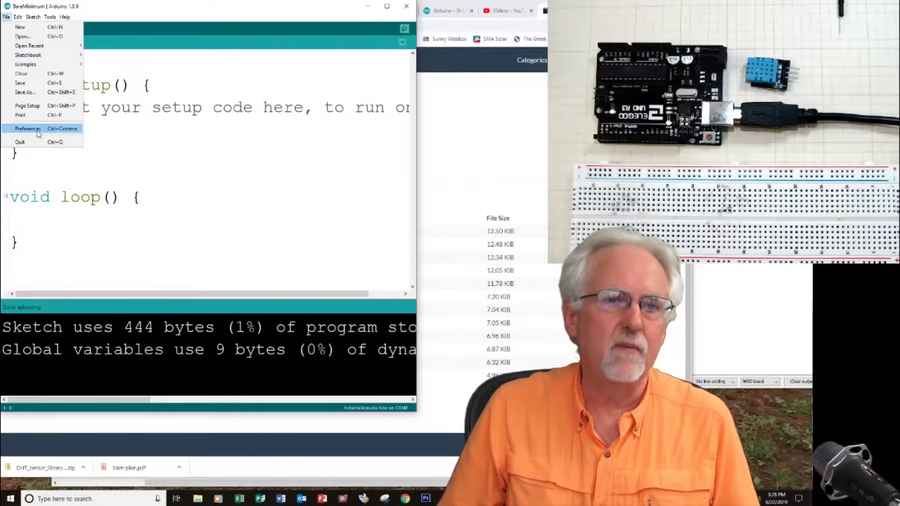
pyautogui.click(27, 128)
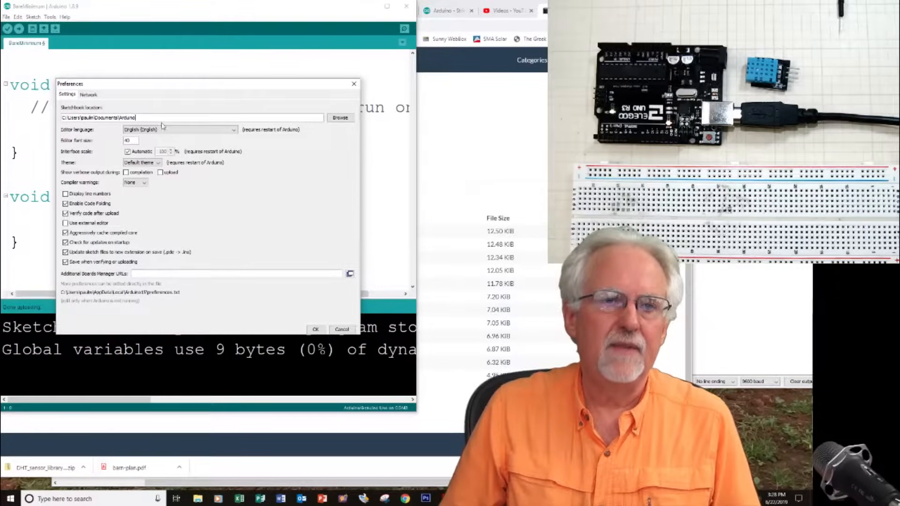
pyautogui.click(315, 329)
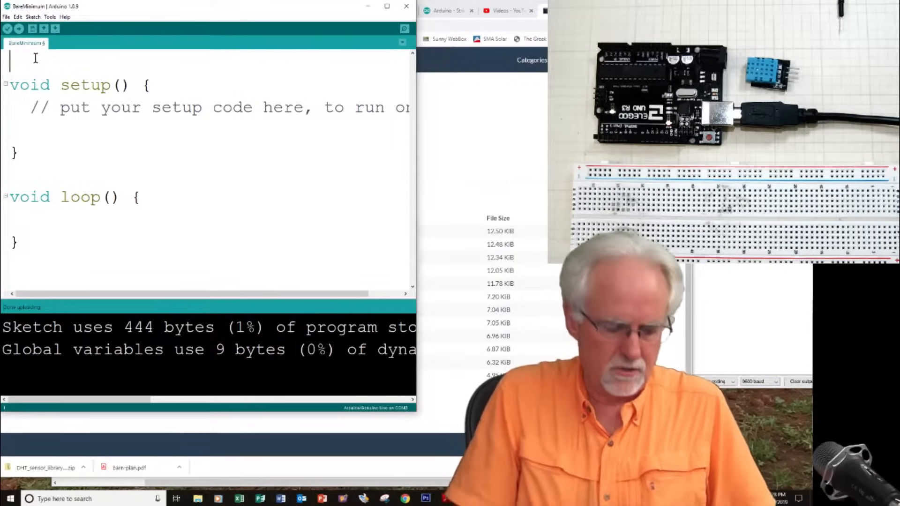
# Type the line #include "DHT.h" at the top of the sketch
pyautogui.write('#inc')
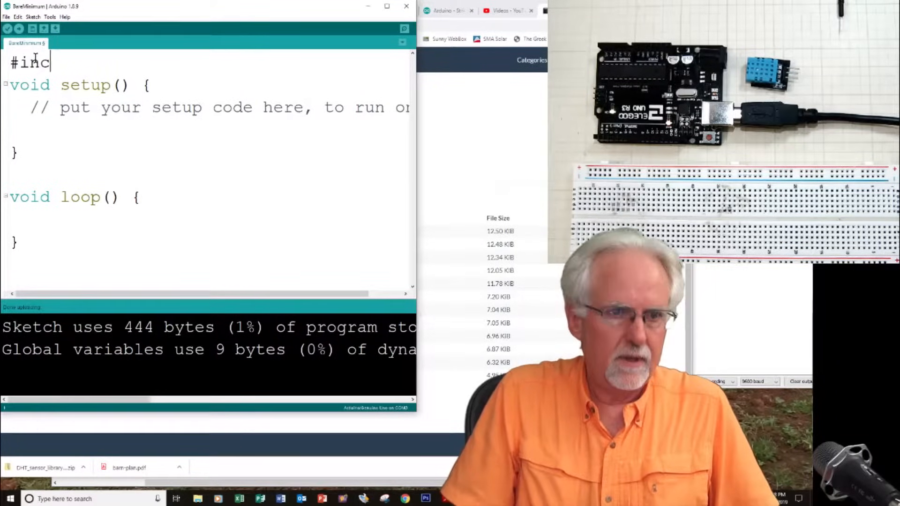
pyautogui.write('lude')
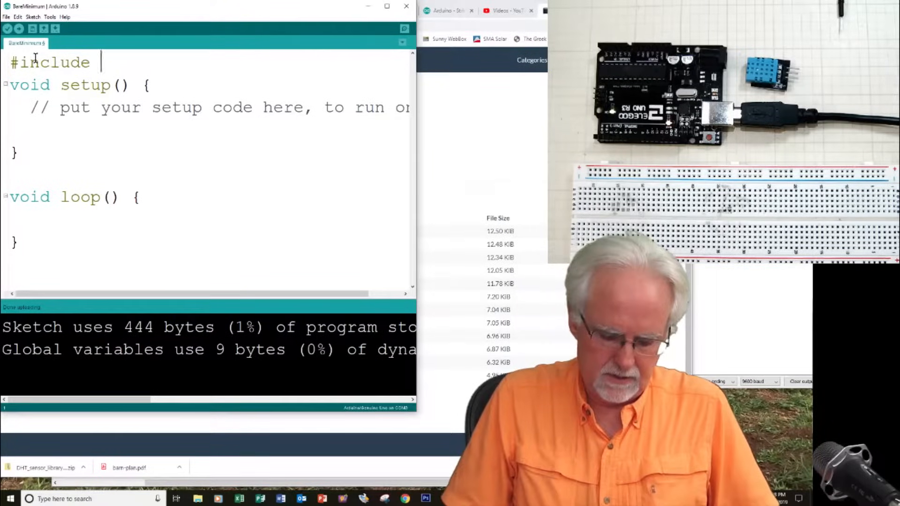
pyautogui.write('"DHT')
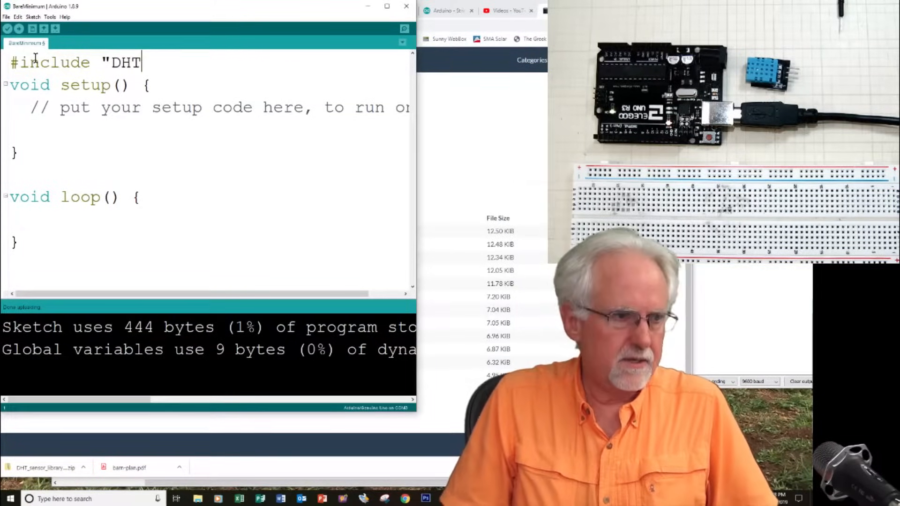
pyautogui.write('.h')
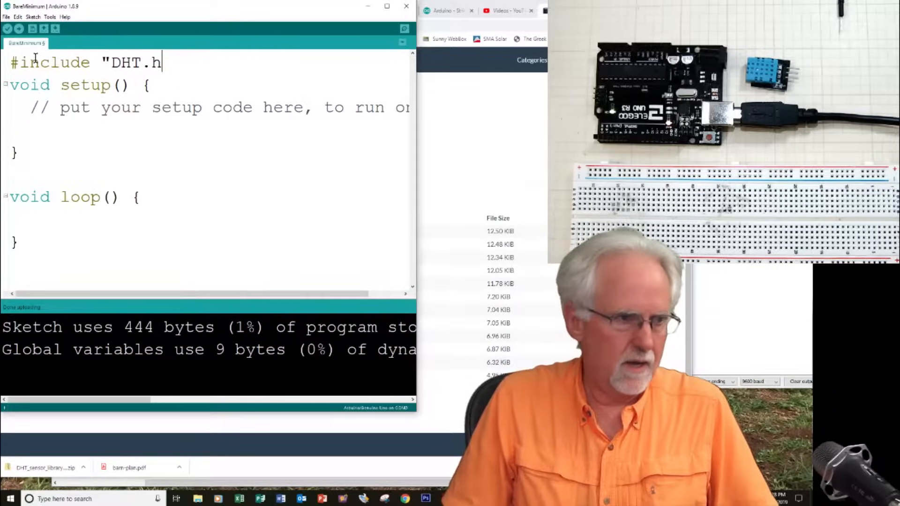
pyautogui.write('"')
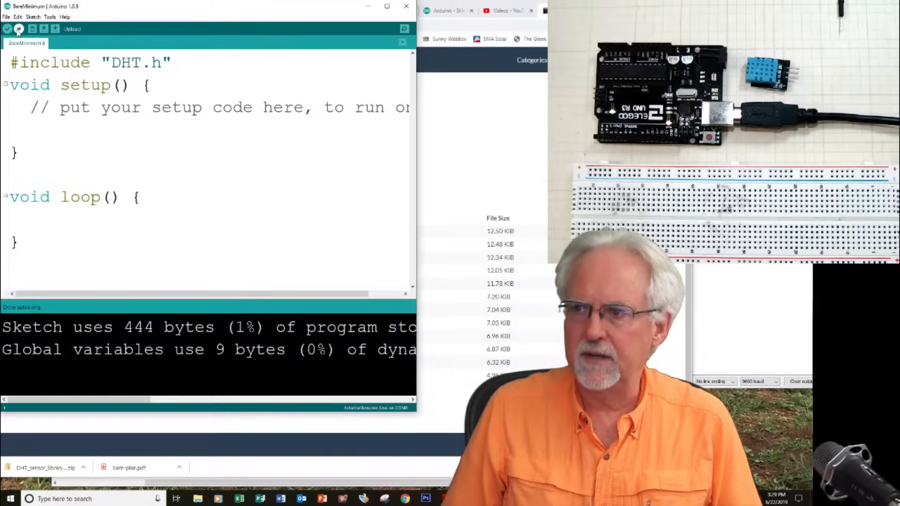
# Replace the quotes around DHT.h with angle brackets
pyautogui.click(19, 28)
pyautogui.write('>')
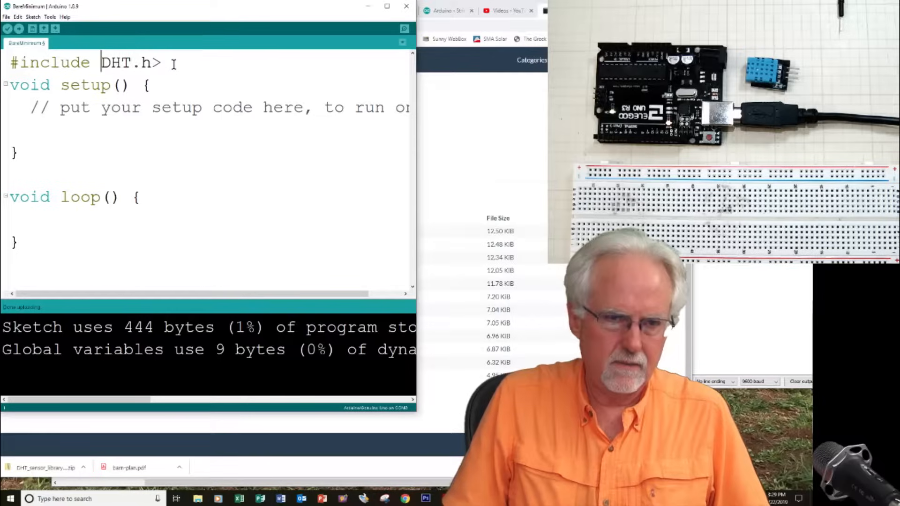
pyautogui.write('<')
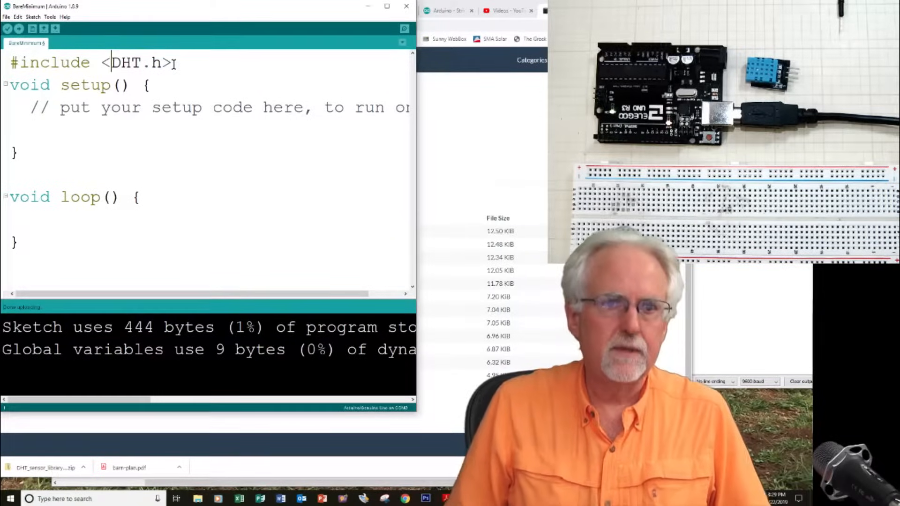
pyautogui.click(8, 29)
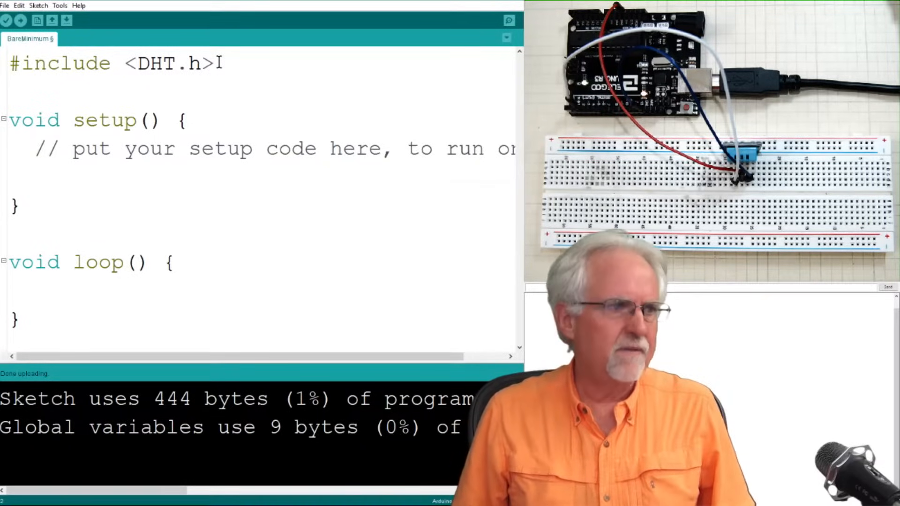
# Add the line #define Type DHT11 below the include
pyautogui.write('D')
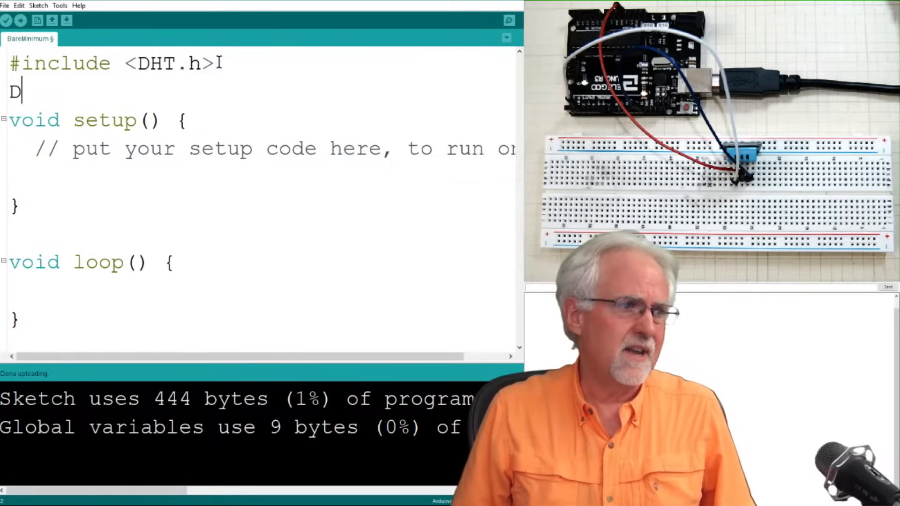
pyautogui.press('backspace')
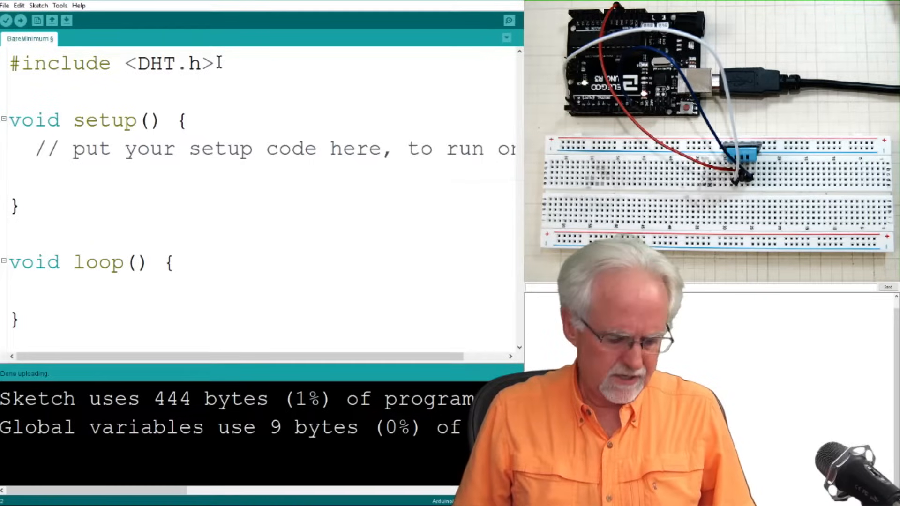
pyautogui.write('#define')
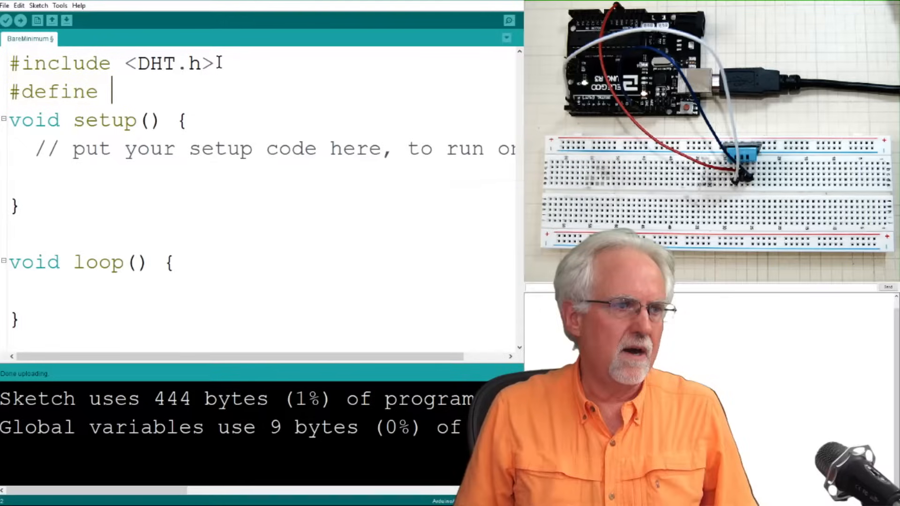
pyautogui.write('Ty')
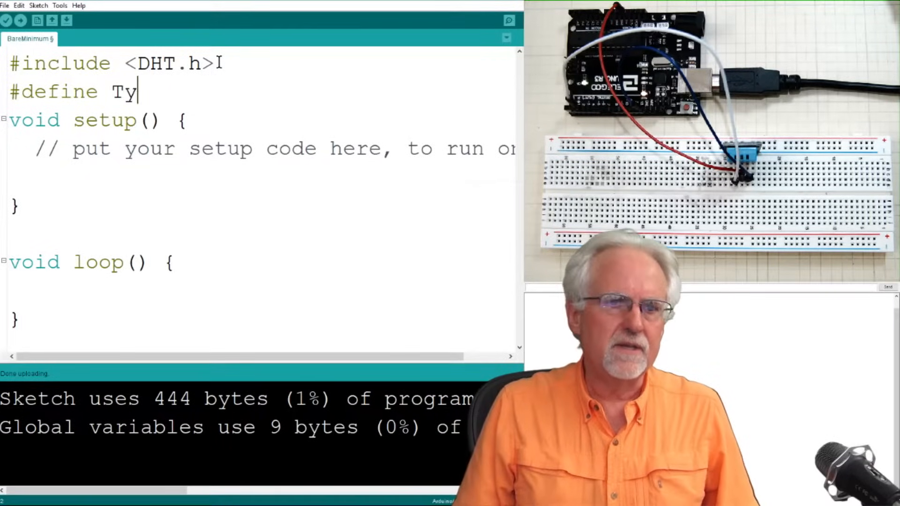
pyautogui.write('pe')
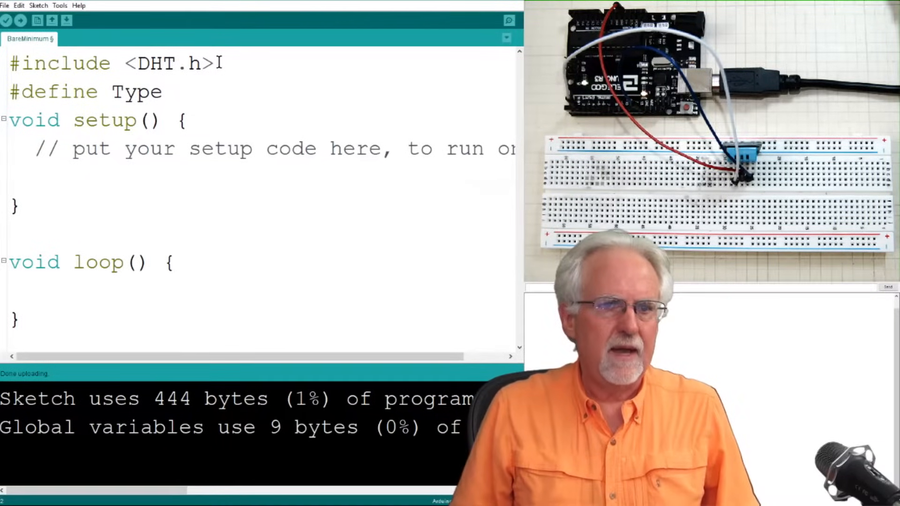
pyautogui.write('DH')
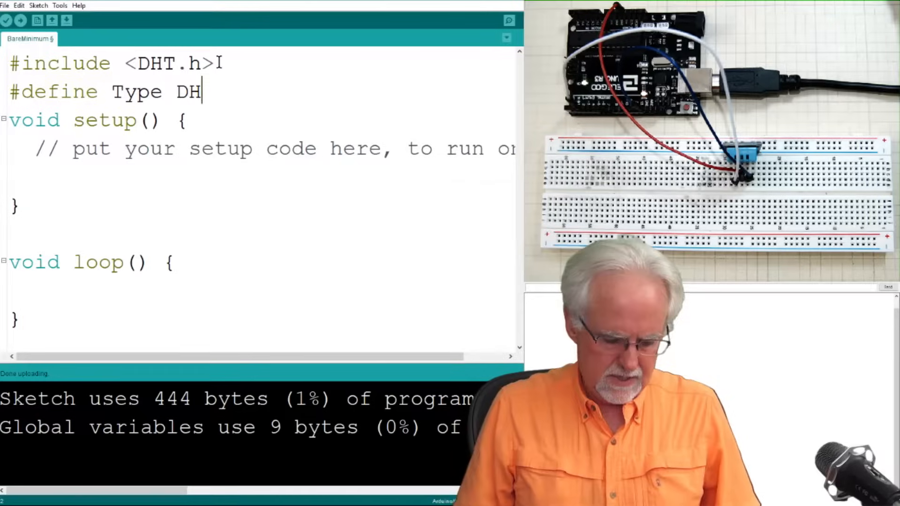
pyautogui.write('T11')
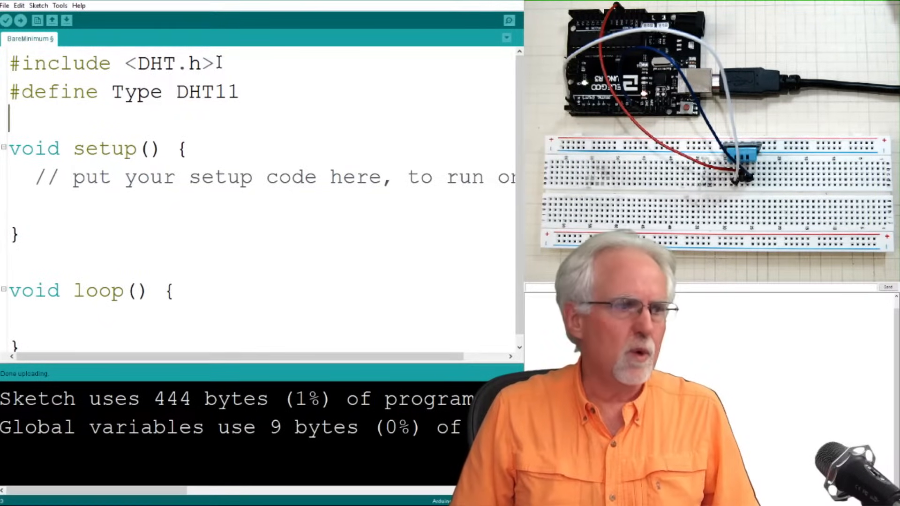
# Declare int sensePin=2; on the next line
pyautogui.write('int s')
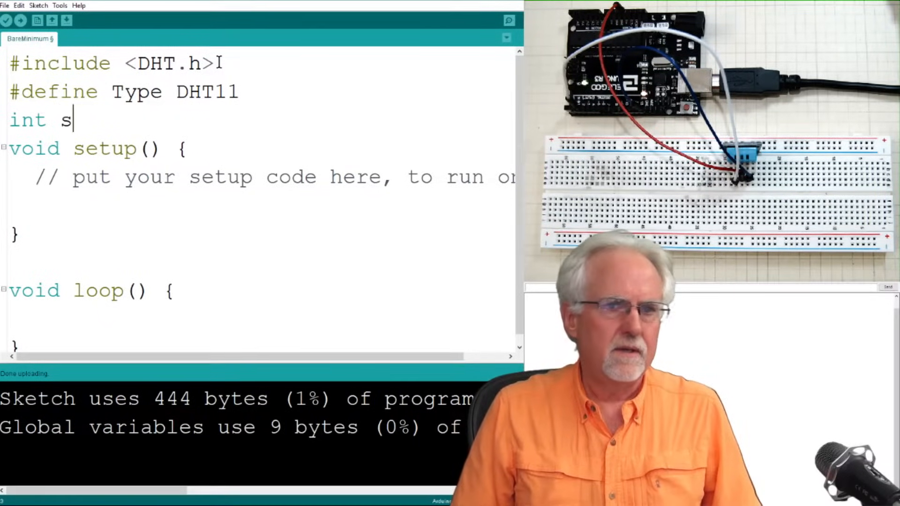
pyautogui.write('ensePin')
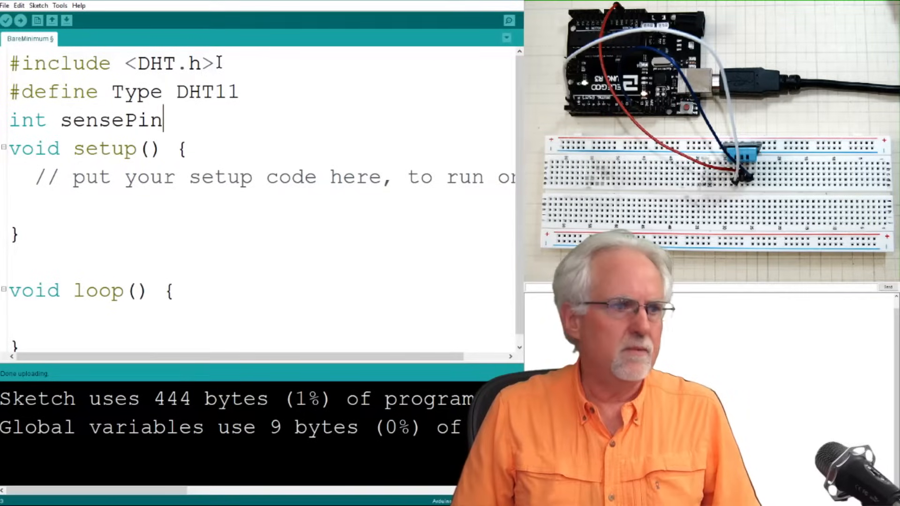
pyautogui.write('=')
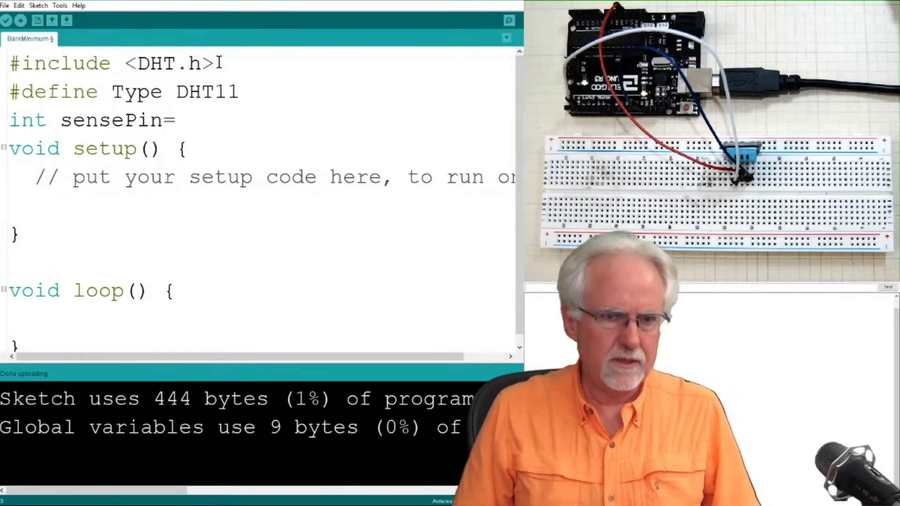
pyautogui.write('2;')
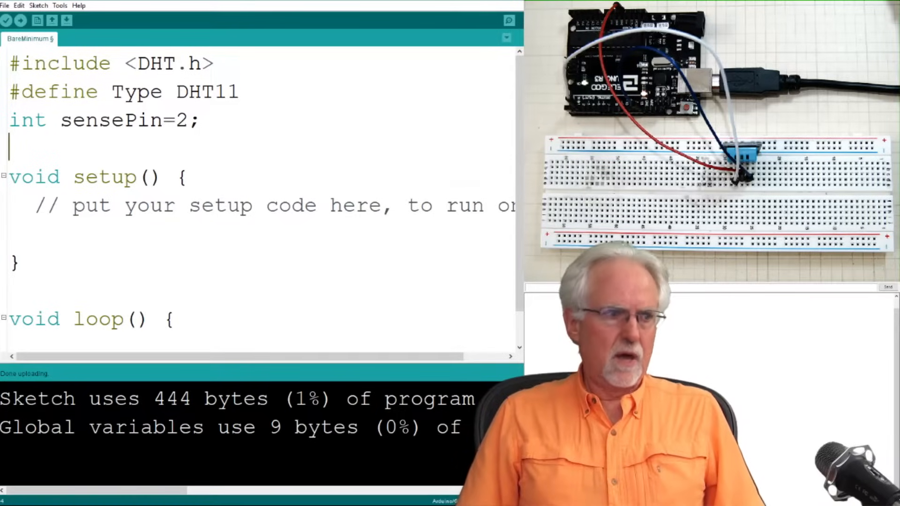
# Type DHT HT(sensePin,Type); to create the sensor object
pyautogui.write('DH')
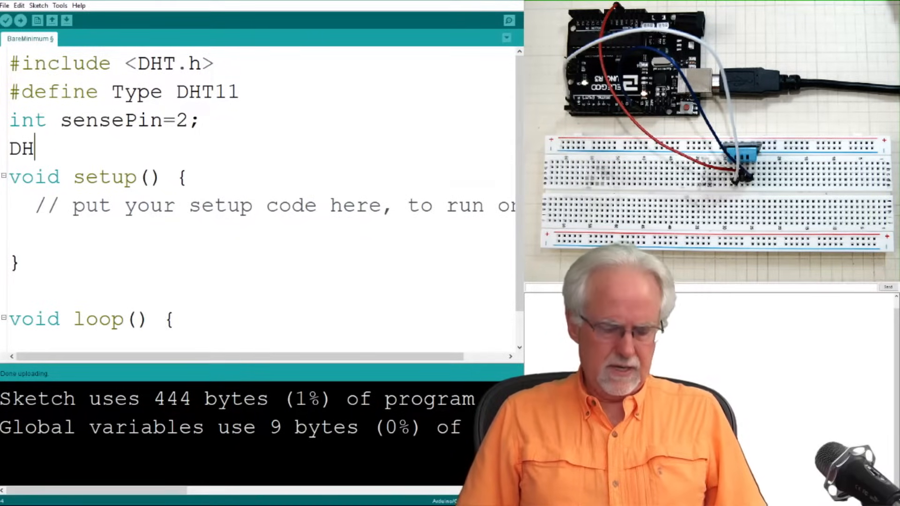
pyautogui.write('T')
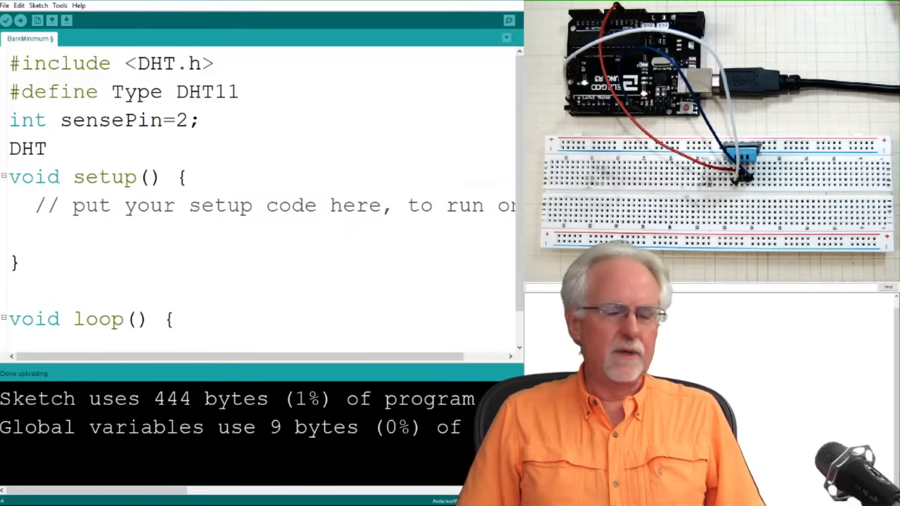
pyautogui.write('HT')
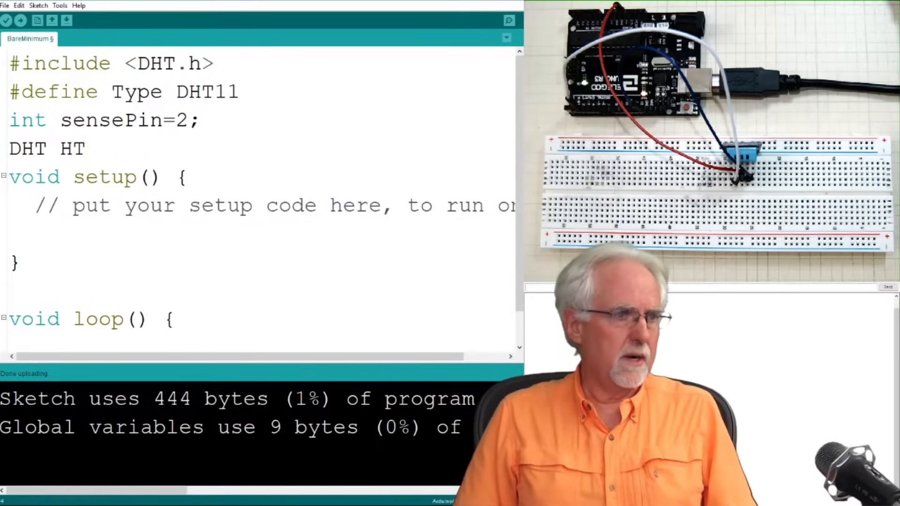
pyautogui.write('(')
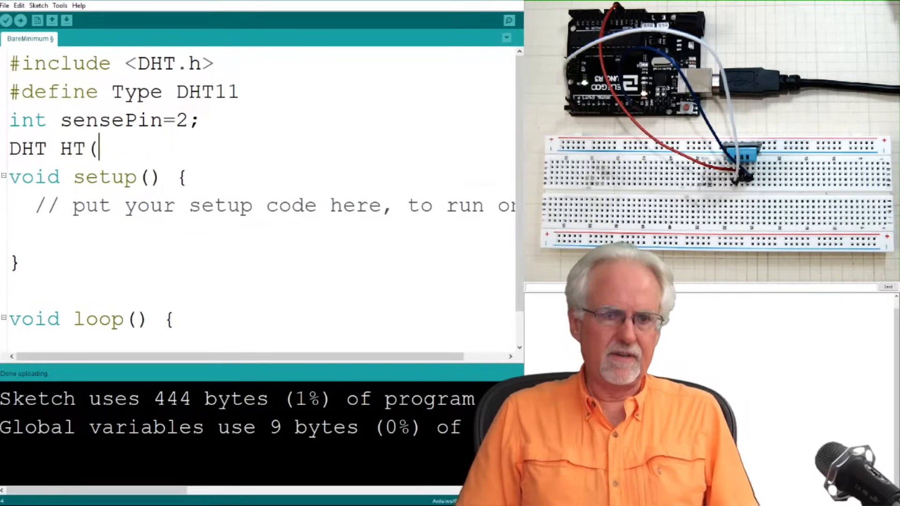
pyautogui.write('ser')
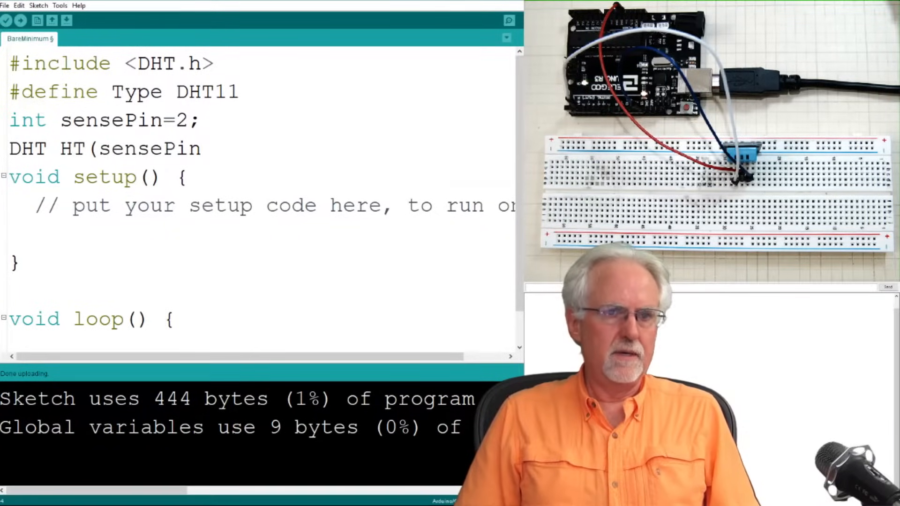
pyautogui.write(',')
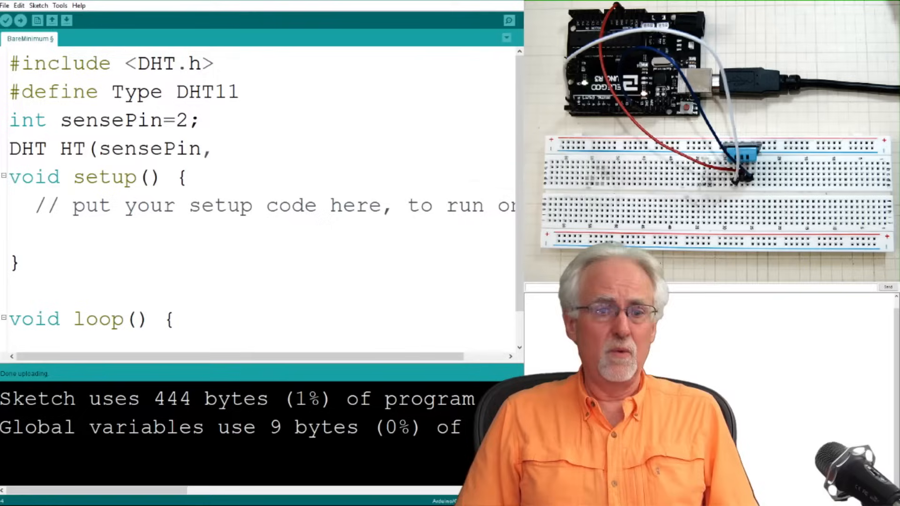
pyautogui.write('T')
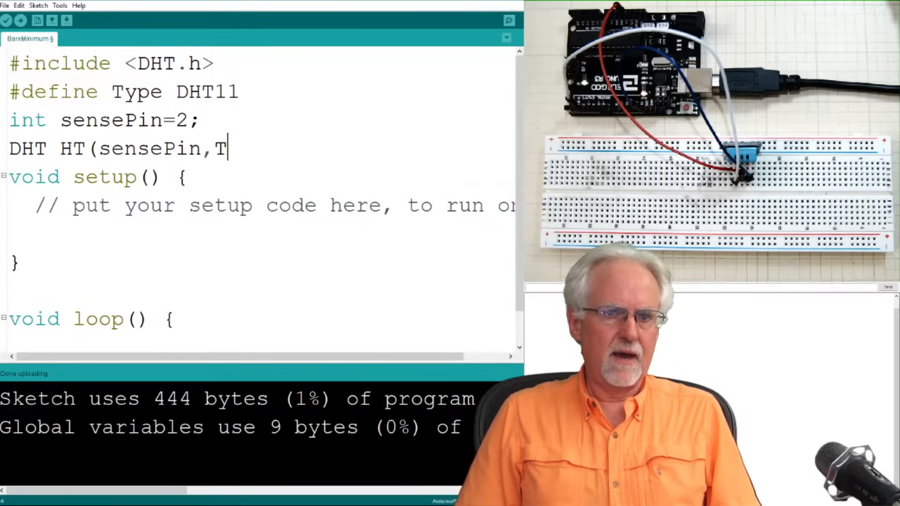
pyautogui.write('ype')
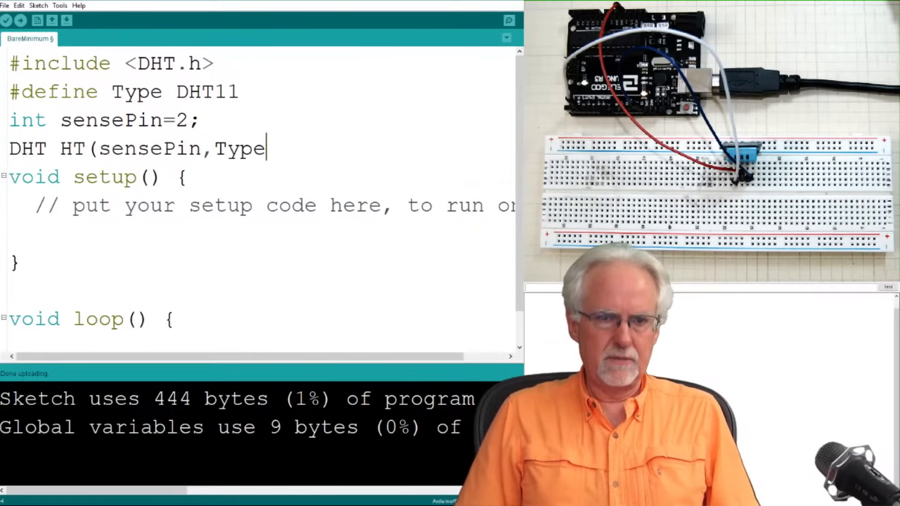
pyautogui.write(')')
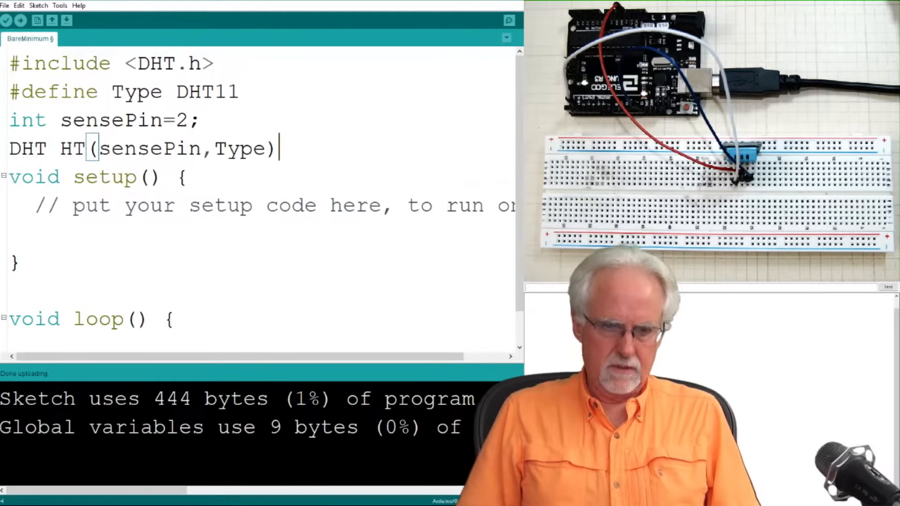
pyautogui.write(';')
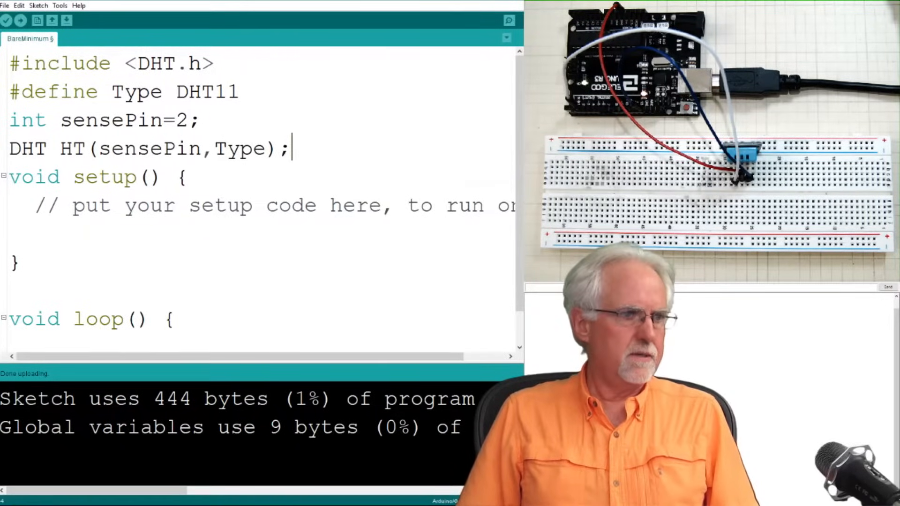
# Declare float humidity, float tempC; and float tempF; on separate lines
pyautogui.write('flo')
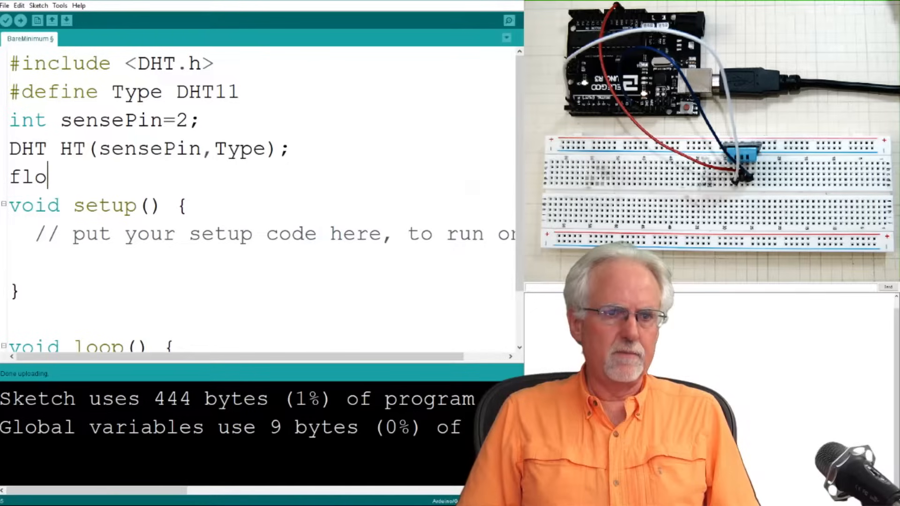
pyautogui.write('at h')
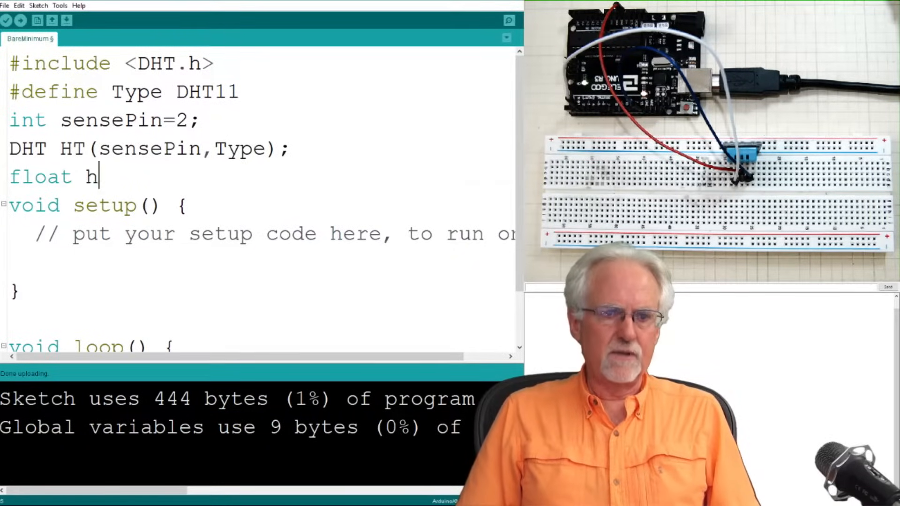
pyautogui.write('umidity;')
pyautogui.write('fl')
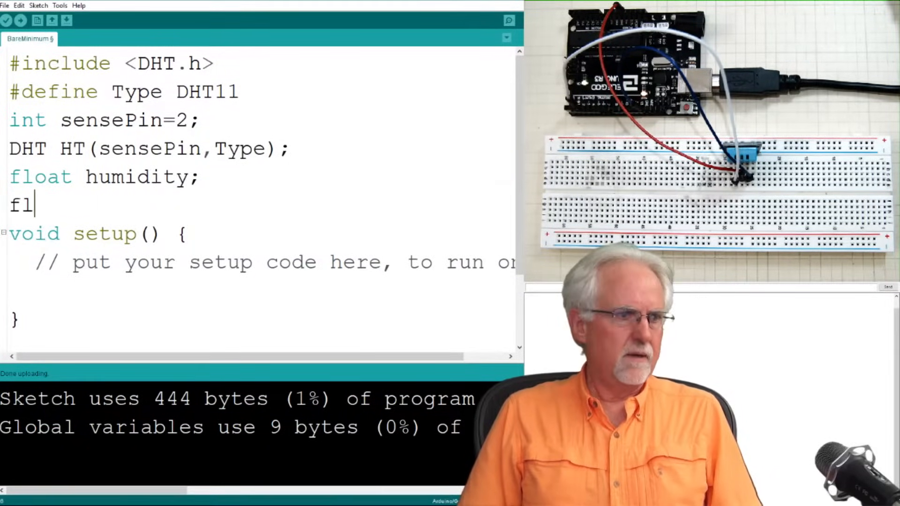
pyautogui.write('oat temp')
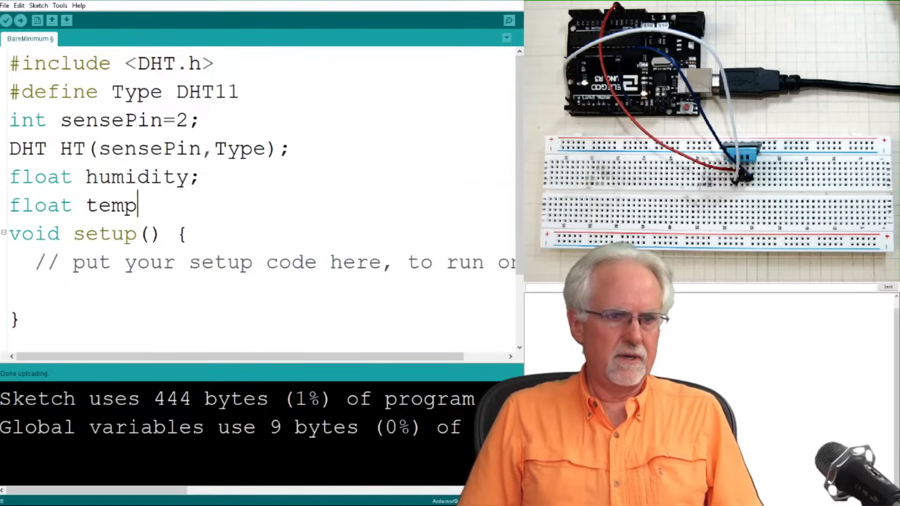
pyautogui.write('C;')
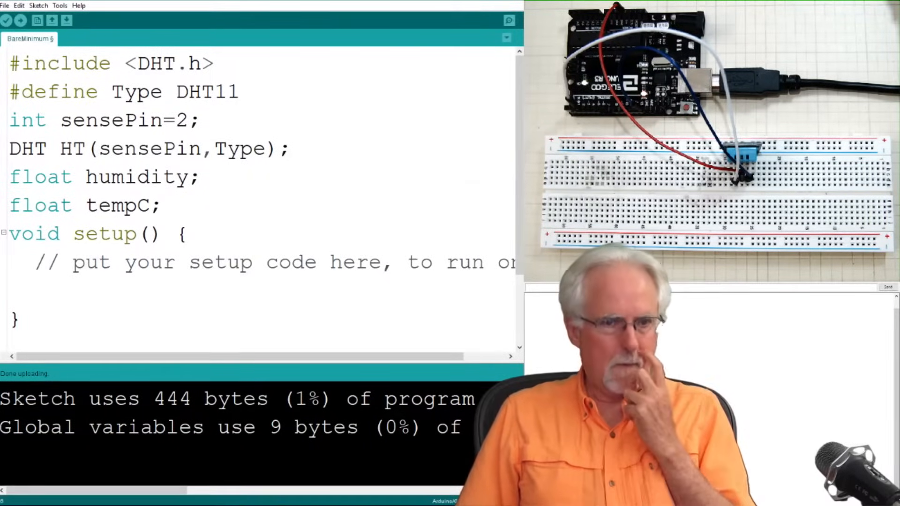
pyautogui.write('fl')
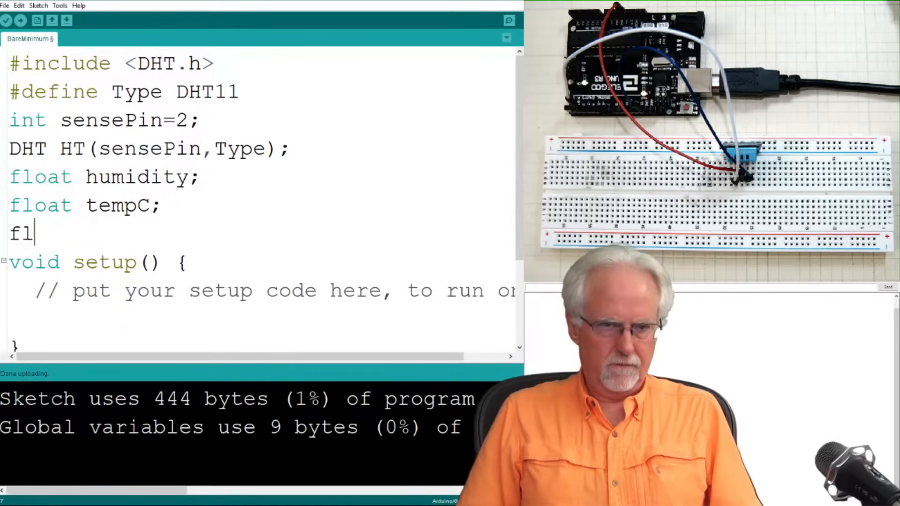
pyautogui.write('oat te')
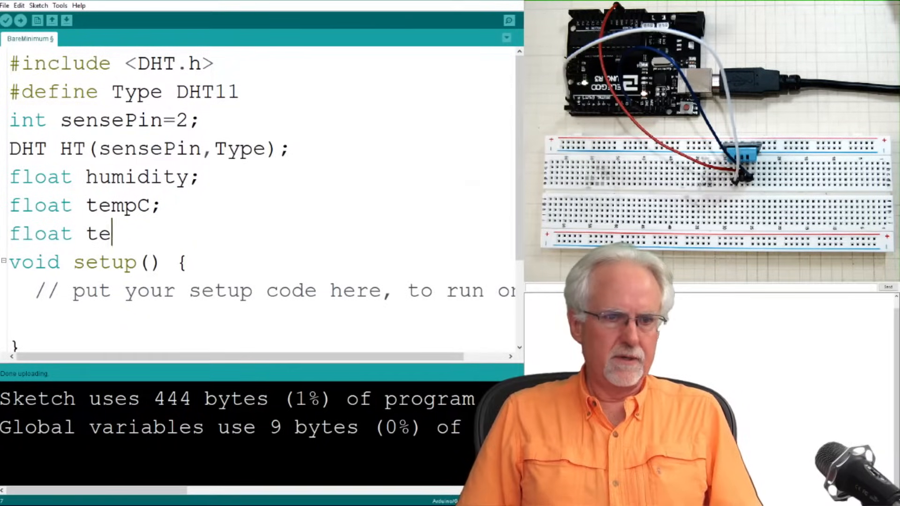
pyautogui.write('mpF;')
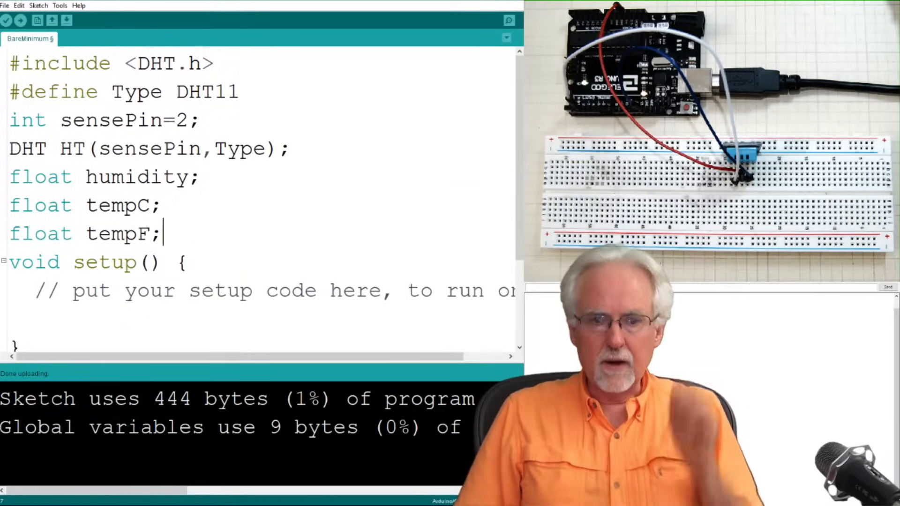
pyautogui.press('Enter')
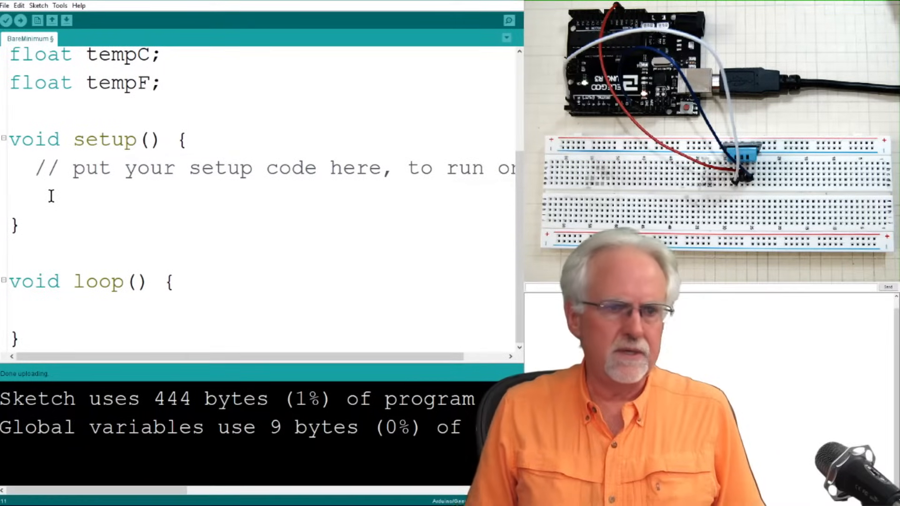
# Add Serial.begin(9600); and HT.begin(); inside setup
pyautogui.write('Serial')
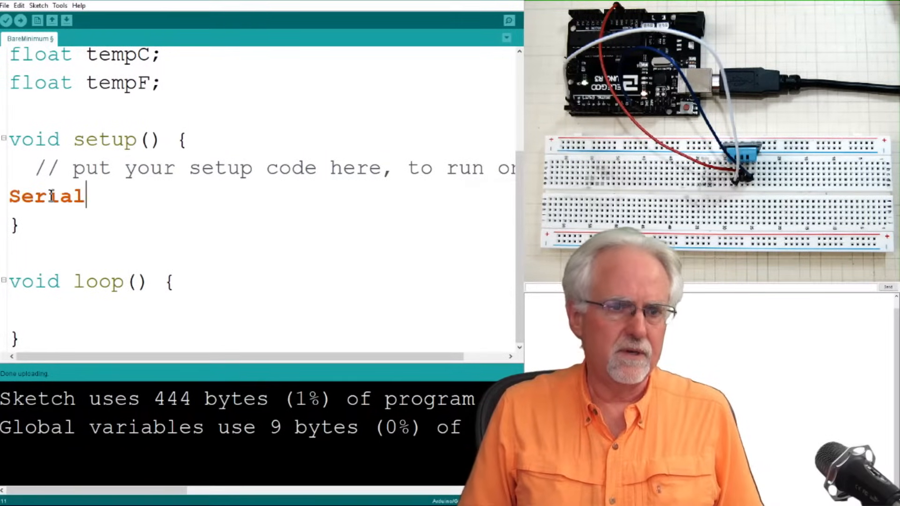
pyautogui.write('.begin')
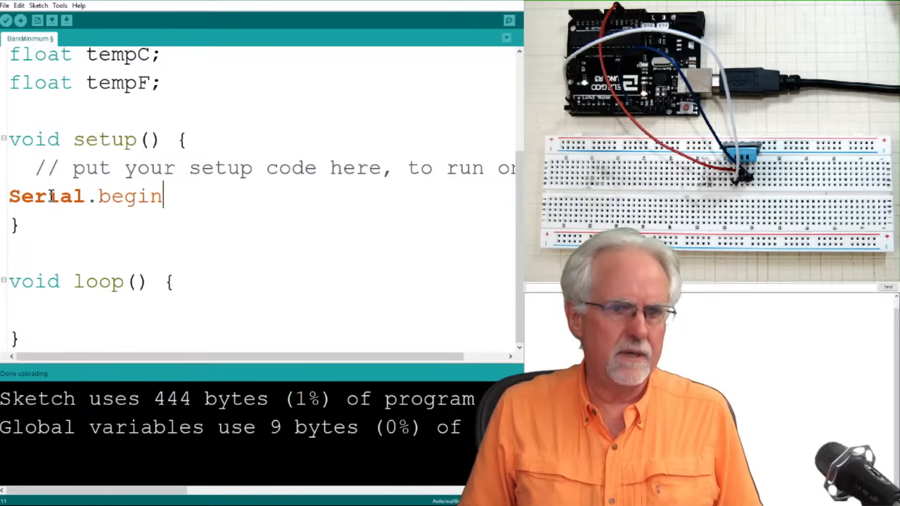
pyautogui.write('(9600')
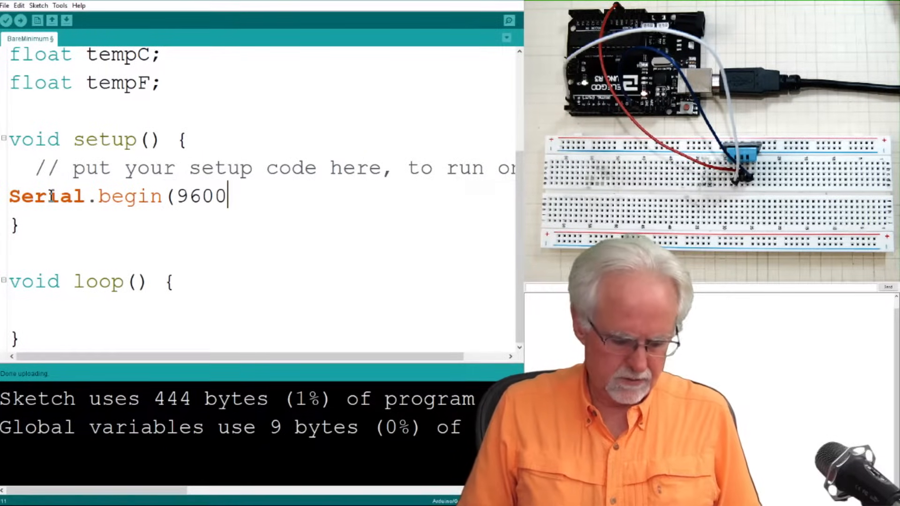
pyautogui.write(');')
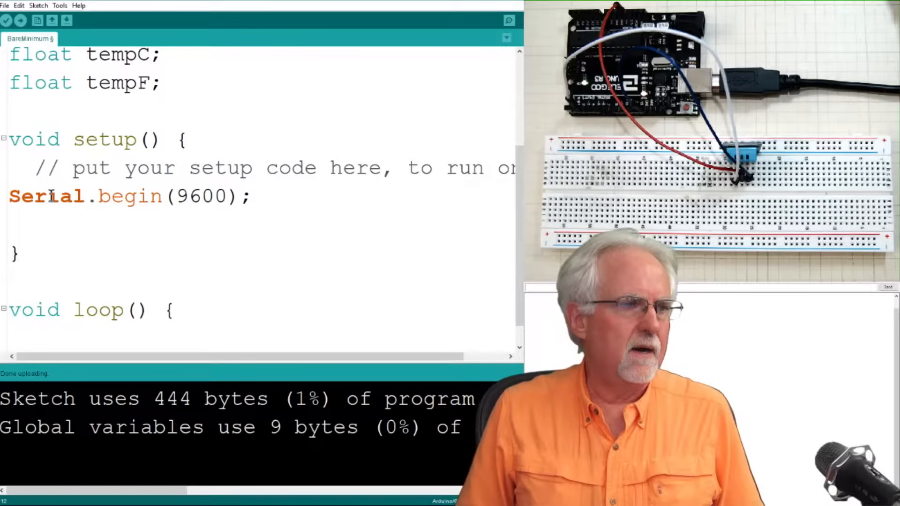
pyautogui.write('HT')
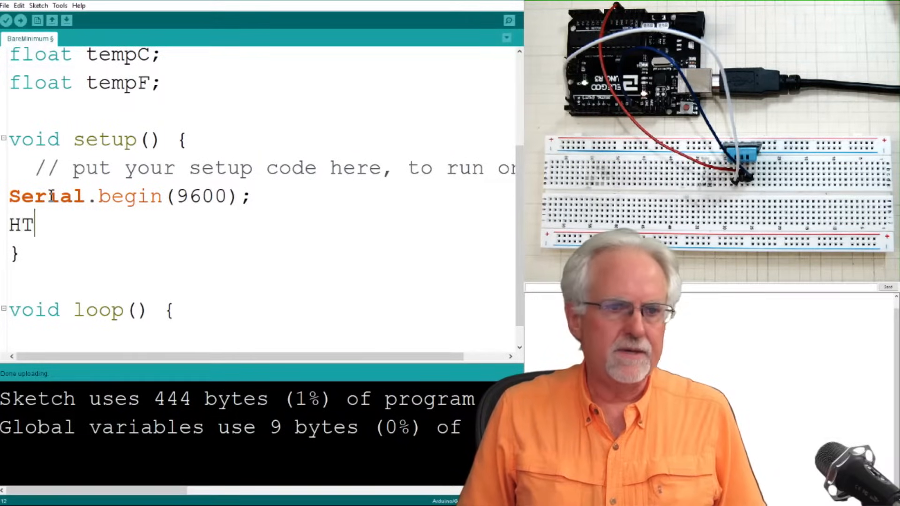
pyautogui.write('.begin')
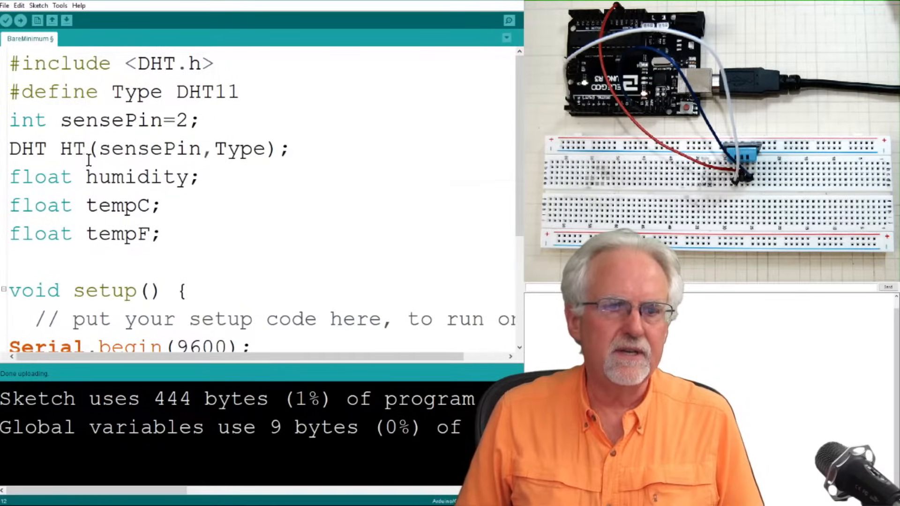
pyautogui.write('HT.begin')
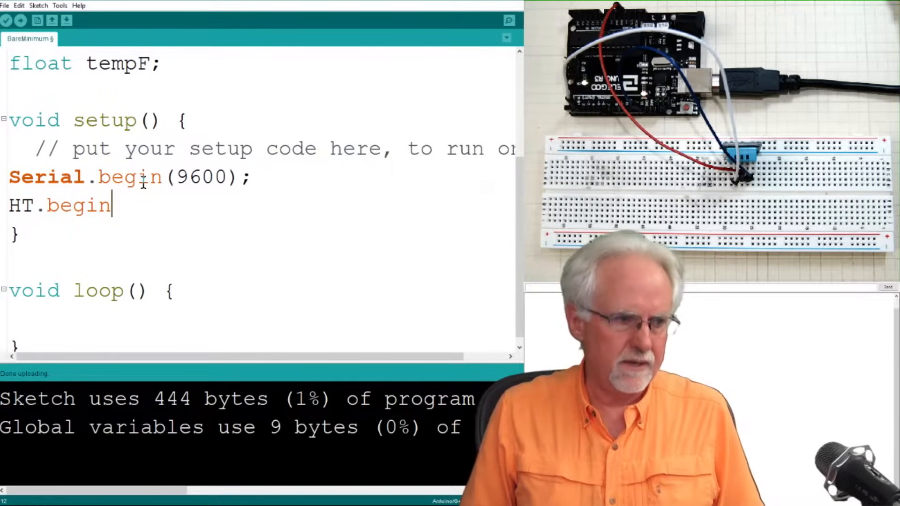
pyautogui.write('()')
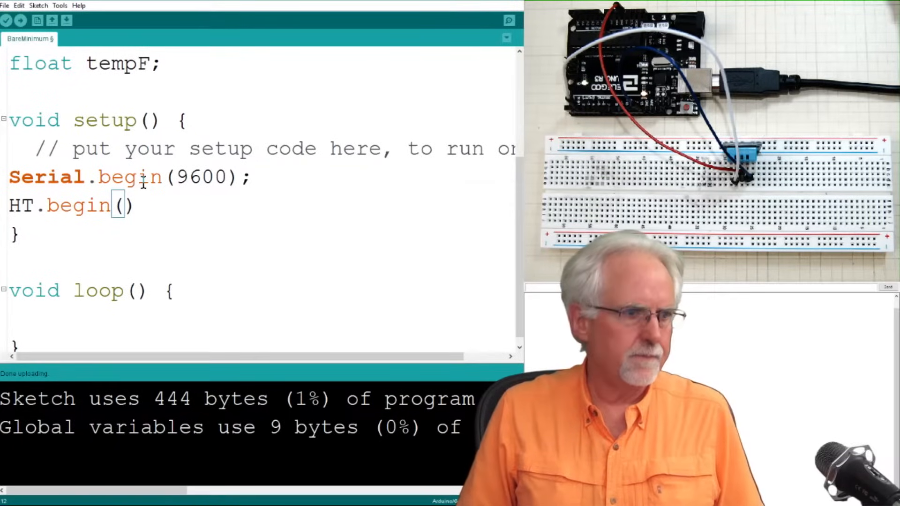
pyautogui.write(';')
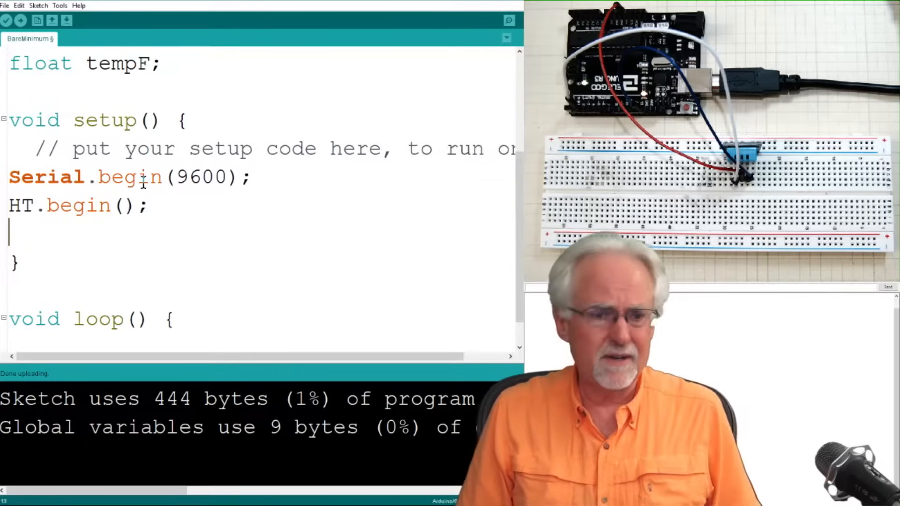
# Start a delay(setTime call below HT.begin in setup
pyautogui.write('del')
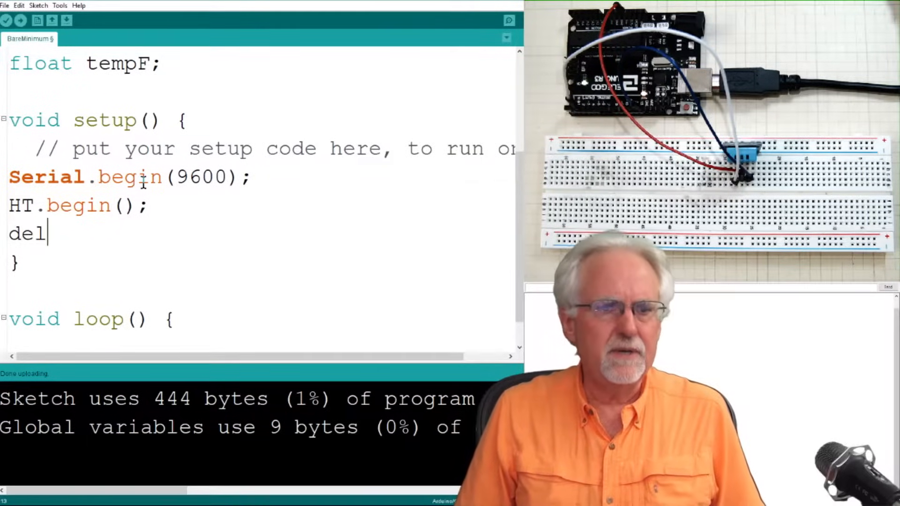
pyautogui.write('ay(')
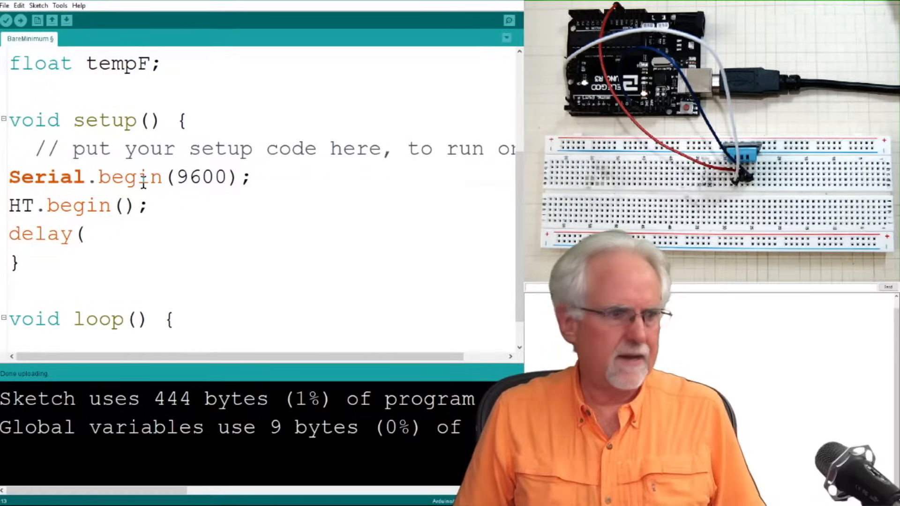
pyautogui.write('setT')
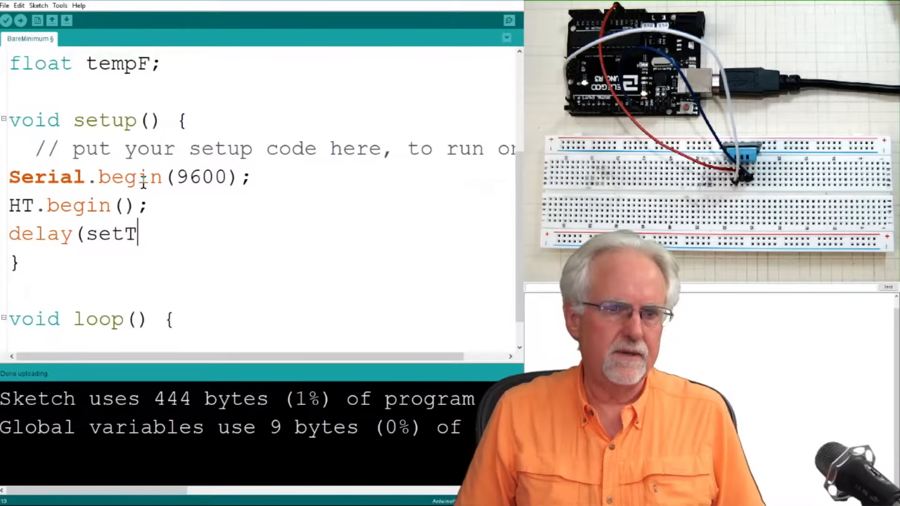
pyautogui.write('ime')
pyautogui.click(258, 91)
pyautogui.write('int')
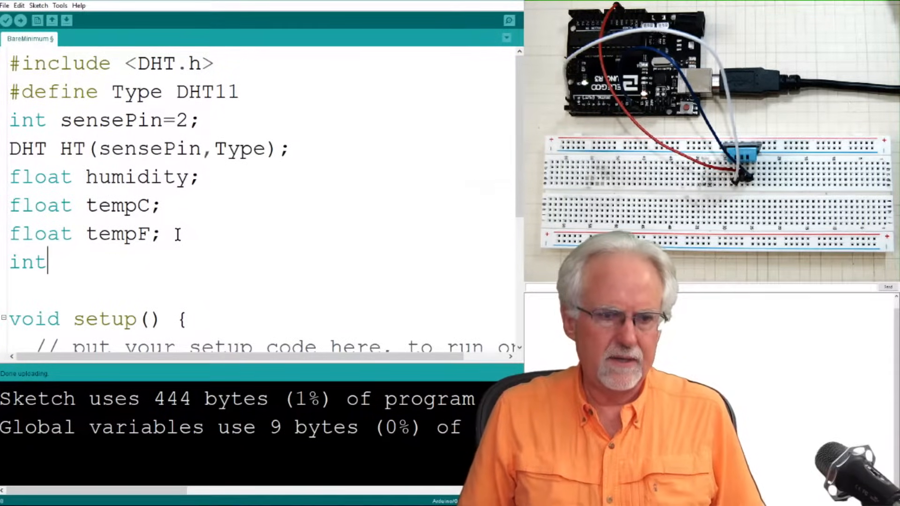
# Declare int setTime=500 below the temperature variables
pyautogui.write('setTi')
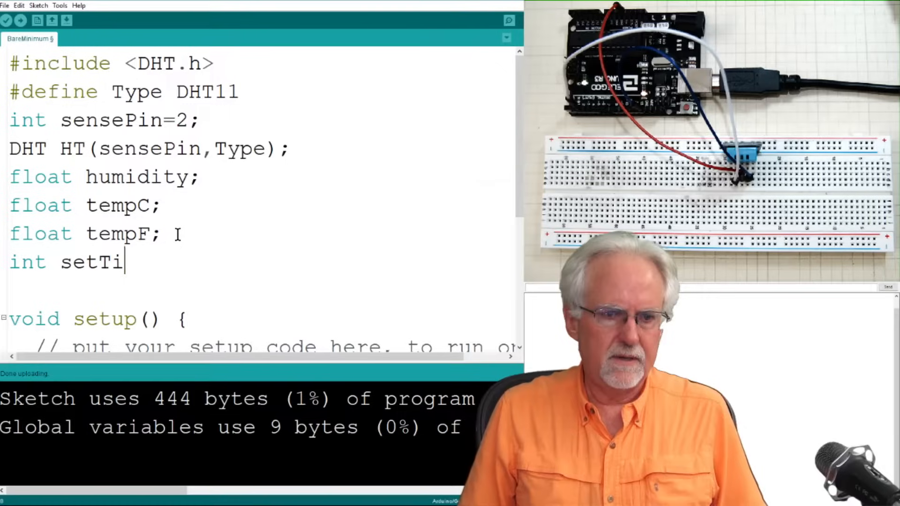
pyautogui.write('me=')
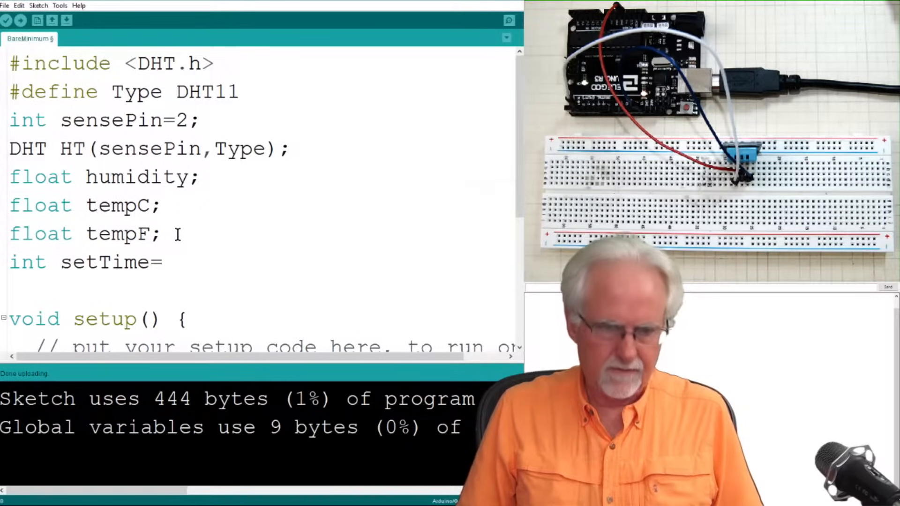
pyautogui.write('500')
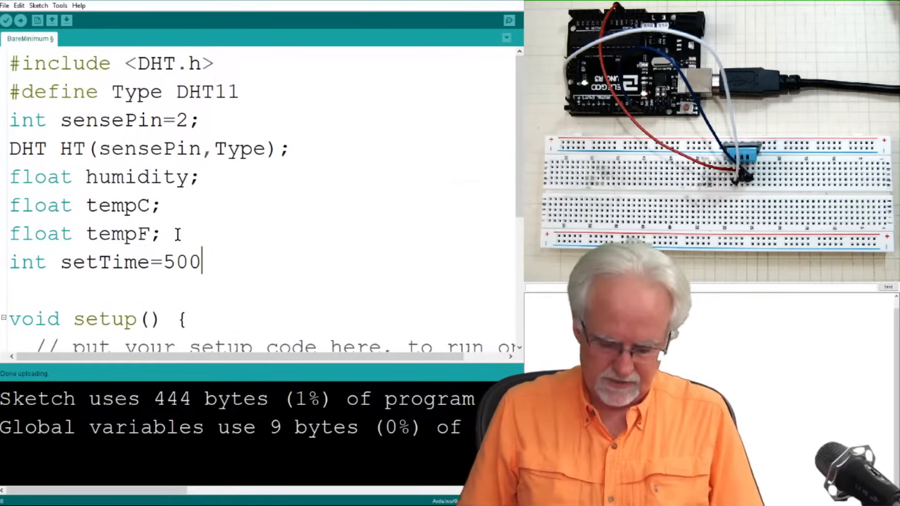
pyautogui.scroll(-3)
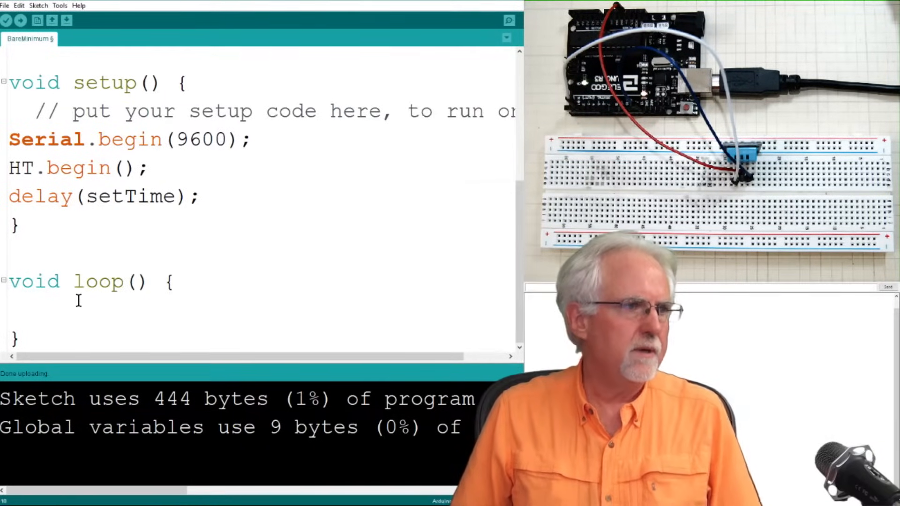
# Type humidity=HT.readHumidity() as the first line of loop
pyautogui.write('hum')
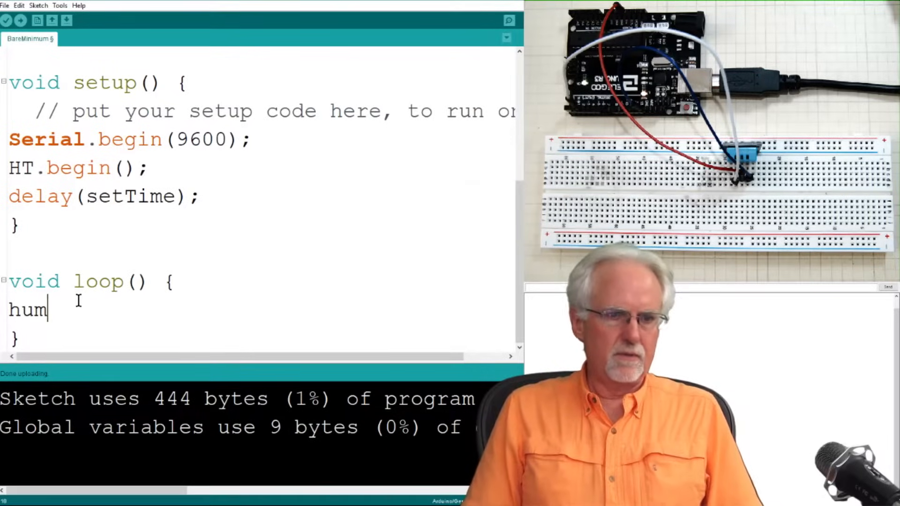
pyautogui.write('idity')
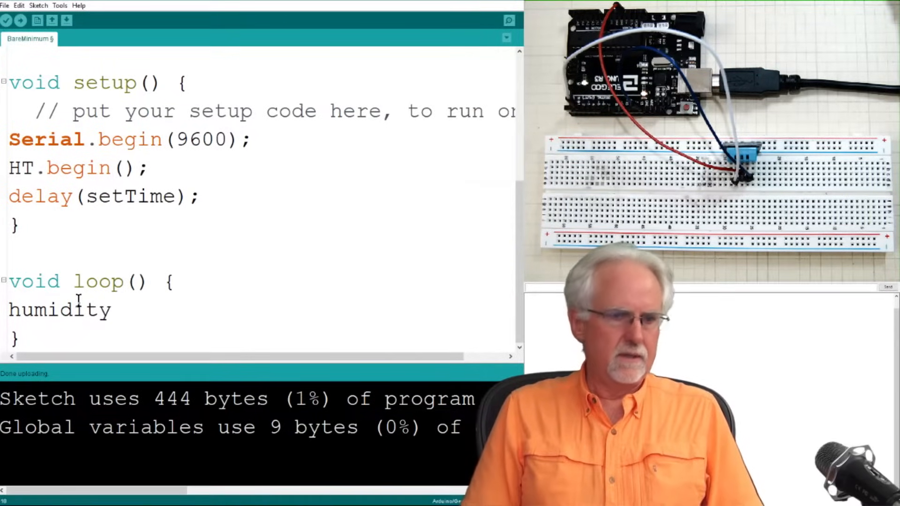
pyautogui.write('=')
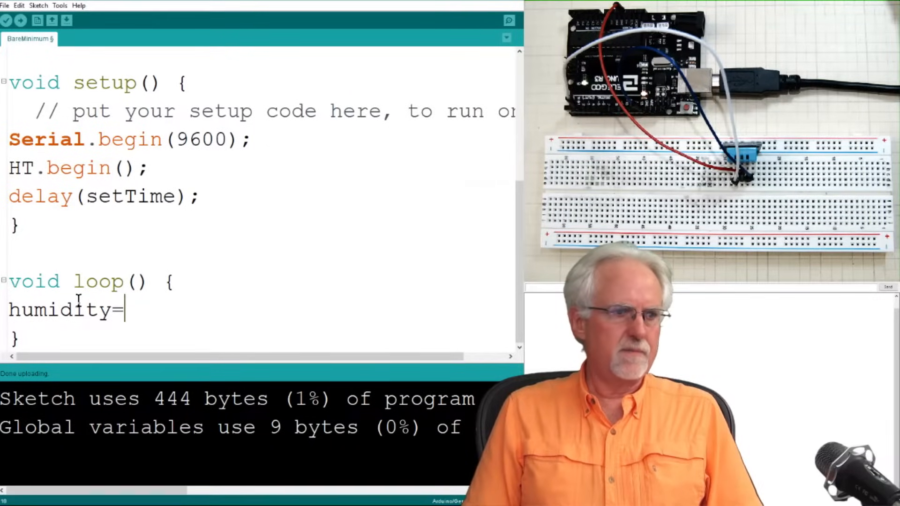
pyautogui.write('HT')
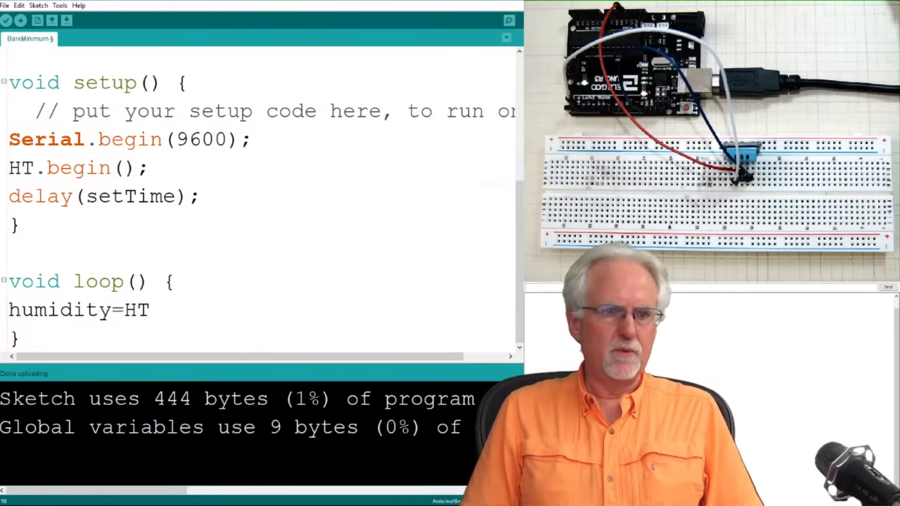
pyautogui.write('.read')
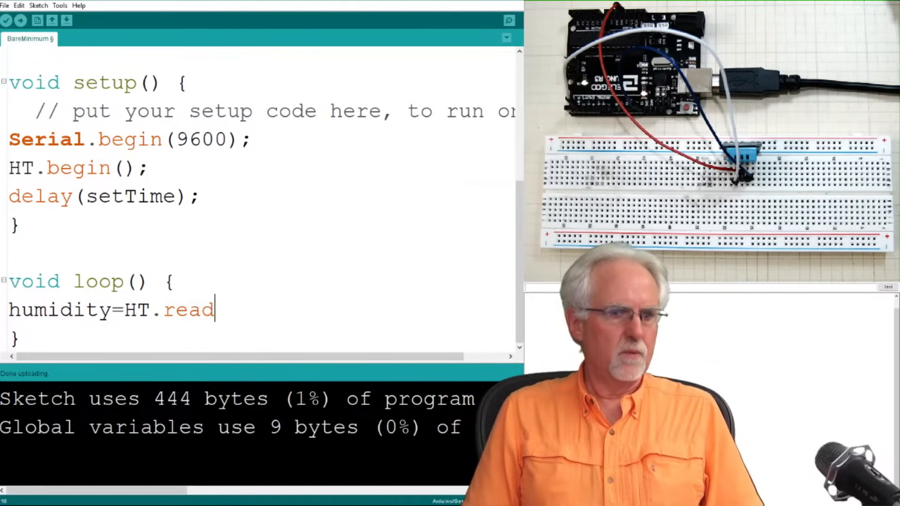
pyautogui.write('Humi')
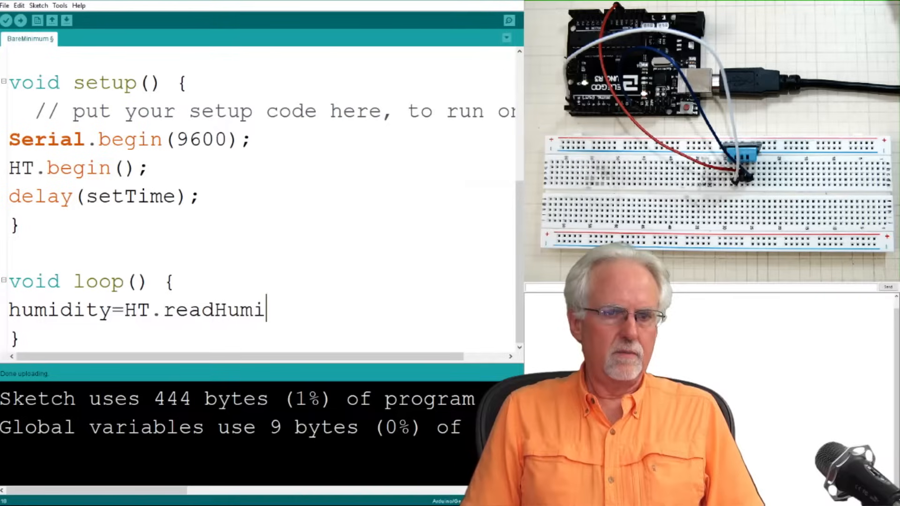
pyautogui.write('dity')
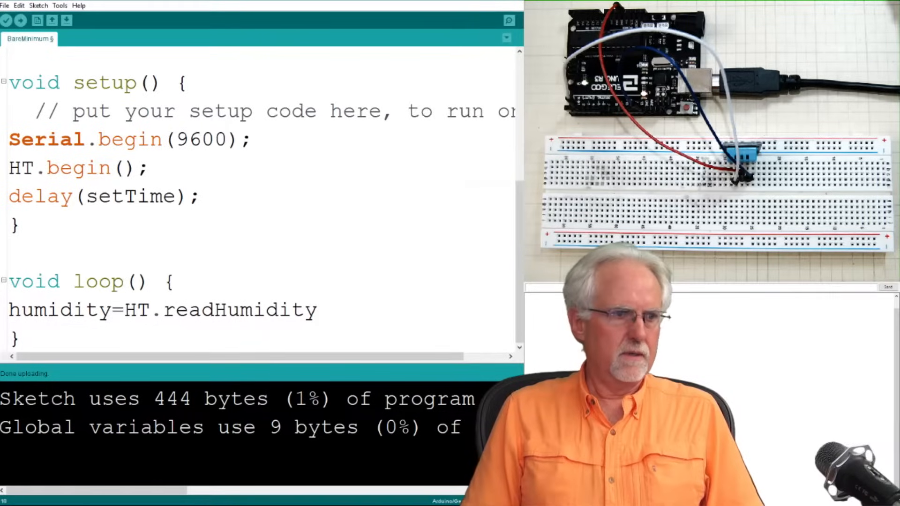
pyautogui.write('()')
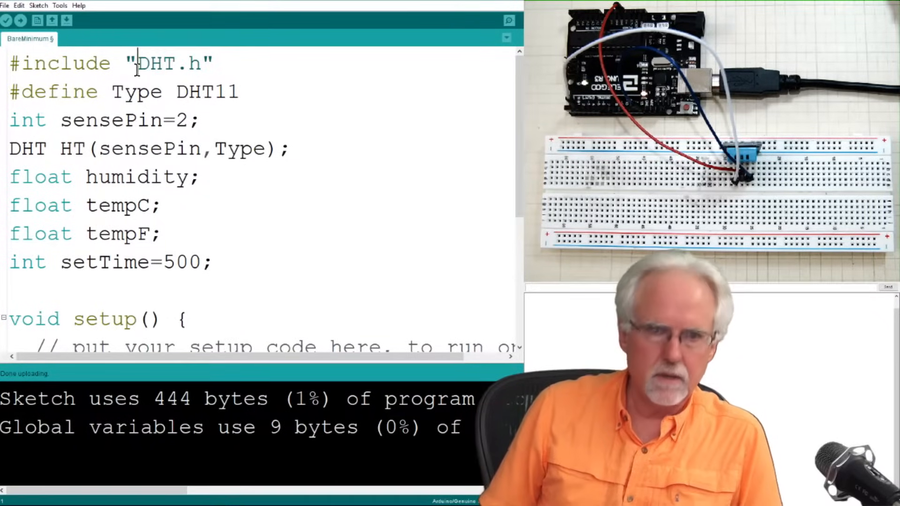
# End the line as humidity=HT.readHumidity(); and upload the sketch to the board (2786 bytes)
pyautogui.scroll(-3)
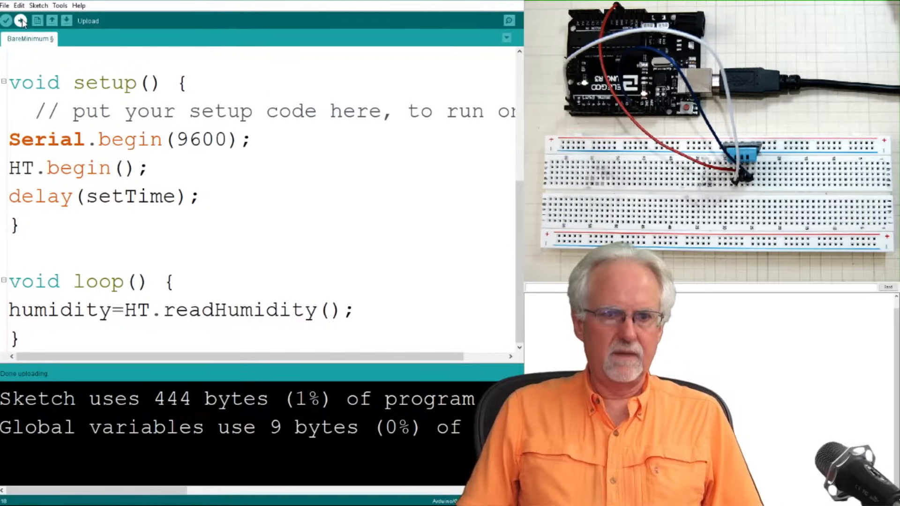
pyautogui.click(20, 21)
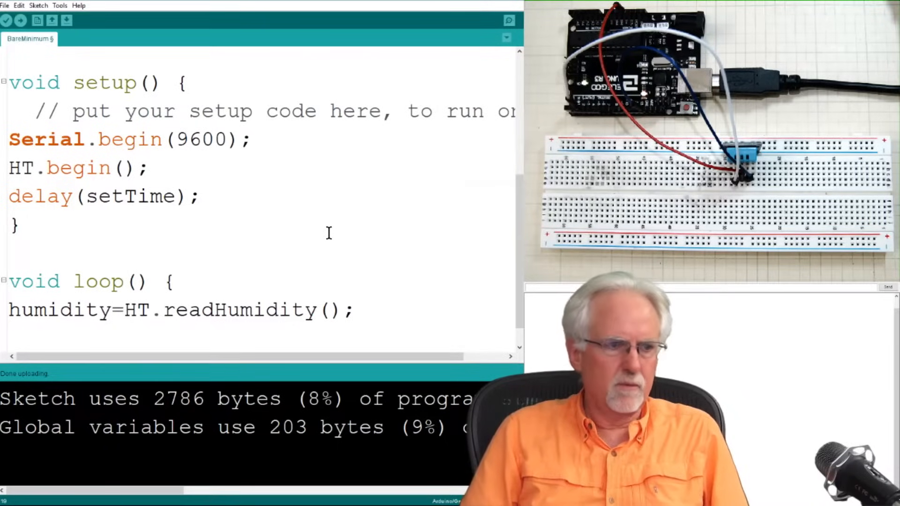
# Type tempC=HT.readTemperature(); as the second statement in loop()
pyautogui.write('float')
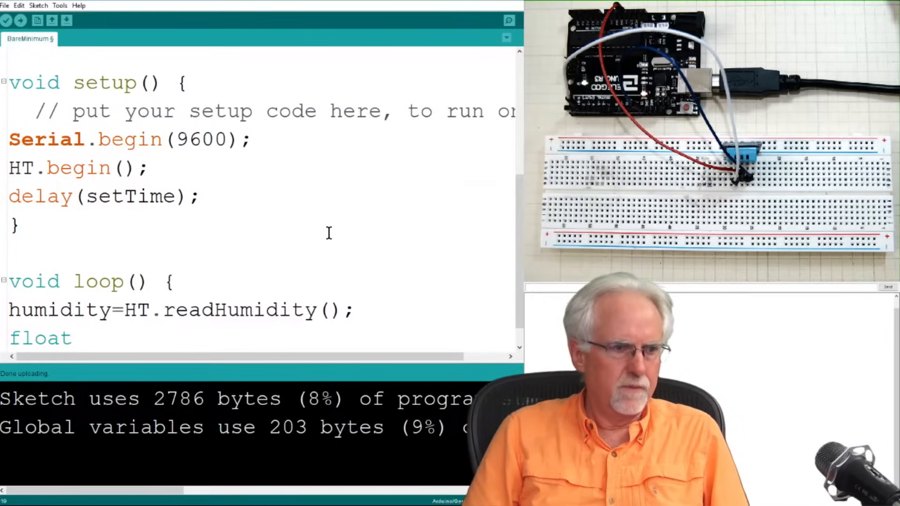
pyautogui.write('te')
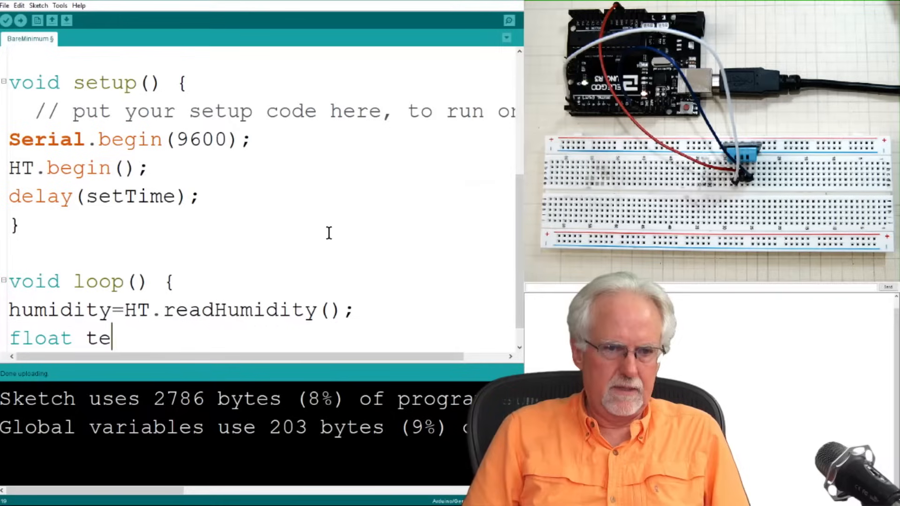
pyautogui.write('temp')
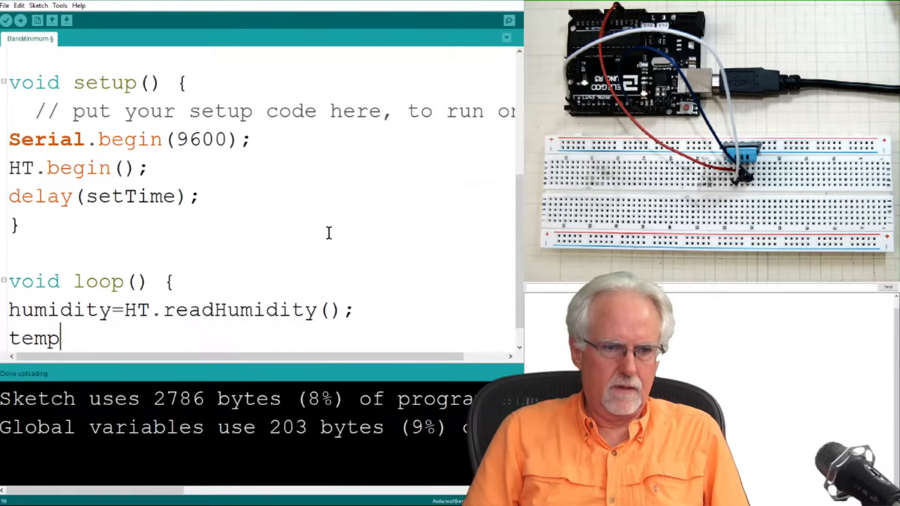
pyautogui.write('C=')
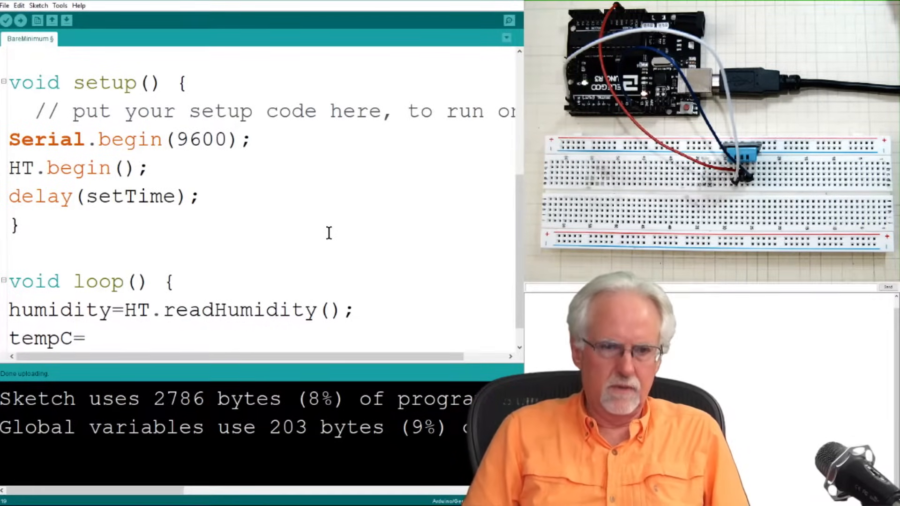
pyautogui.write('HT.read')
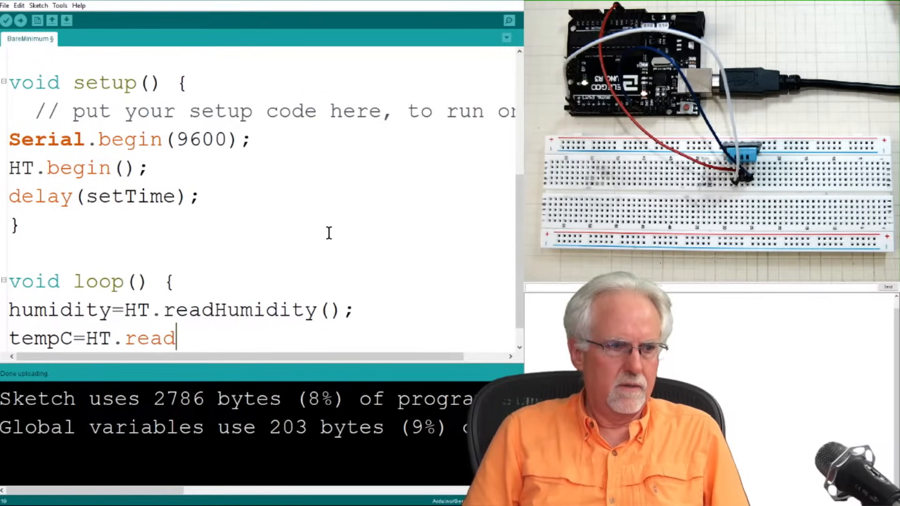
pyautogui.write('Te')
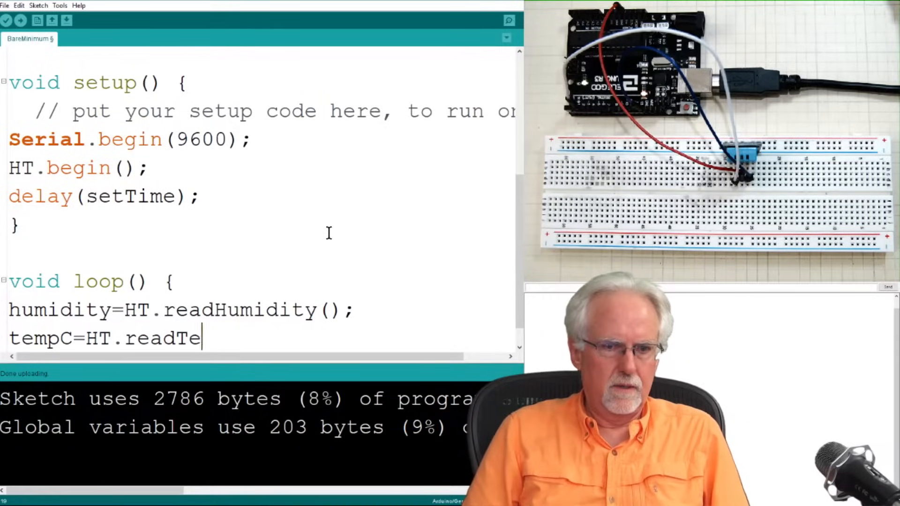
pyautogui.write('m')
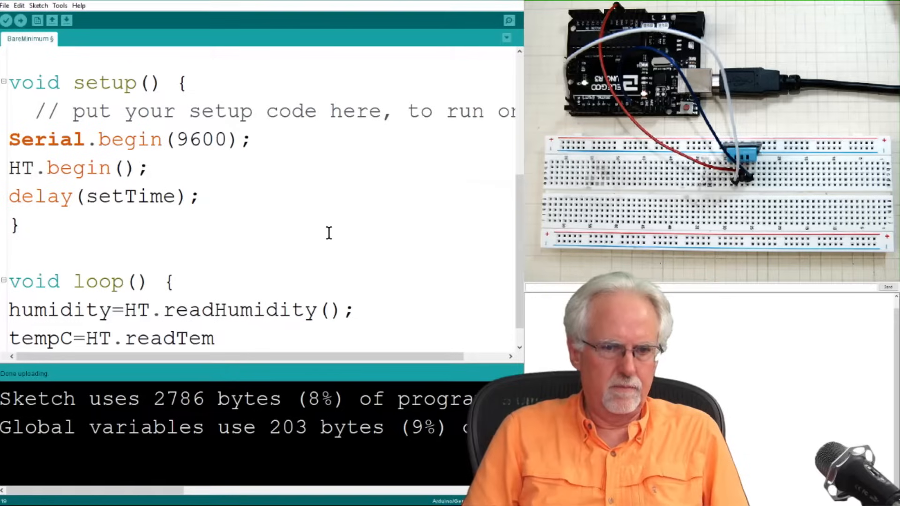
pyautogui.write('perature')
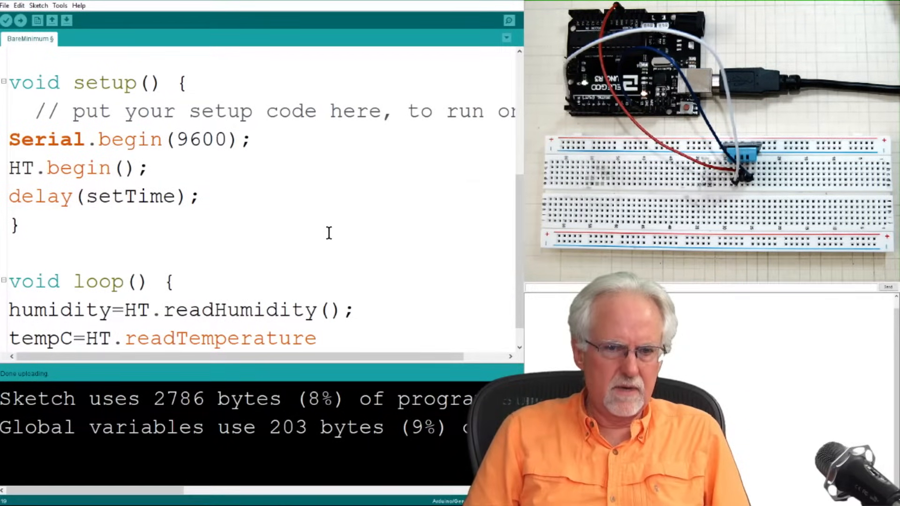
pyautogui.write('()')
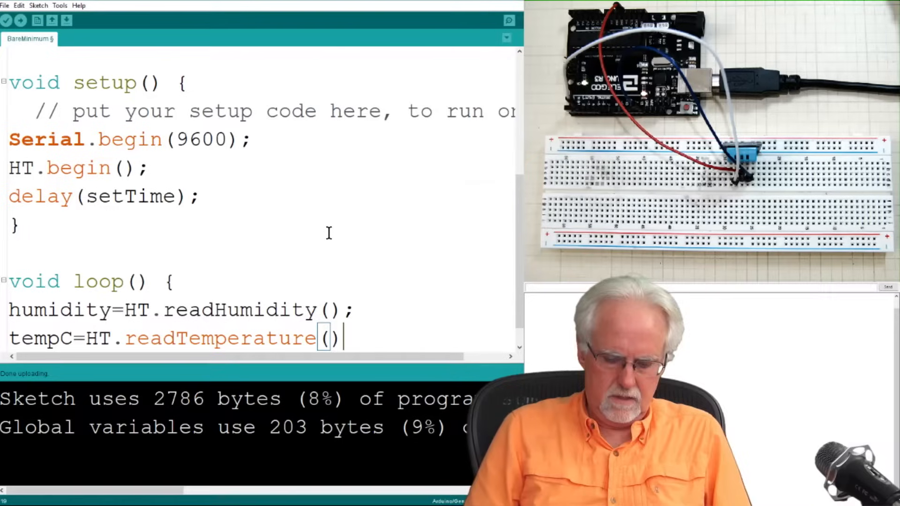
pyautogui.write(';')
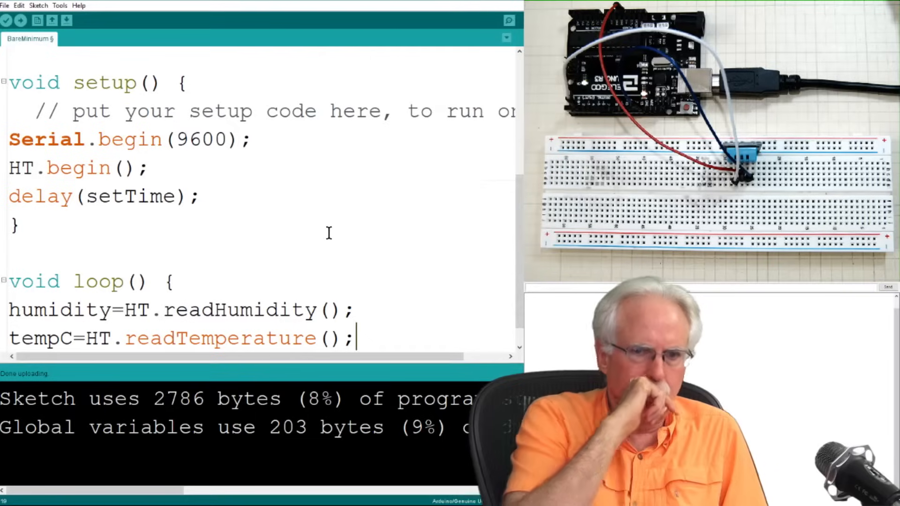
# Type tempF=HT.readTemperature(true); as the third statement in loop()
pyautogui.write('t')
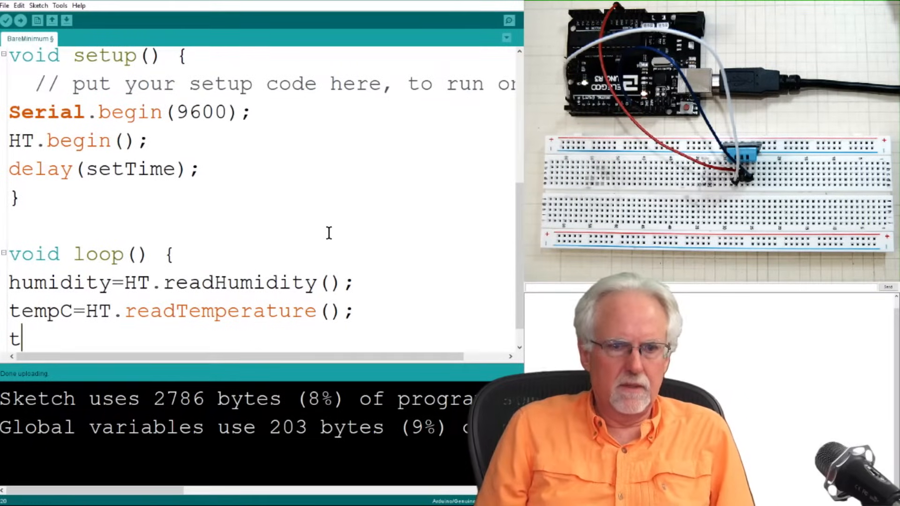
pyautogui.write('empF')
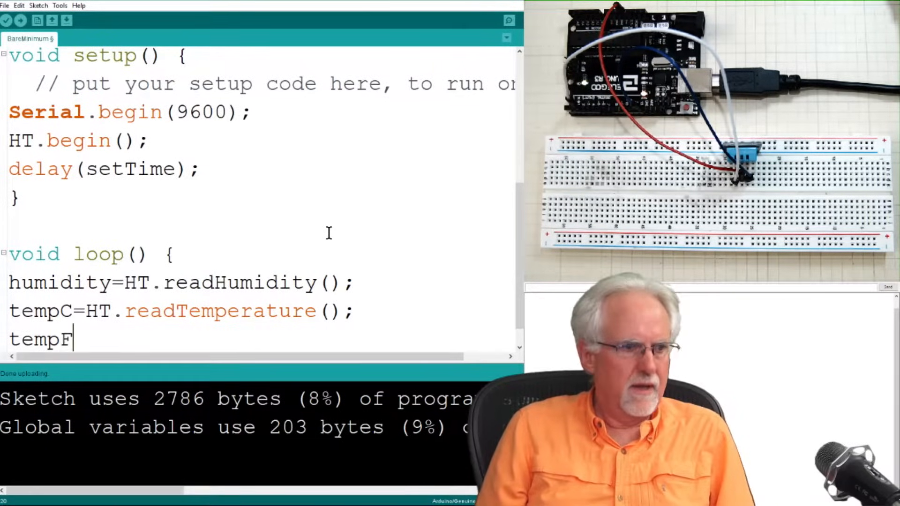
pyautogui.write('=')
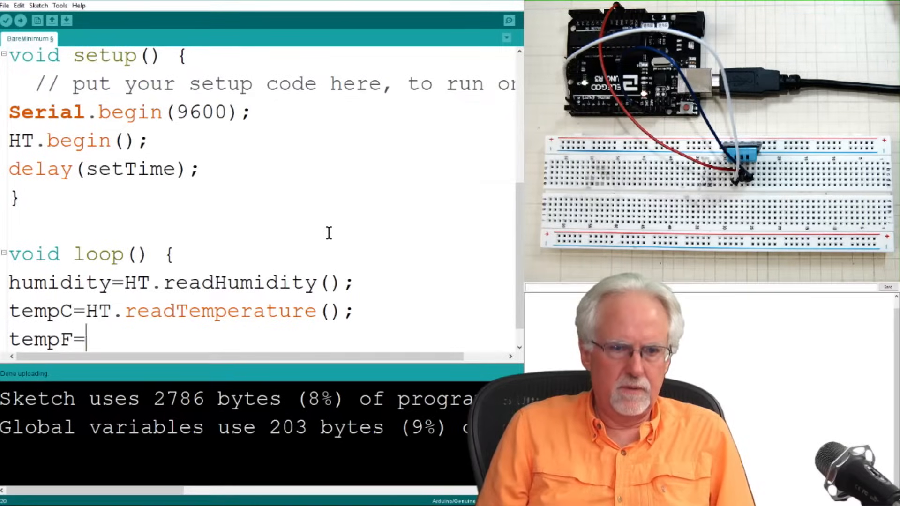
pyautogui.write('HT.rea')
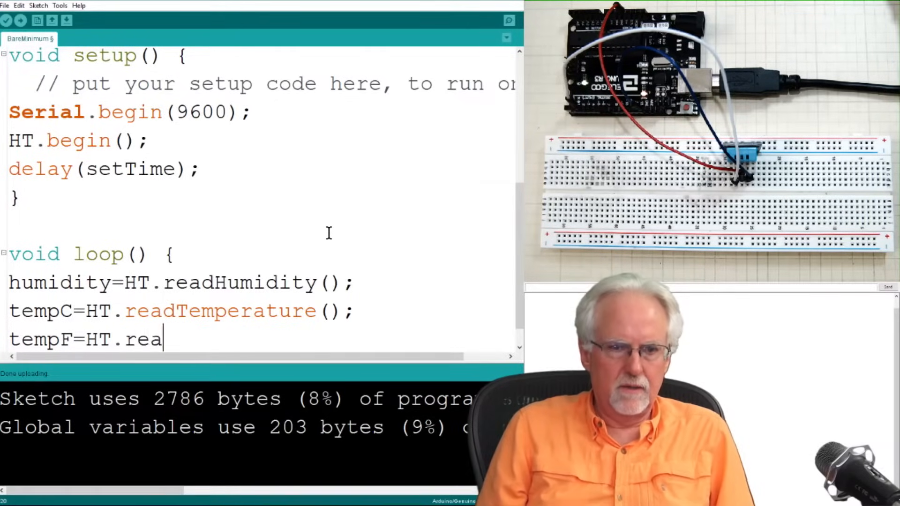
pyautogui.write('dTempe')
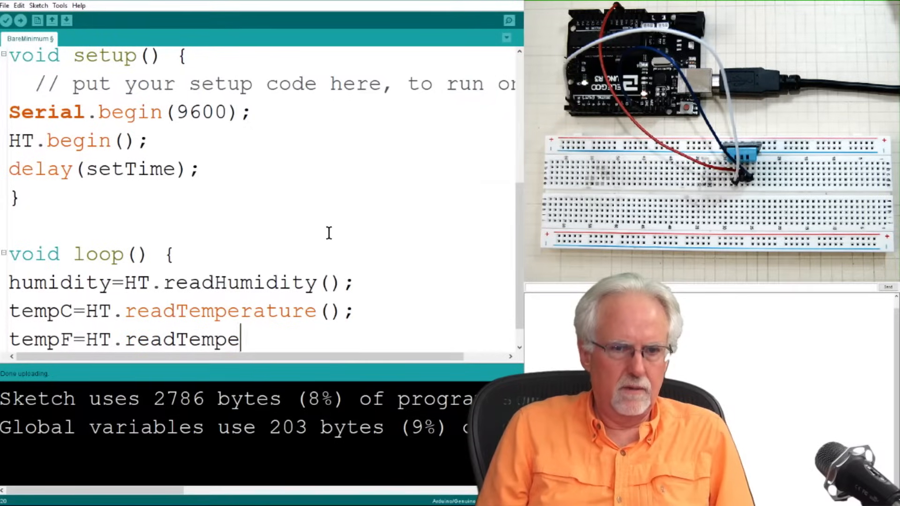
pyautogui.write('rature(')
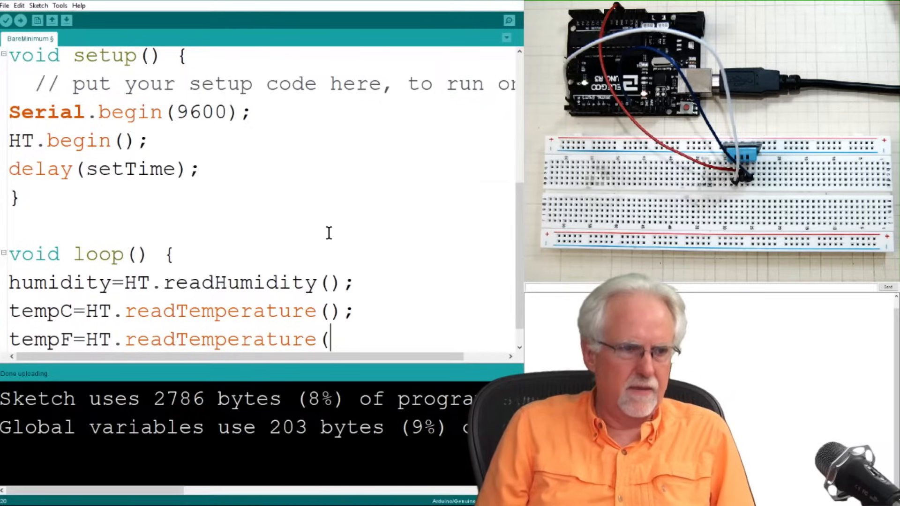
pyautogui.write('true')
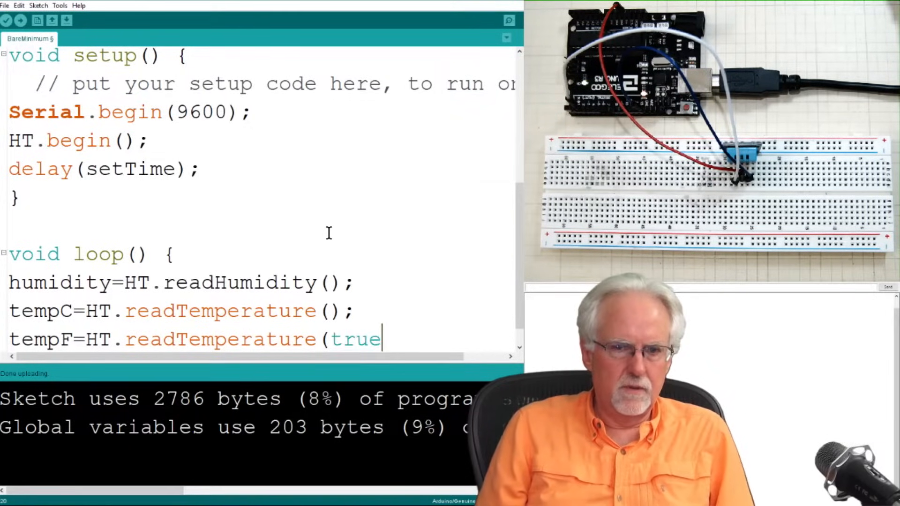
pyautogui.write(');')
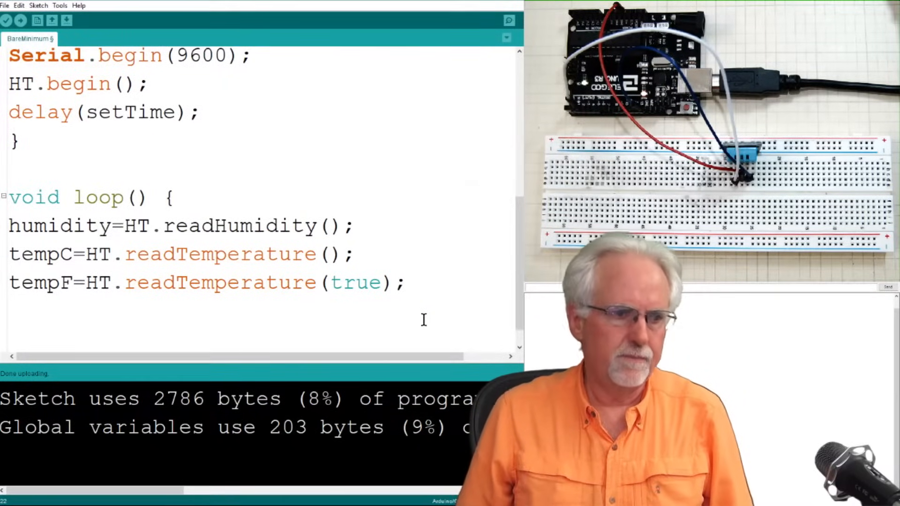
# Add Serial.print("Humidity: ") and Serial.print(humidity); to the loop
pyautogui.scroll(-3)
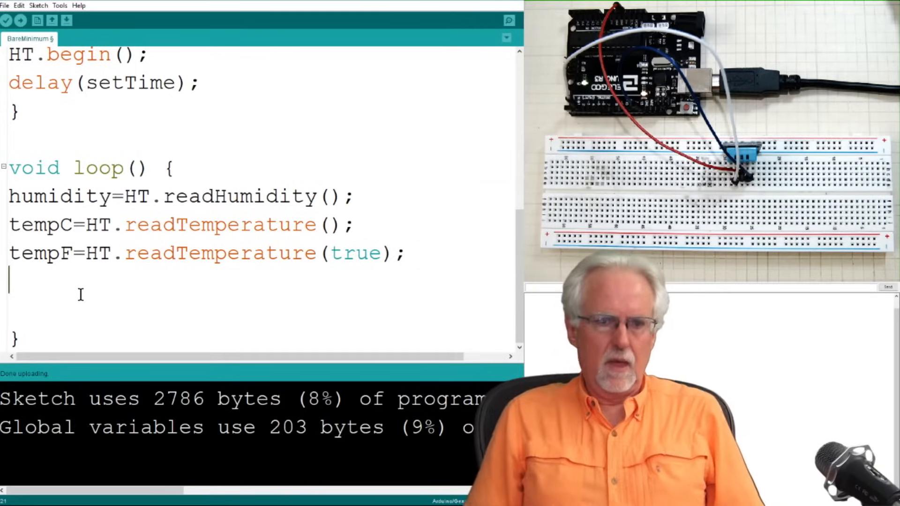
pyautogui.write('Serial.print')
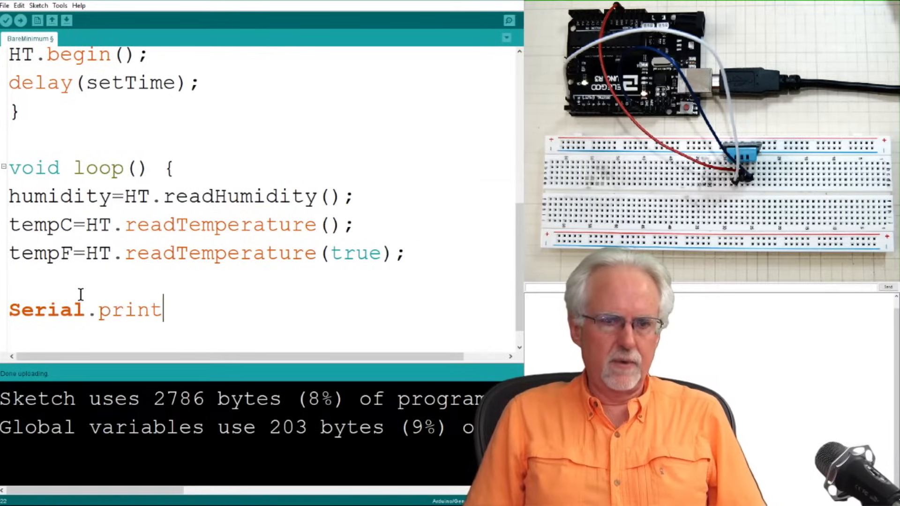
pyautogui.write('(')
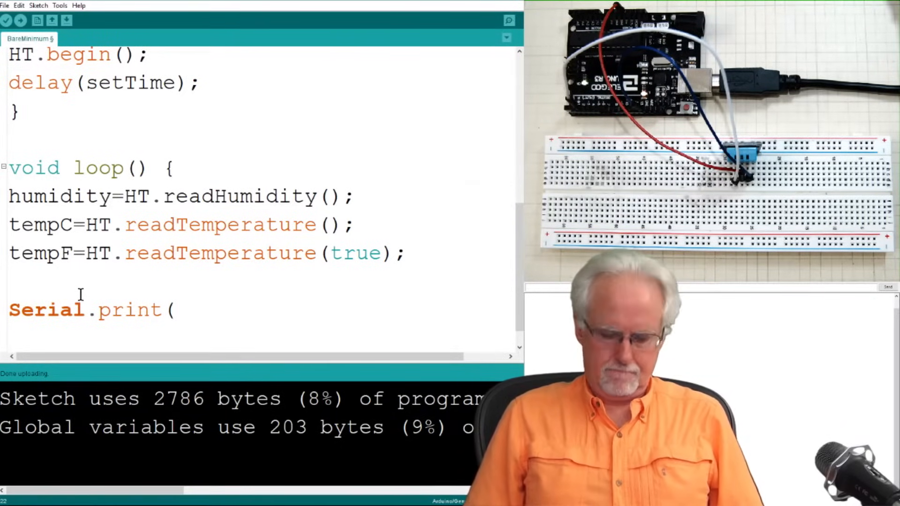
pyautogui.write('"Humi')
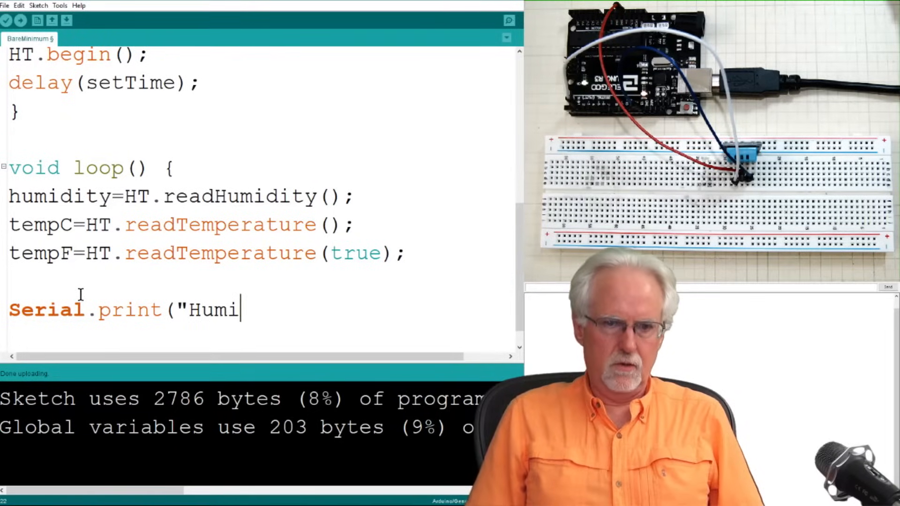
pyautogui.write('dity')
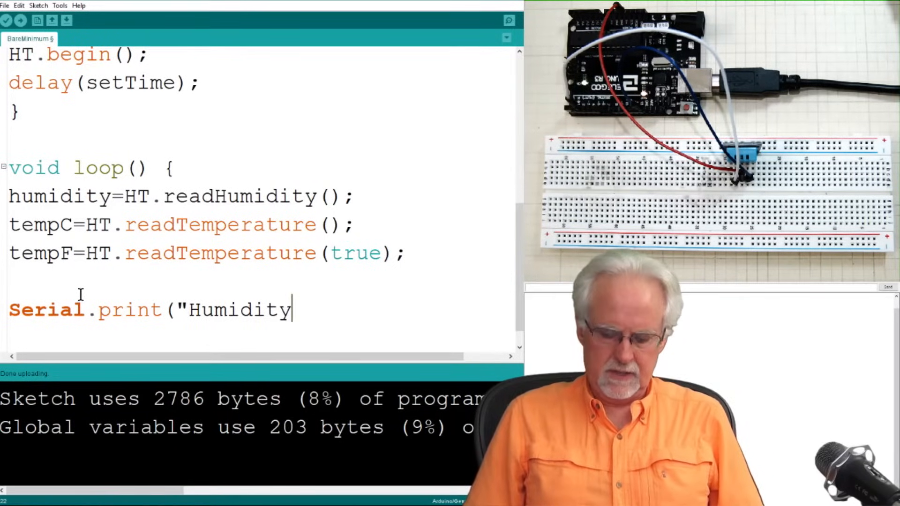
pyautogui.write(': "')
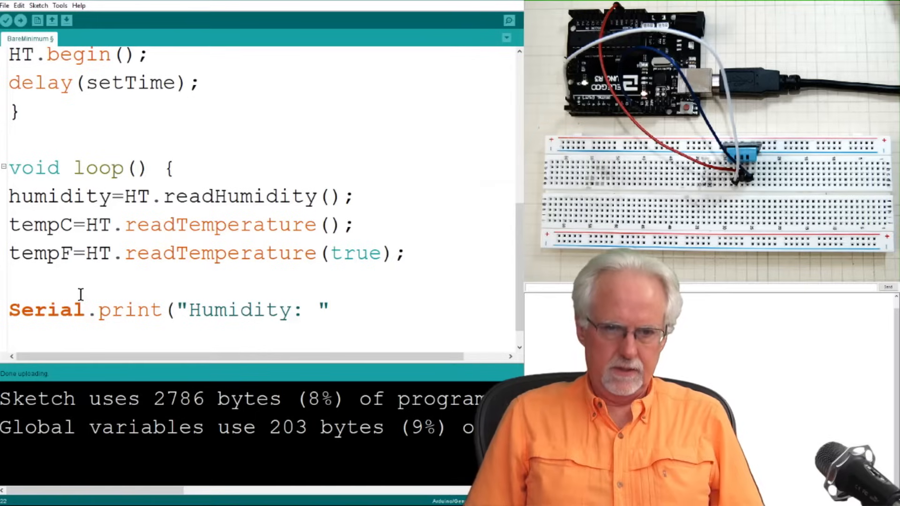
pyautogui.write(')')
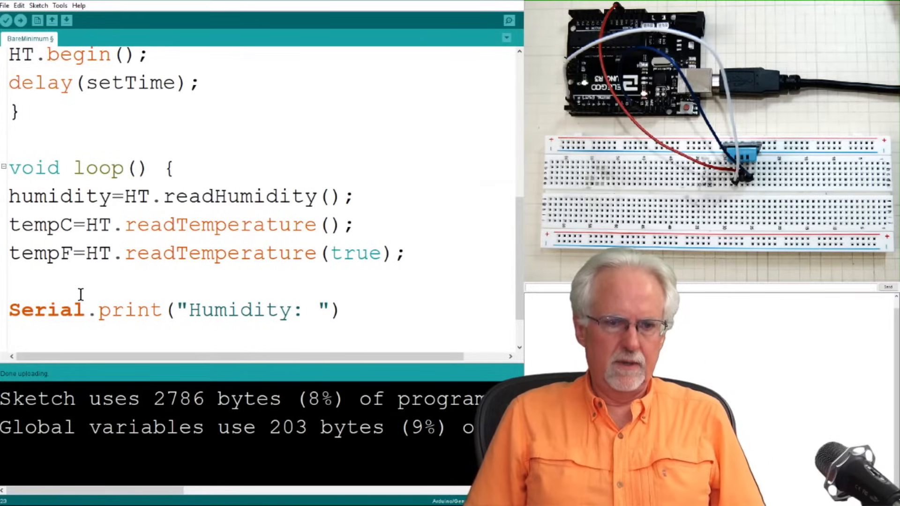
pyautogui.write('Seri')
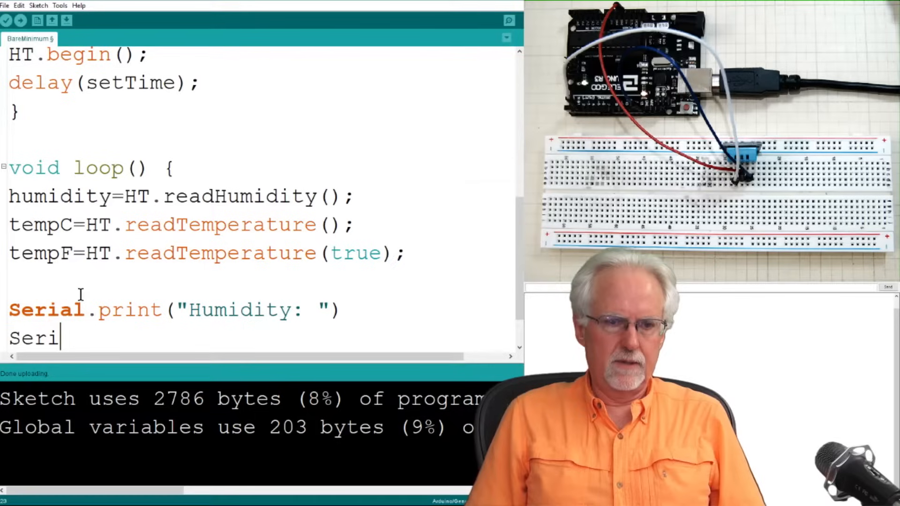
pyautogui.write('al.print')
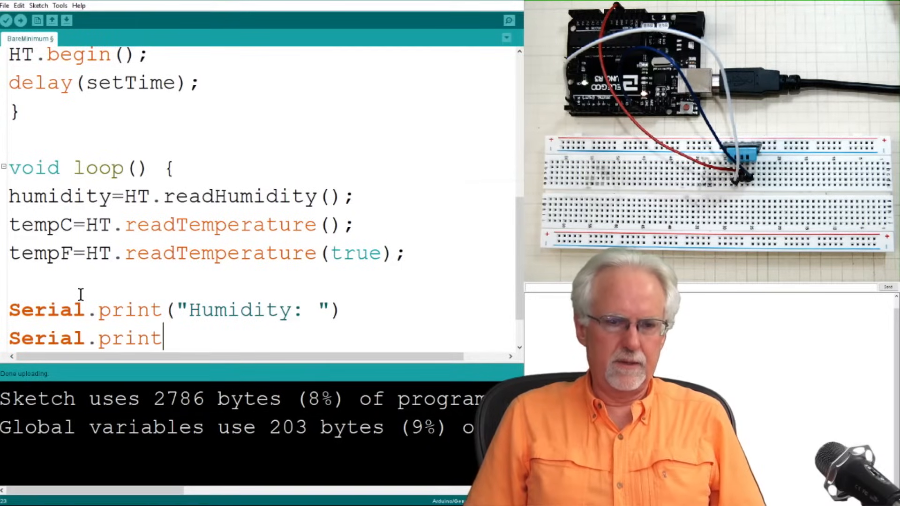
pyautogui.write('(')
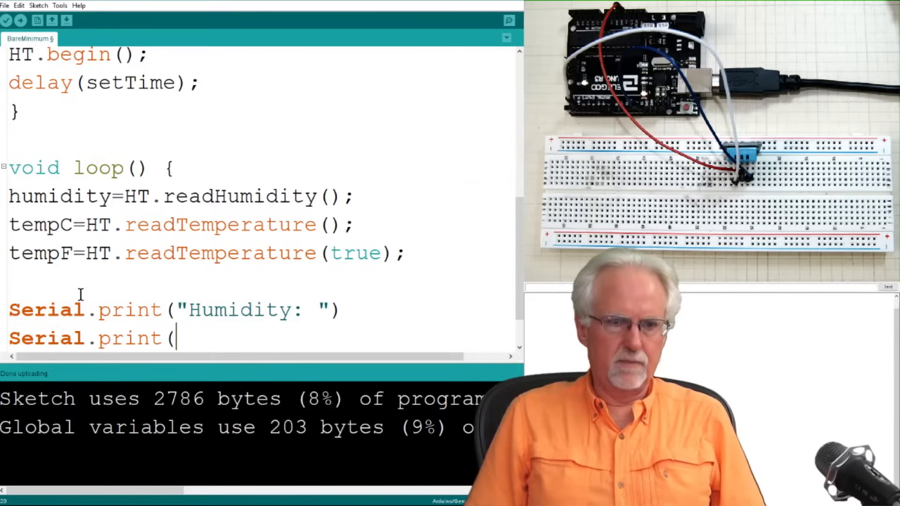
pyautogui.write('humidi')
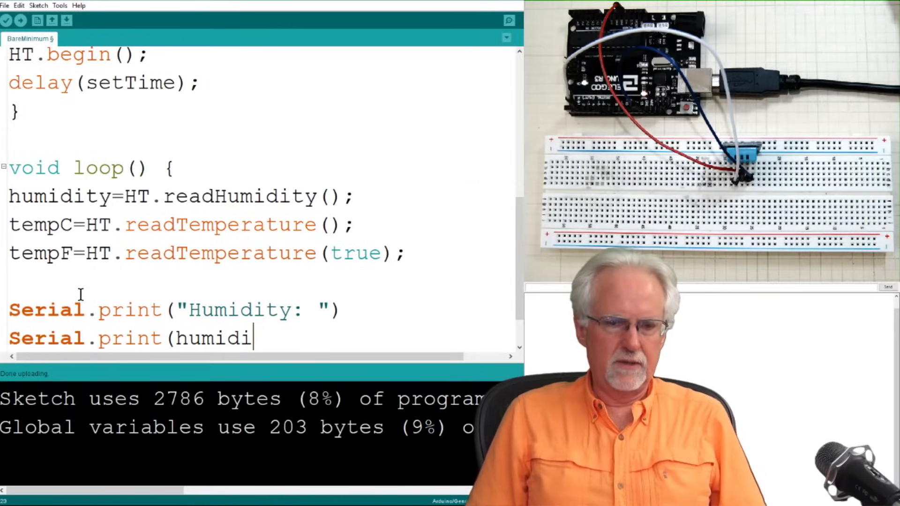
pyautogui.write('ty)')
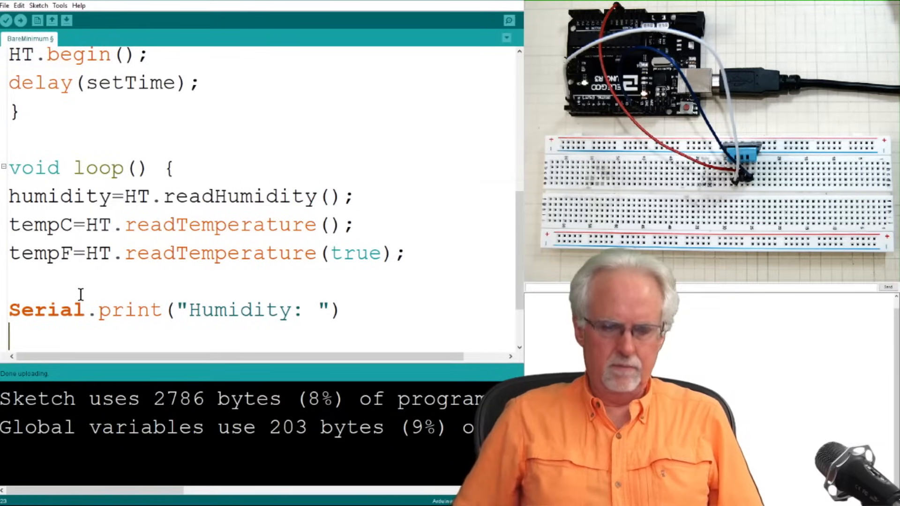
pyautogui.write('Serial.print(humidity);')
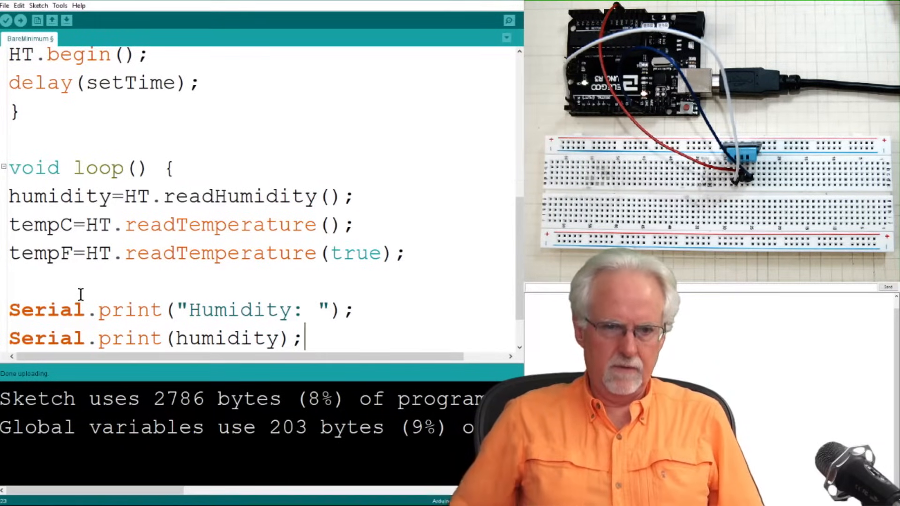
# Print the " Temperature C " label followed by the tempC value
pyautogui.write('Se')
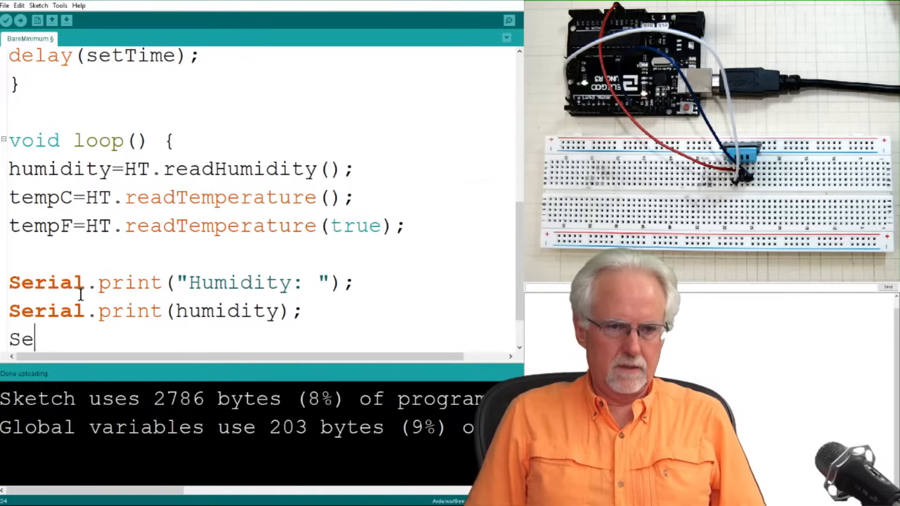
pyautogui.write('rial.prin')
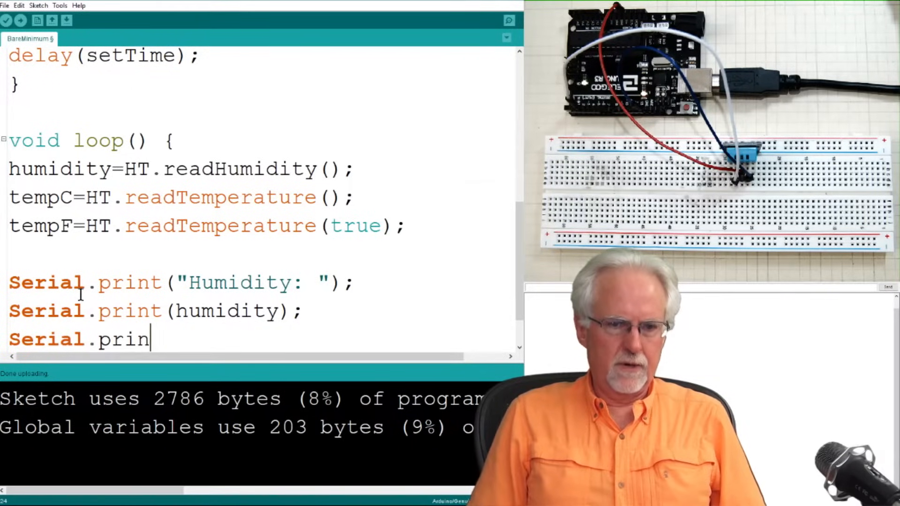
pyautogui.write('t')
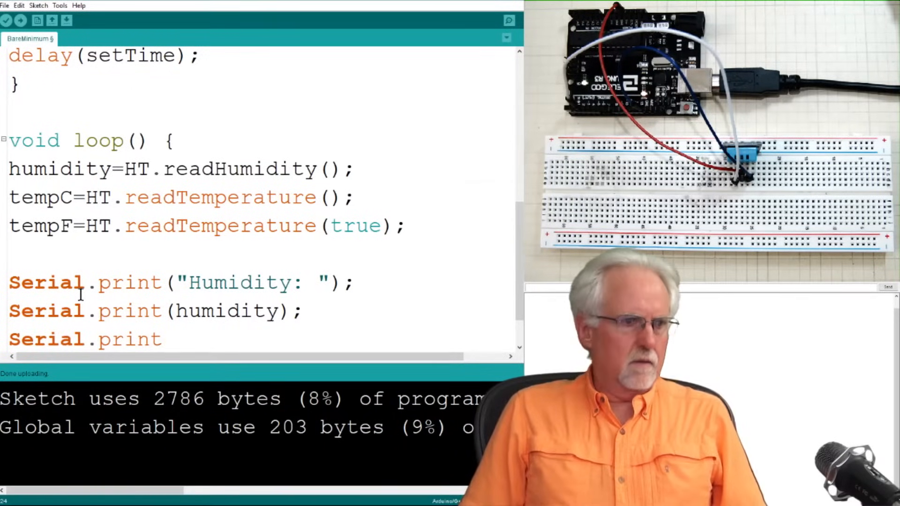
pyautogui.write('(')
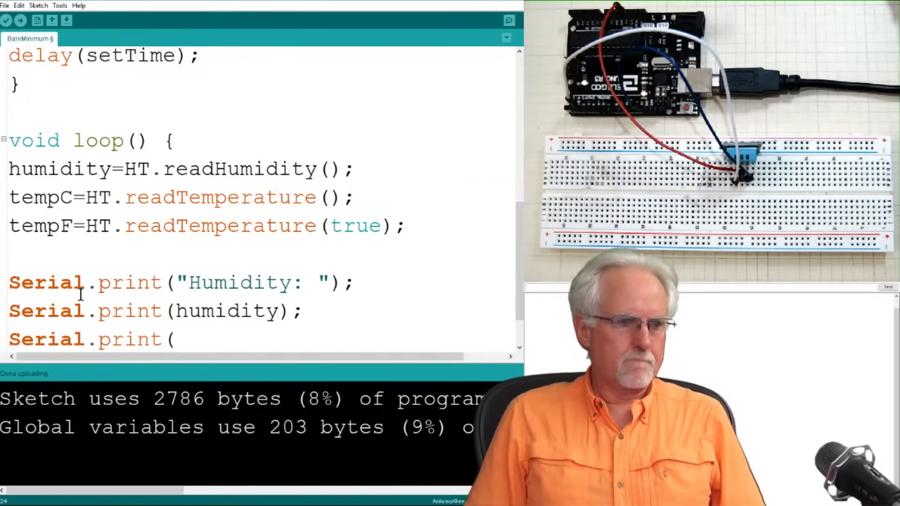
pyautogui.write('"')
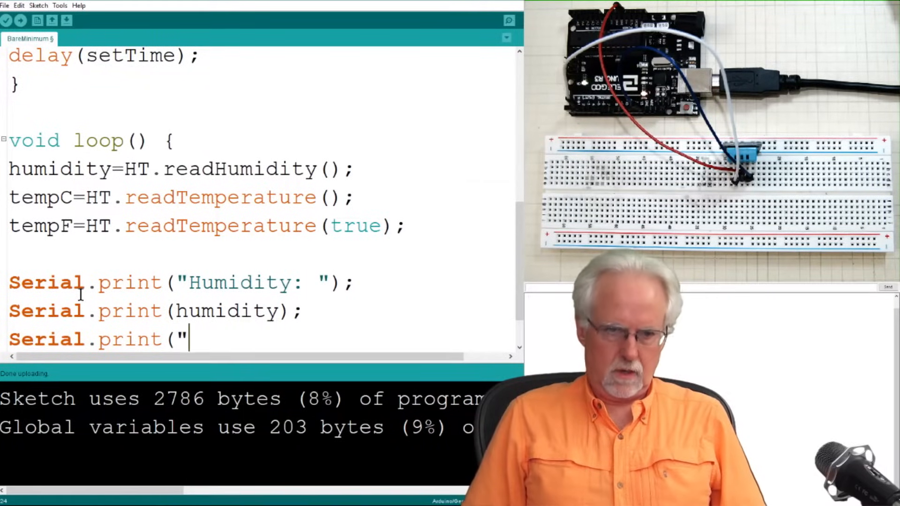
pyautogui.write('" "')
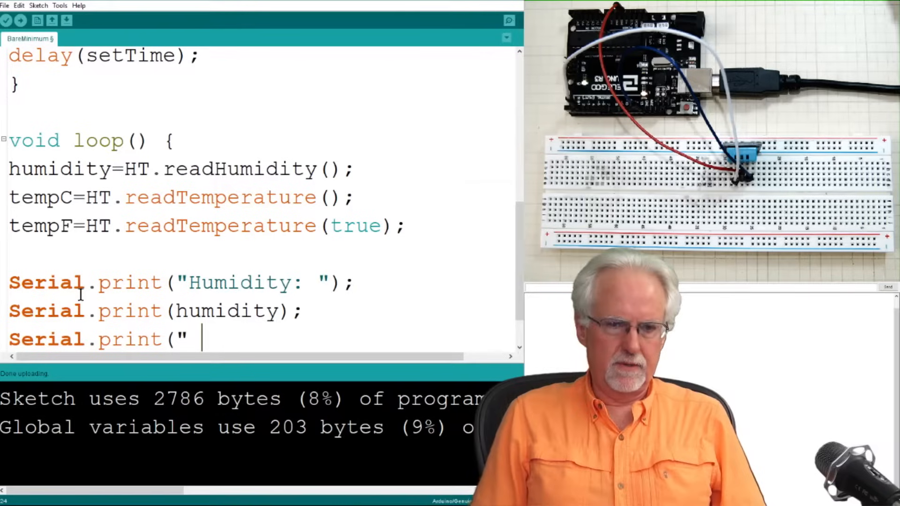
pyautogui.write('Temper')
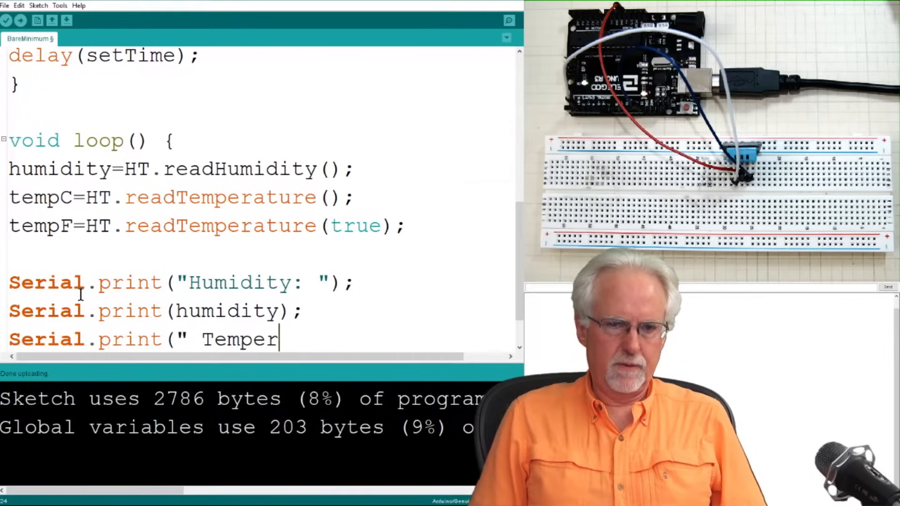
pyautogui.write('ature C')
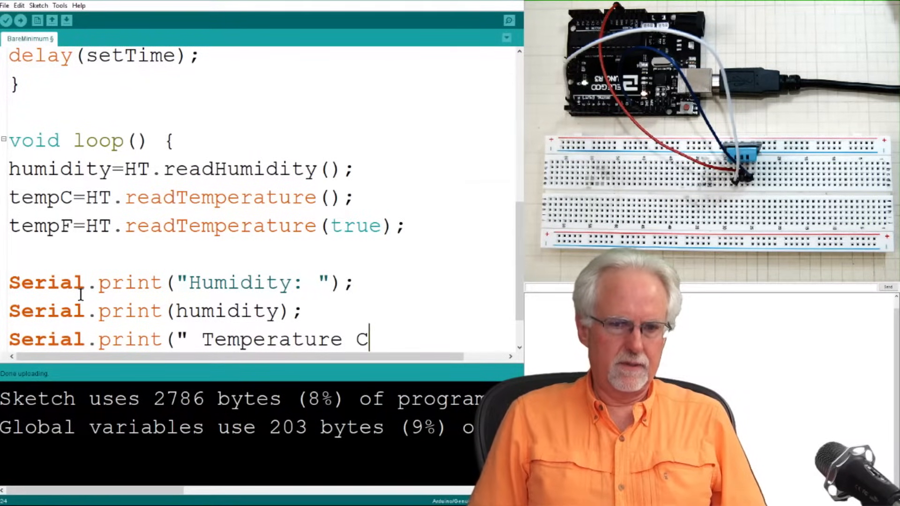
pyautogui.write('" "')
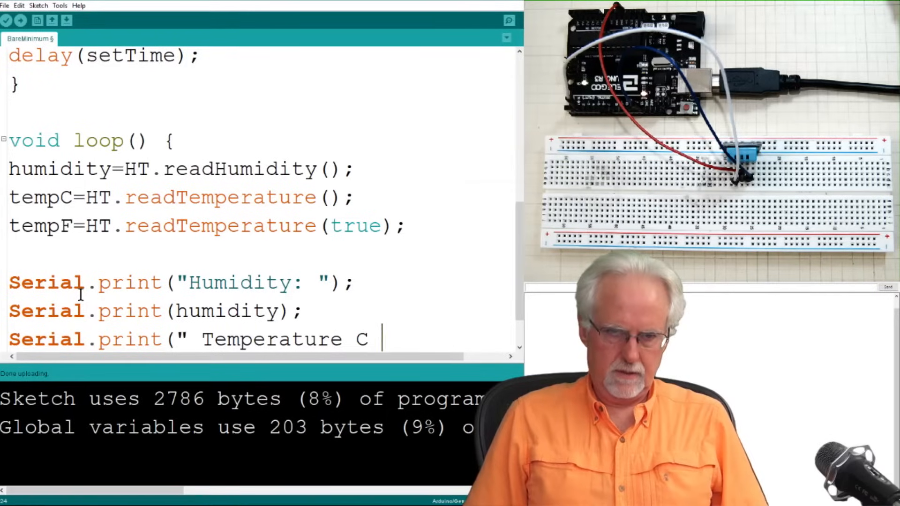
pyautogui.write('"')
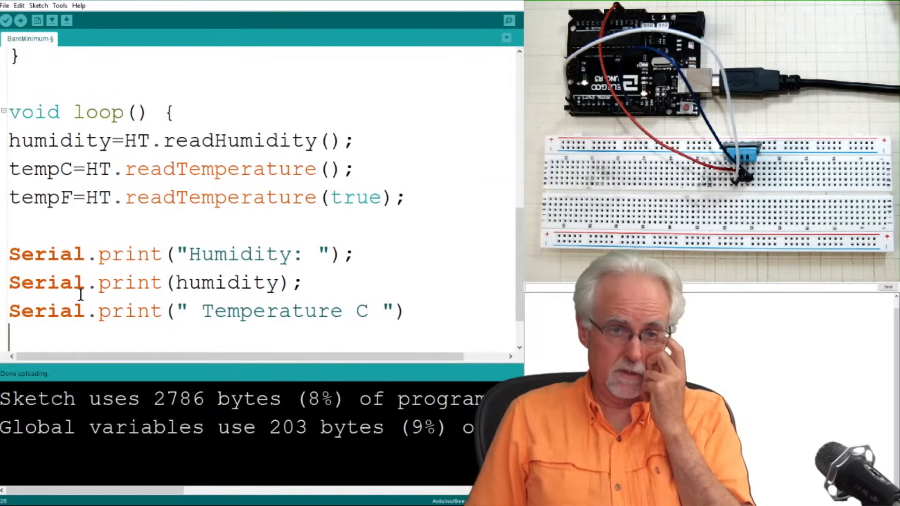
pyautogui.write('Seria')
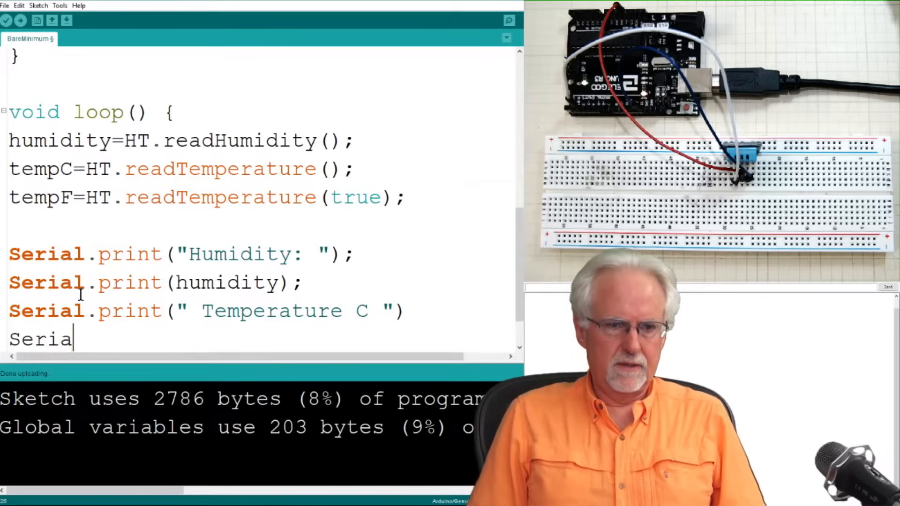
pyautogui.write('l.rint(')
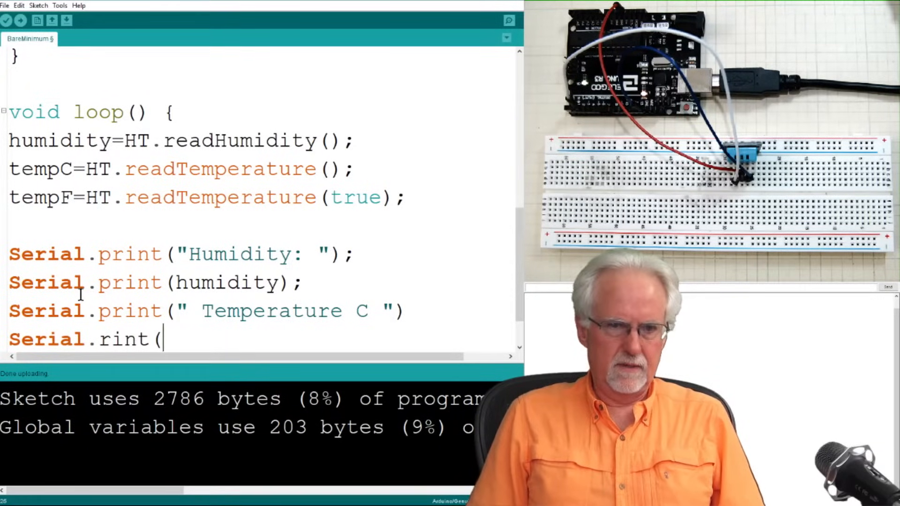
pyautogui.write('tempC')
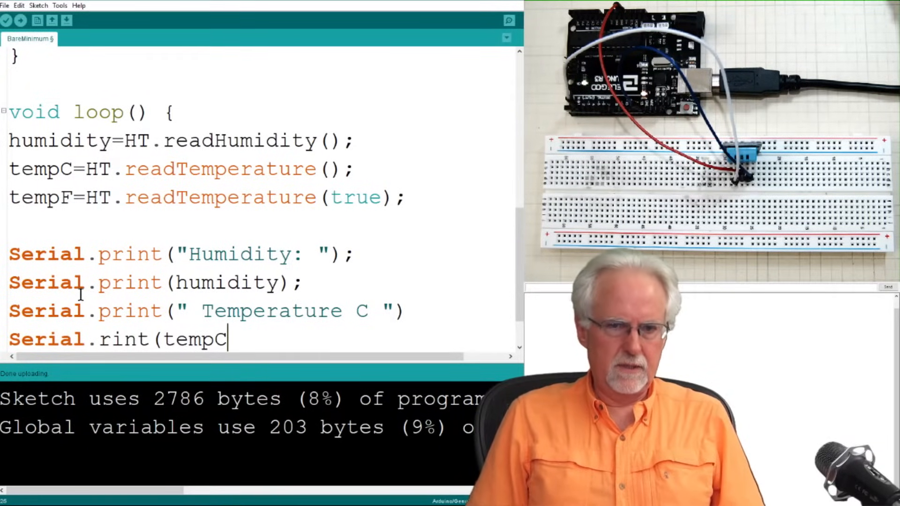
pyautogui.write(')')
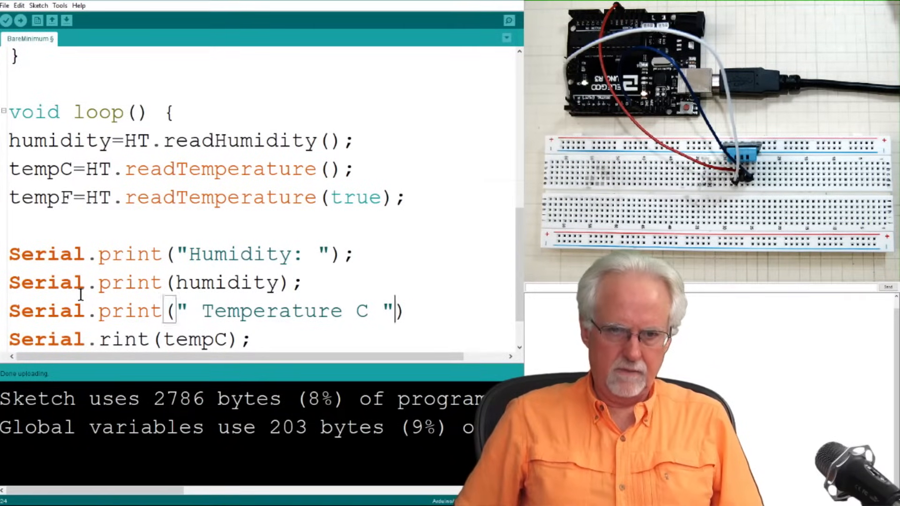
pyautogui.write(';')
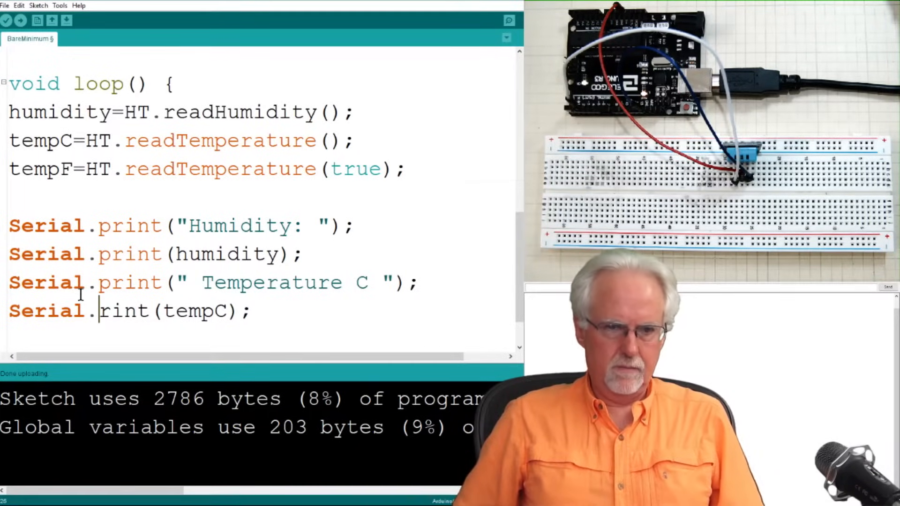
# Print the " C " label, the tempF value, and end with Serial.println(" F ");
pyautogui.write('p')
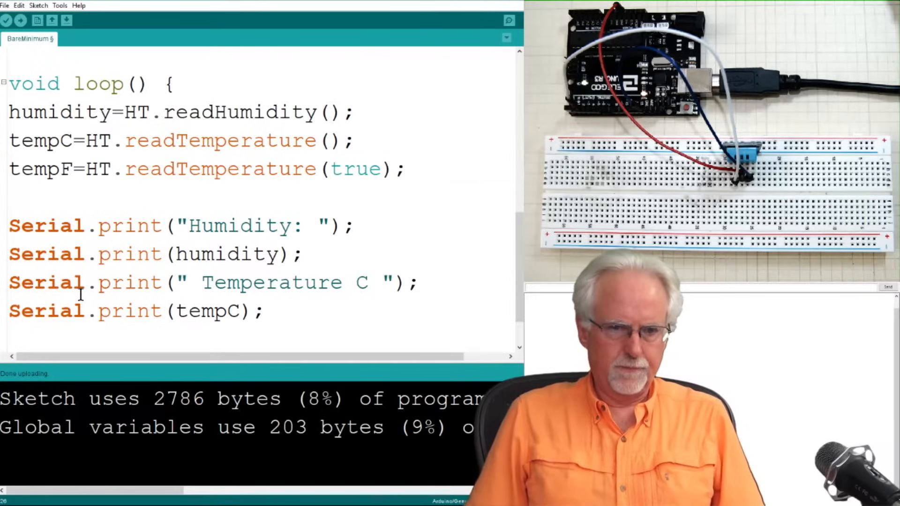
pyautogui.write('Serial.print')
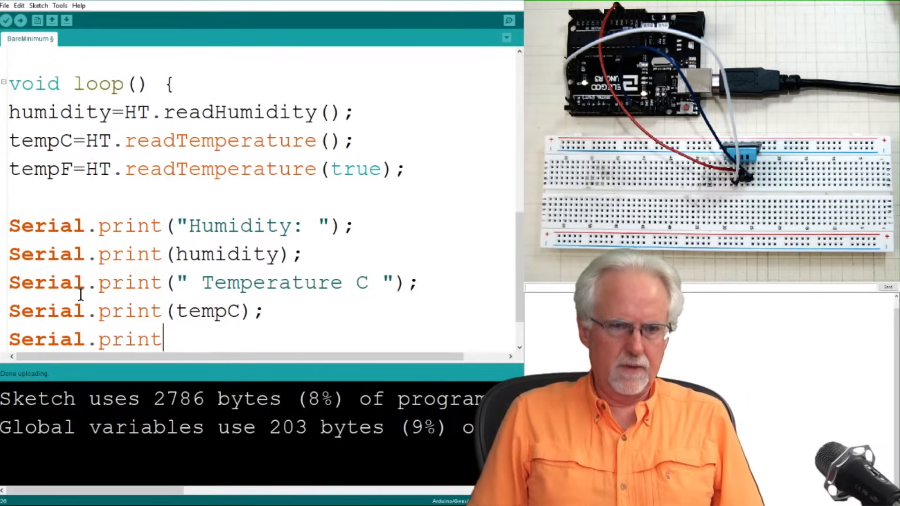
pyautogui.write('(')
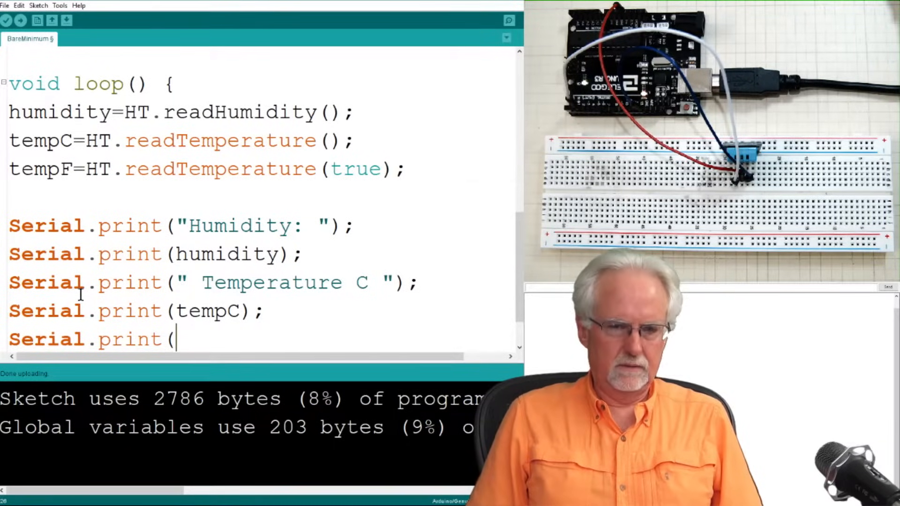
pyautogui.write('" C')
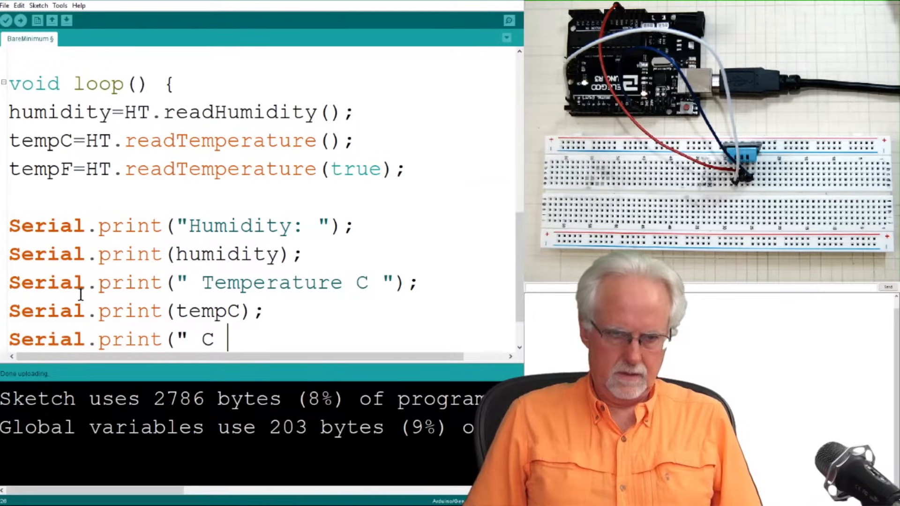
pyautogui.write('")')
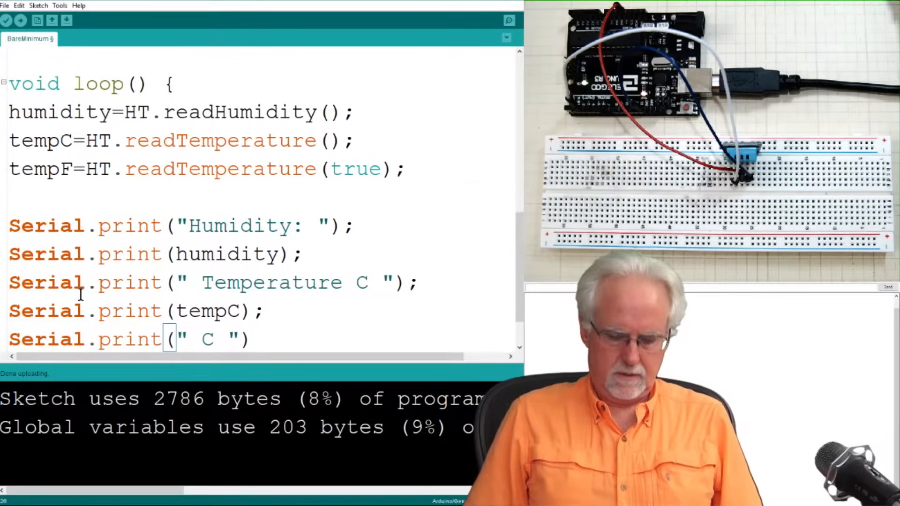
pyautogui.write(');')
pyautogui.write('Serial.print')
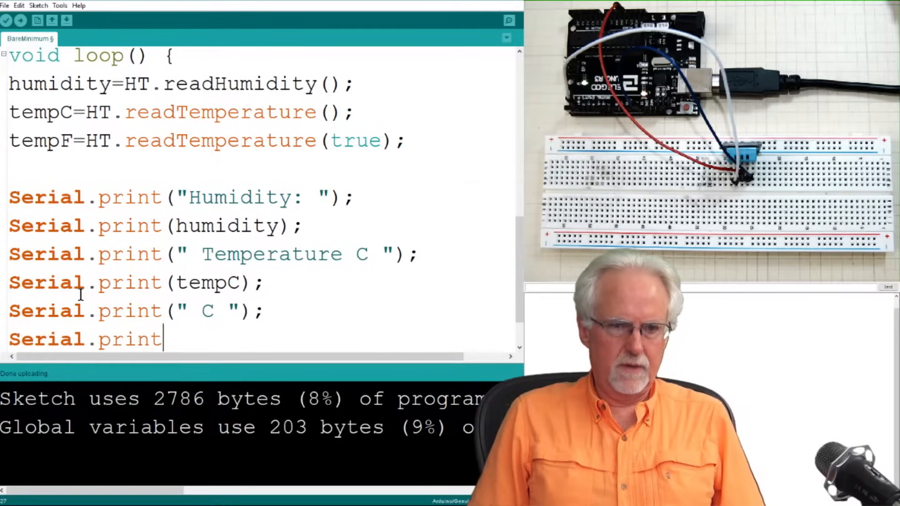
pyautogui.write('(')
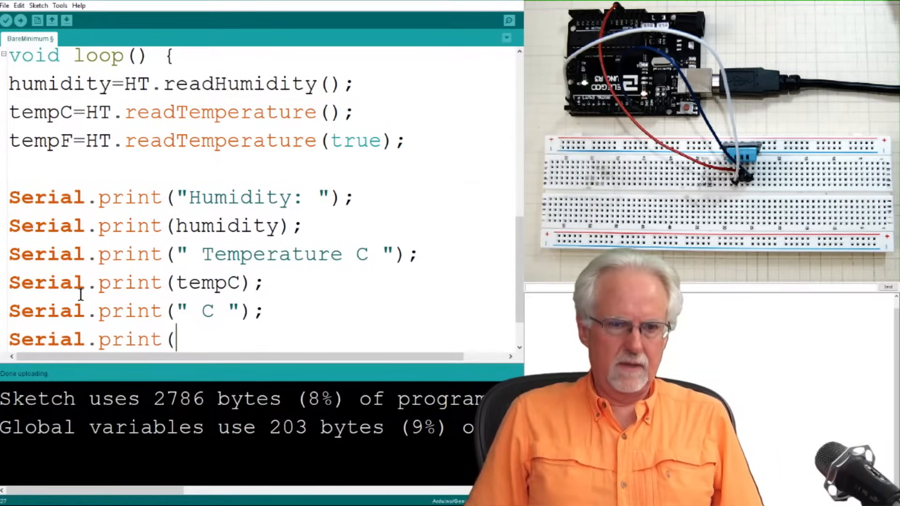
pyautogui.write('temp')
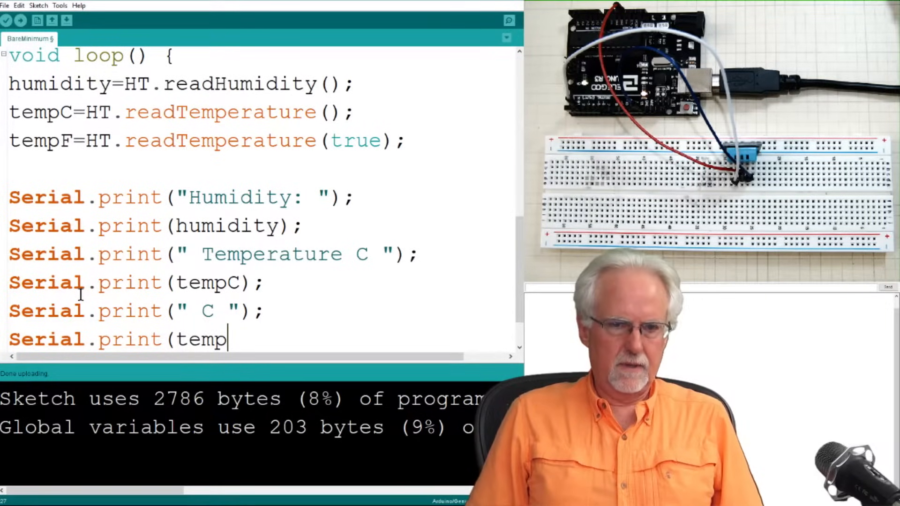
pyautogui.write('F')
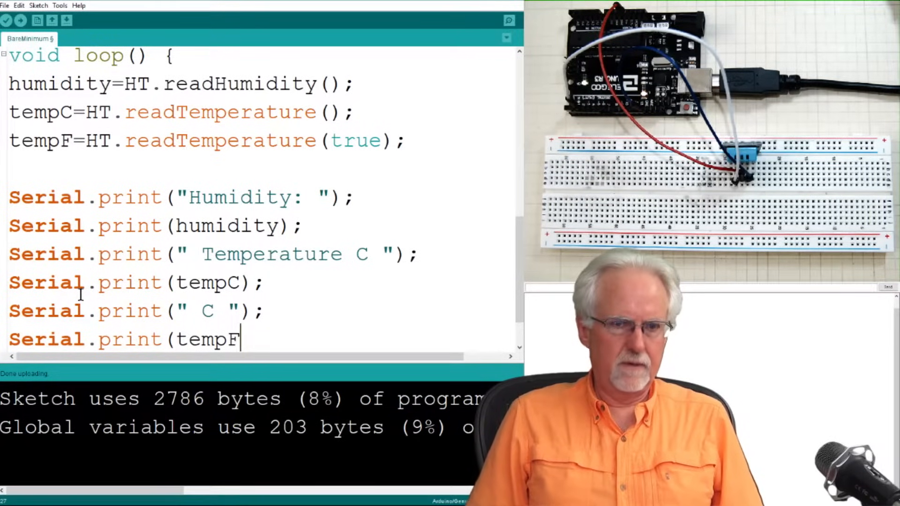
pyautogui.write(');')
pyautogui.write('Seri')
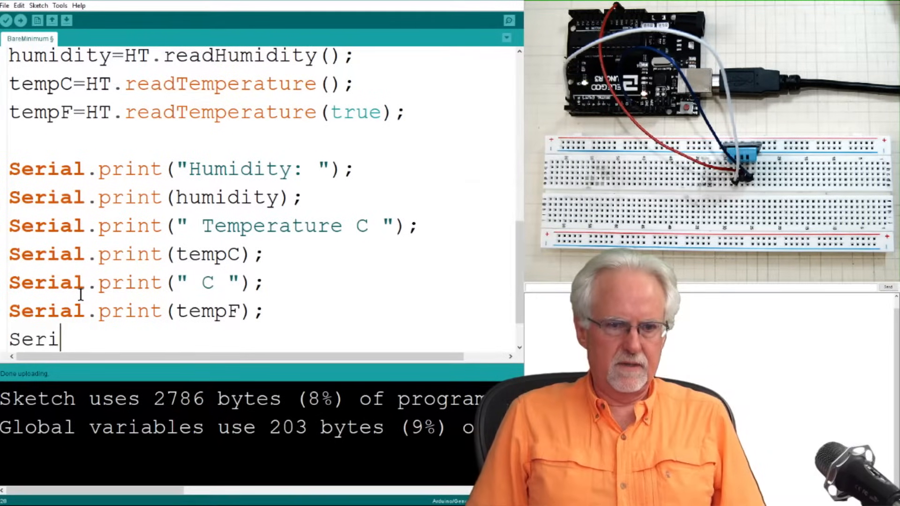
pyautogui.write('al.print')
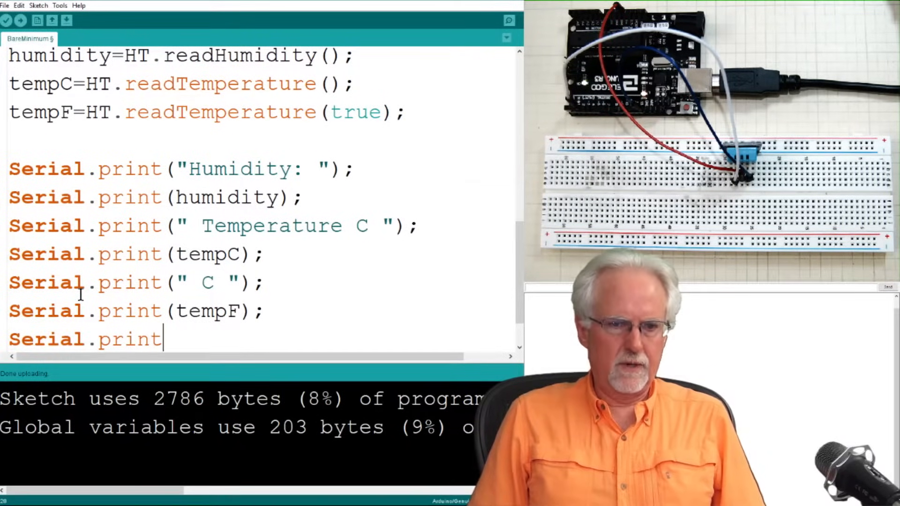
pyautogui.write('ln(')
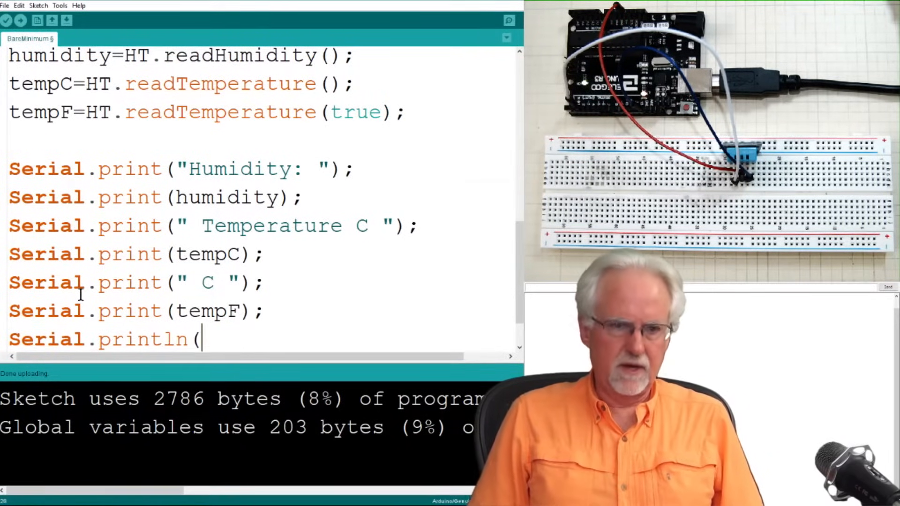
pyautogui.write('tem')
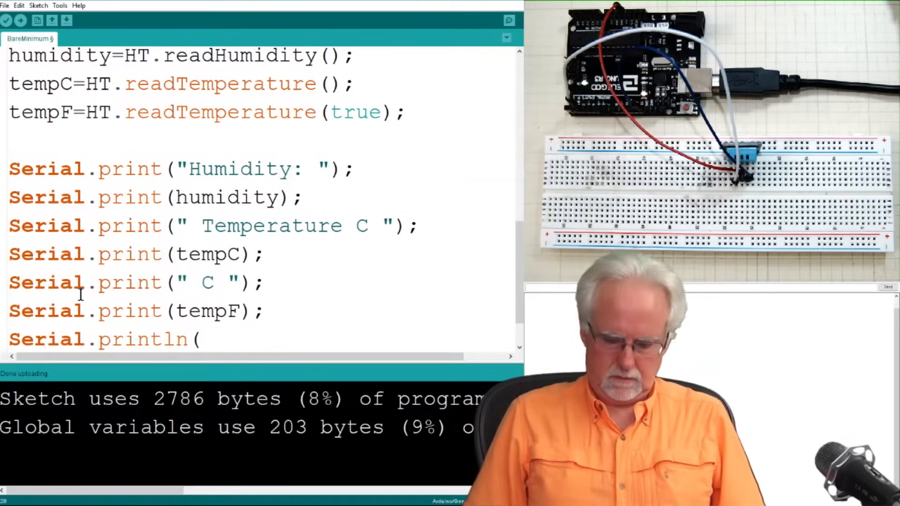
pyautogui.write('" F ")')
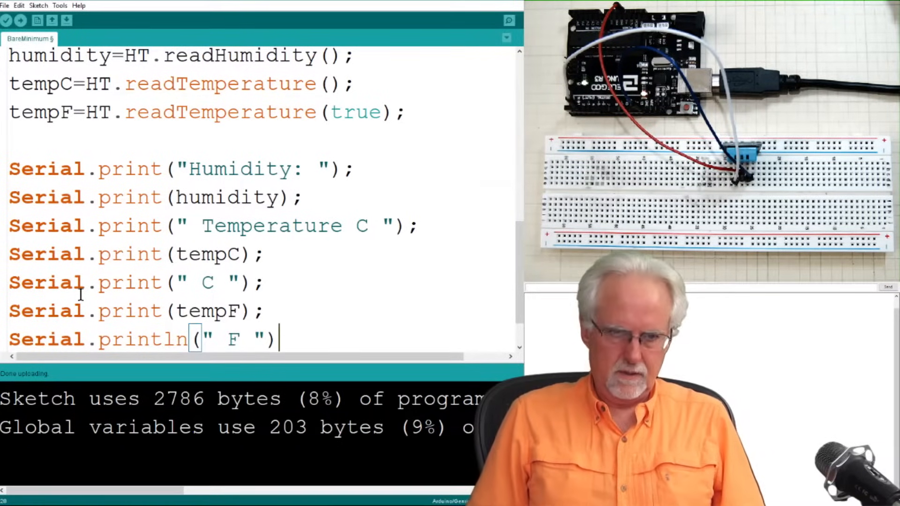
pyautogui.write(';')
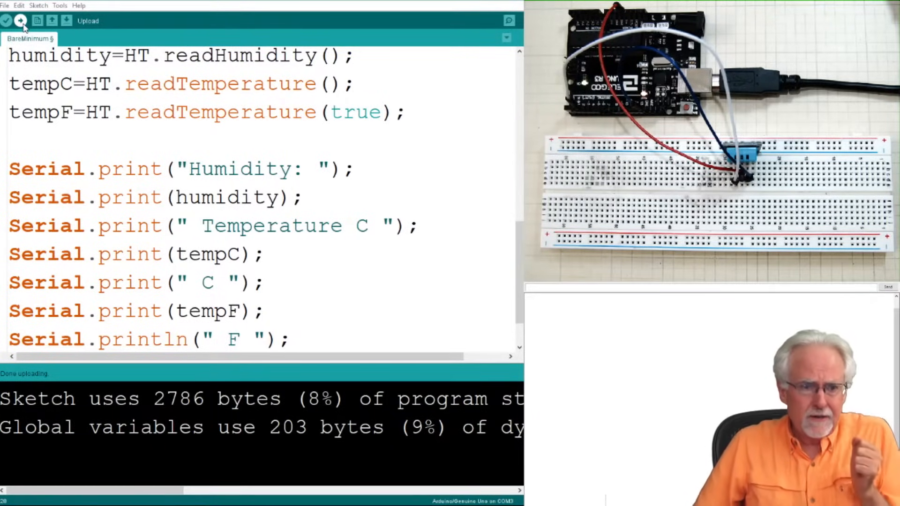
# Upload the finished sketch (5260 bytes) and watch humidity and temperatures in Serial Monitor
pyautogui.click(21, 21)
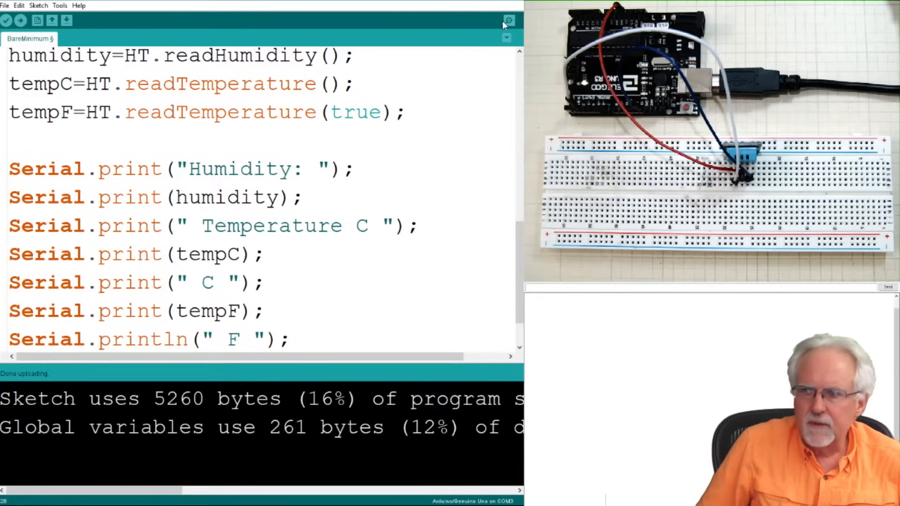
pyautogui.click(507, 21)
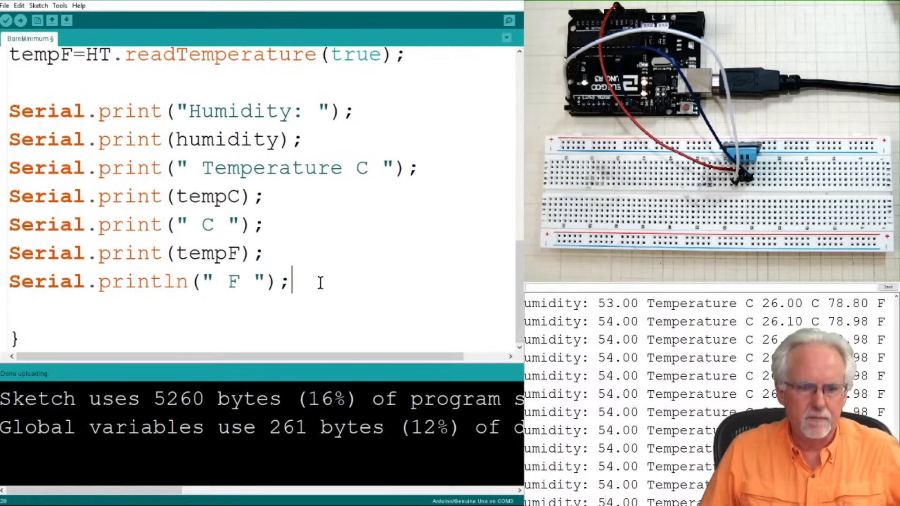
# Add delay(dt); with int dt=1000; declared at the top, and re-upload (5272 bytes)
pyautogui.write('de')
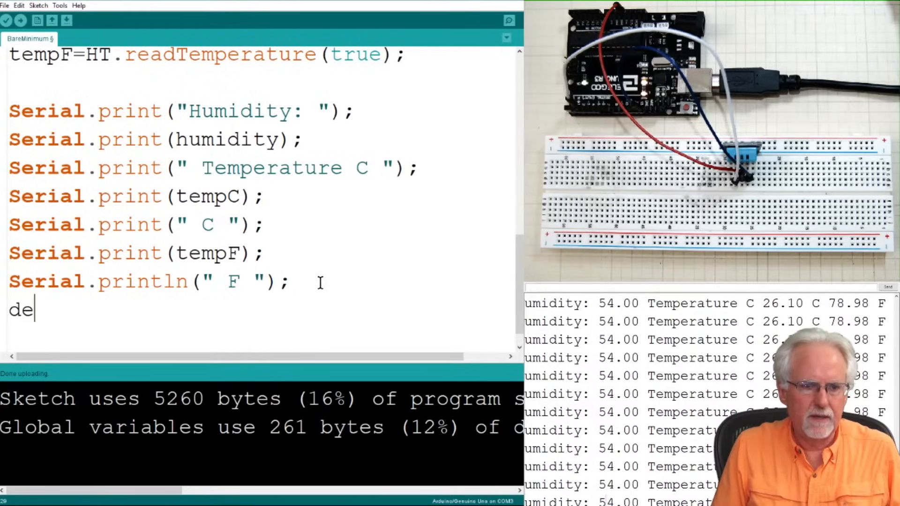
pyautogui.write('lay(')
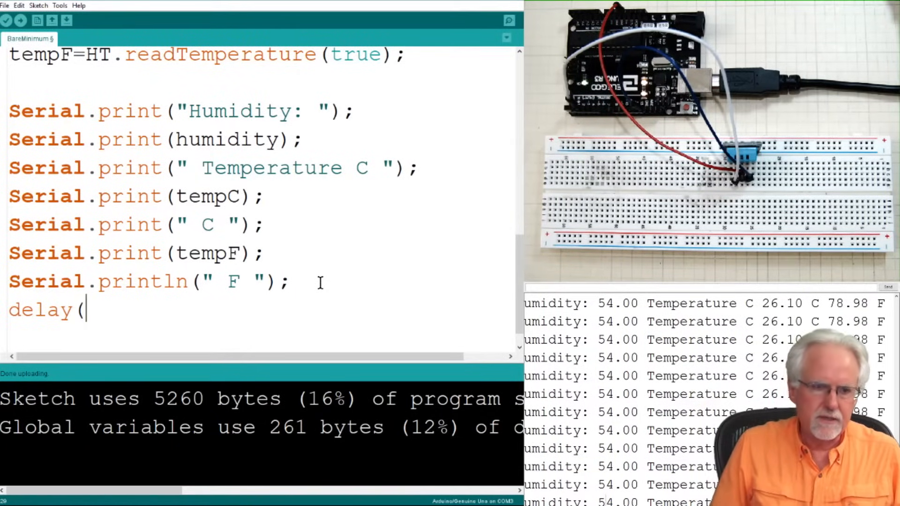
pyautogui.write('dt)')
pyautogui.write('int dt')
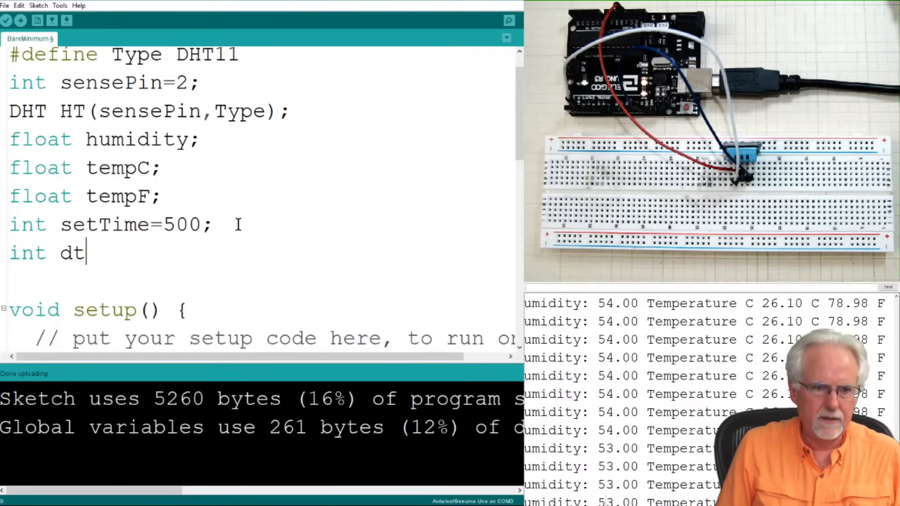
pyautogui.write('=')
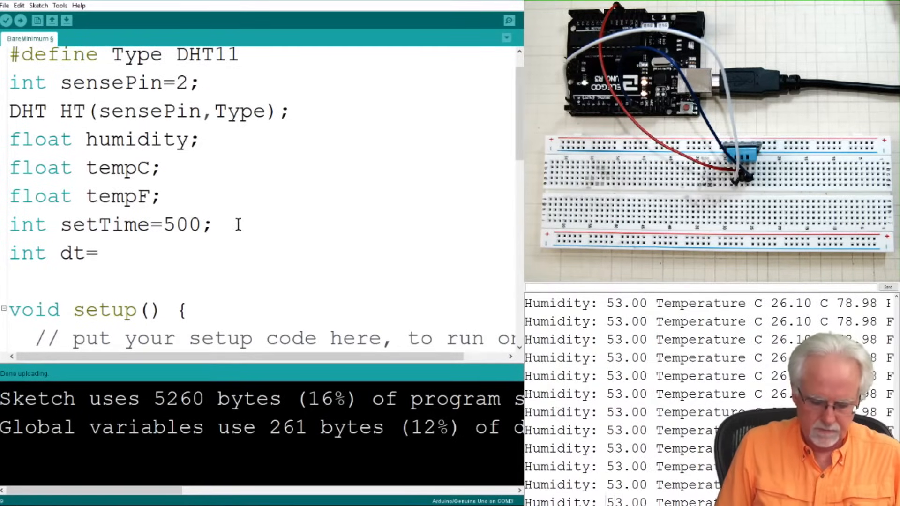
pyautogui.write('1')
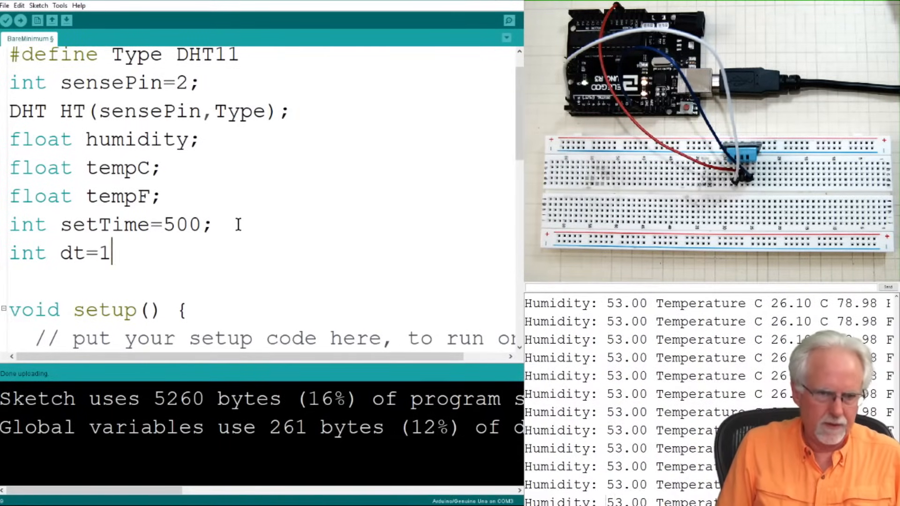
pyautogui.write('000;')
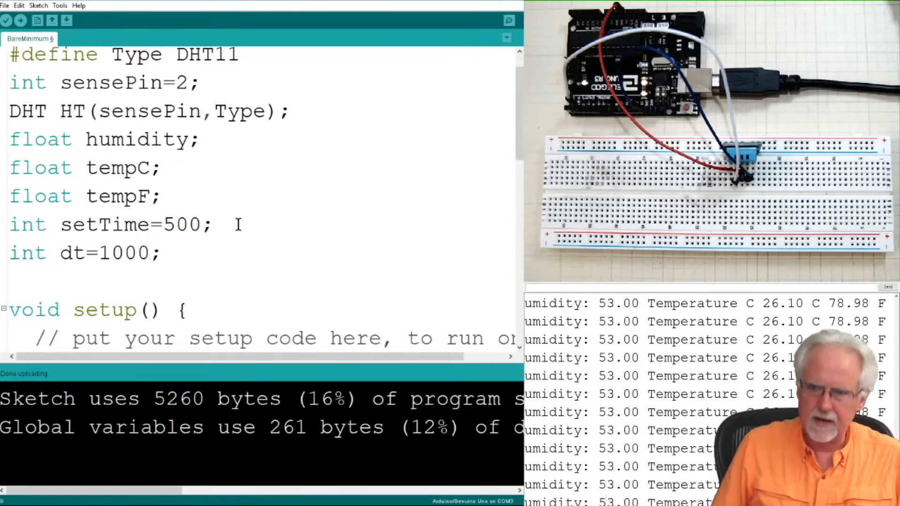
pyautogui.click(21, 21)
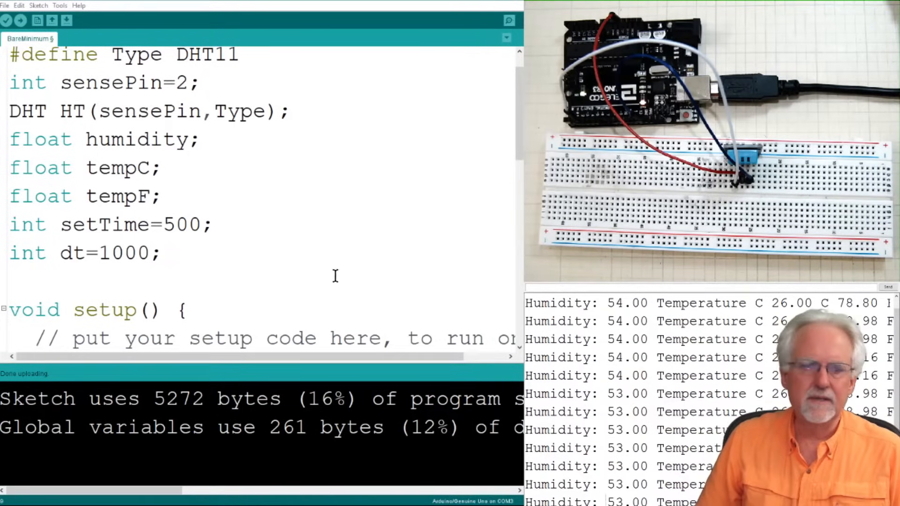
# Shorten the label to " Temperature " and start uploading the revised sketch
pyautogui.scroll(-3)
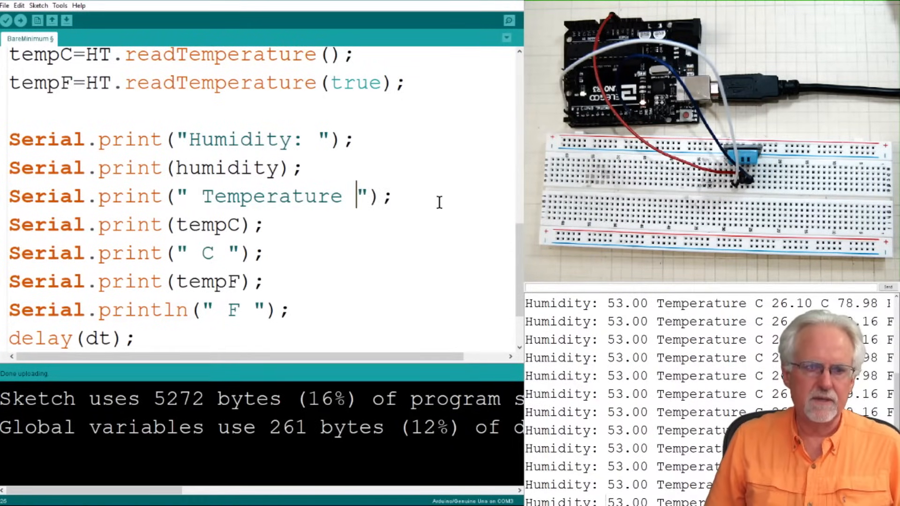
pyautogui.moveTo(37, 20)
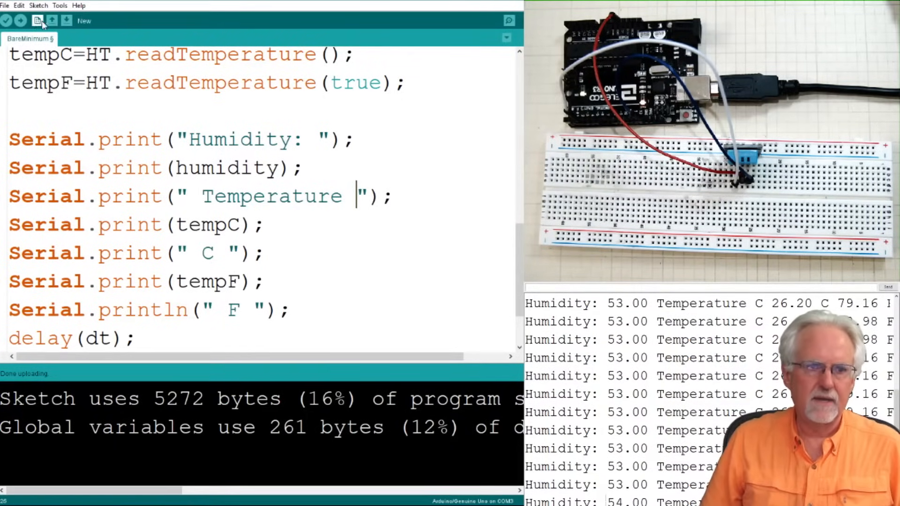
pyautogui.click(20, 20)
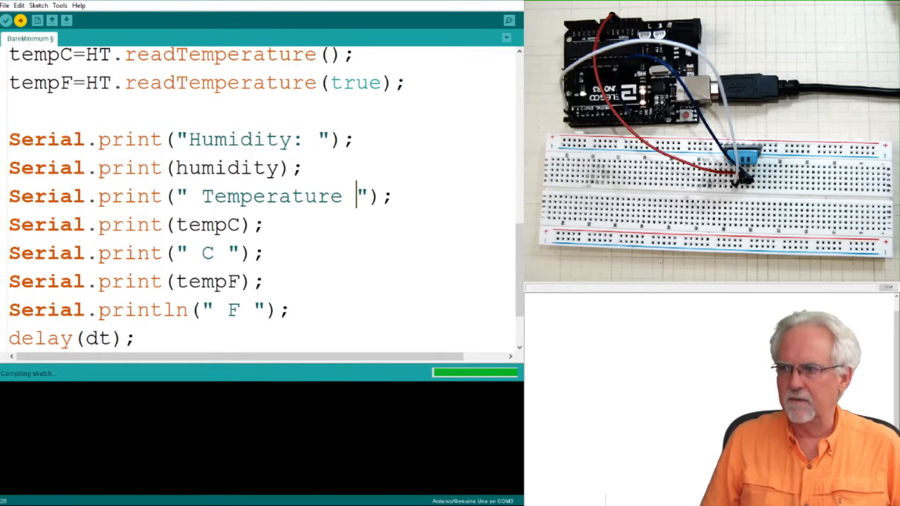